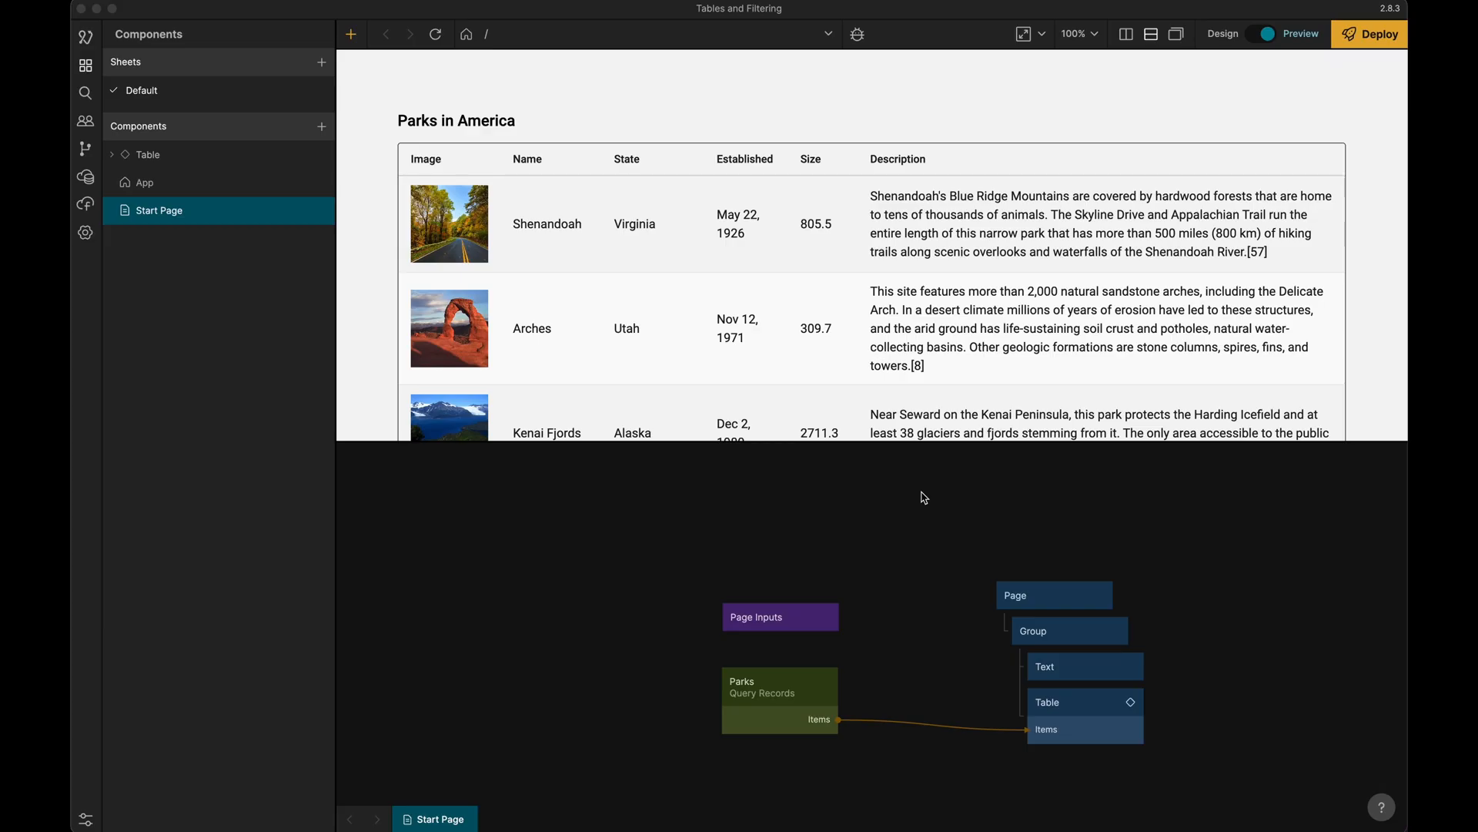
{"action": "mouse_move", "coordinate": [959, 378]}
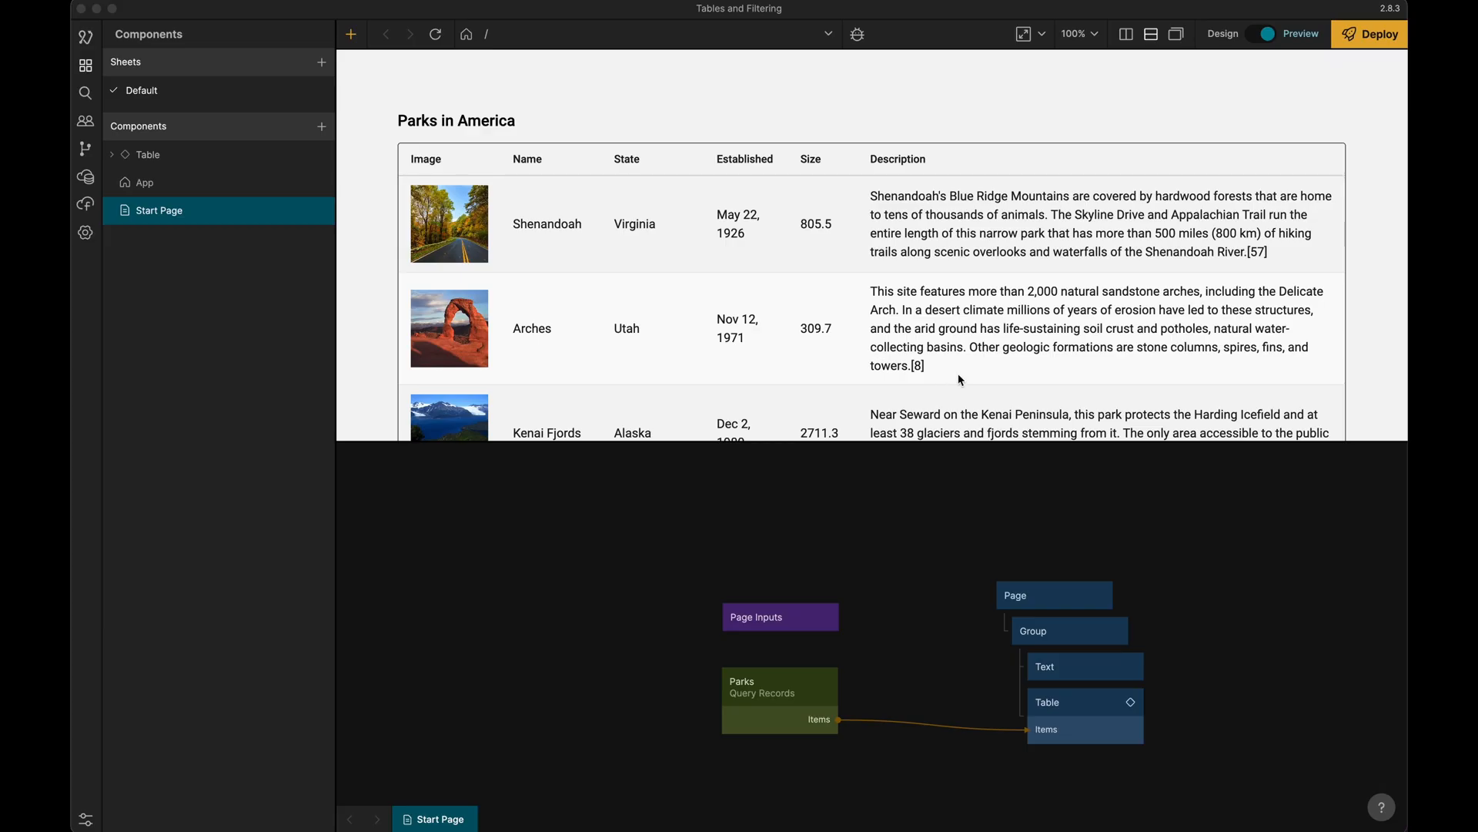
{"action": "mouse_move", "coordinate": [1085, 722]}
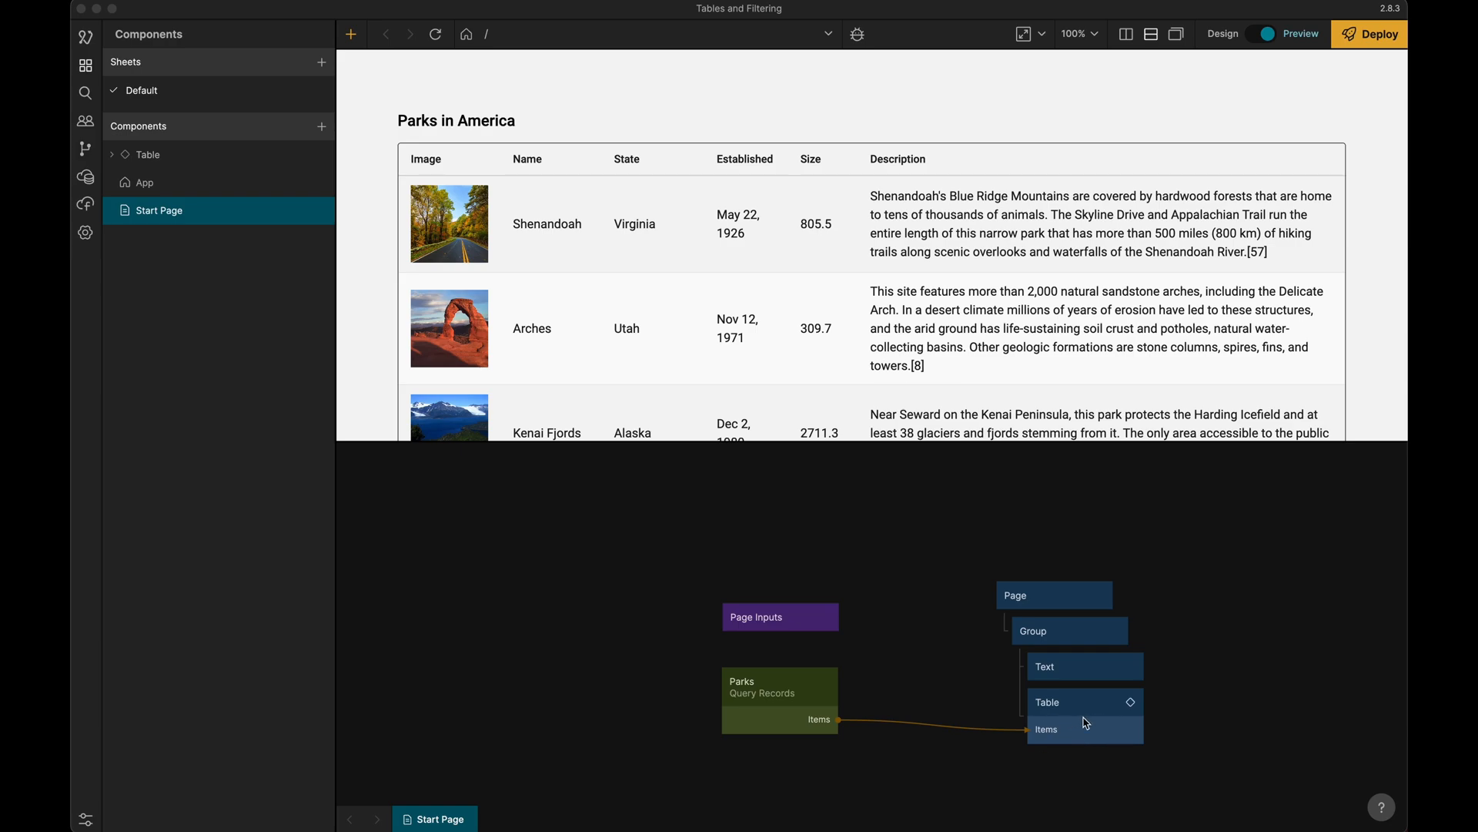
Clone the Pages And Rows prefab from the node library's Prefabs list into the project
{"action": "scroll", "scroll_direction": "down", "scroll_amount": 3}
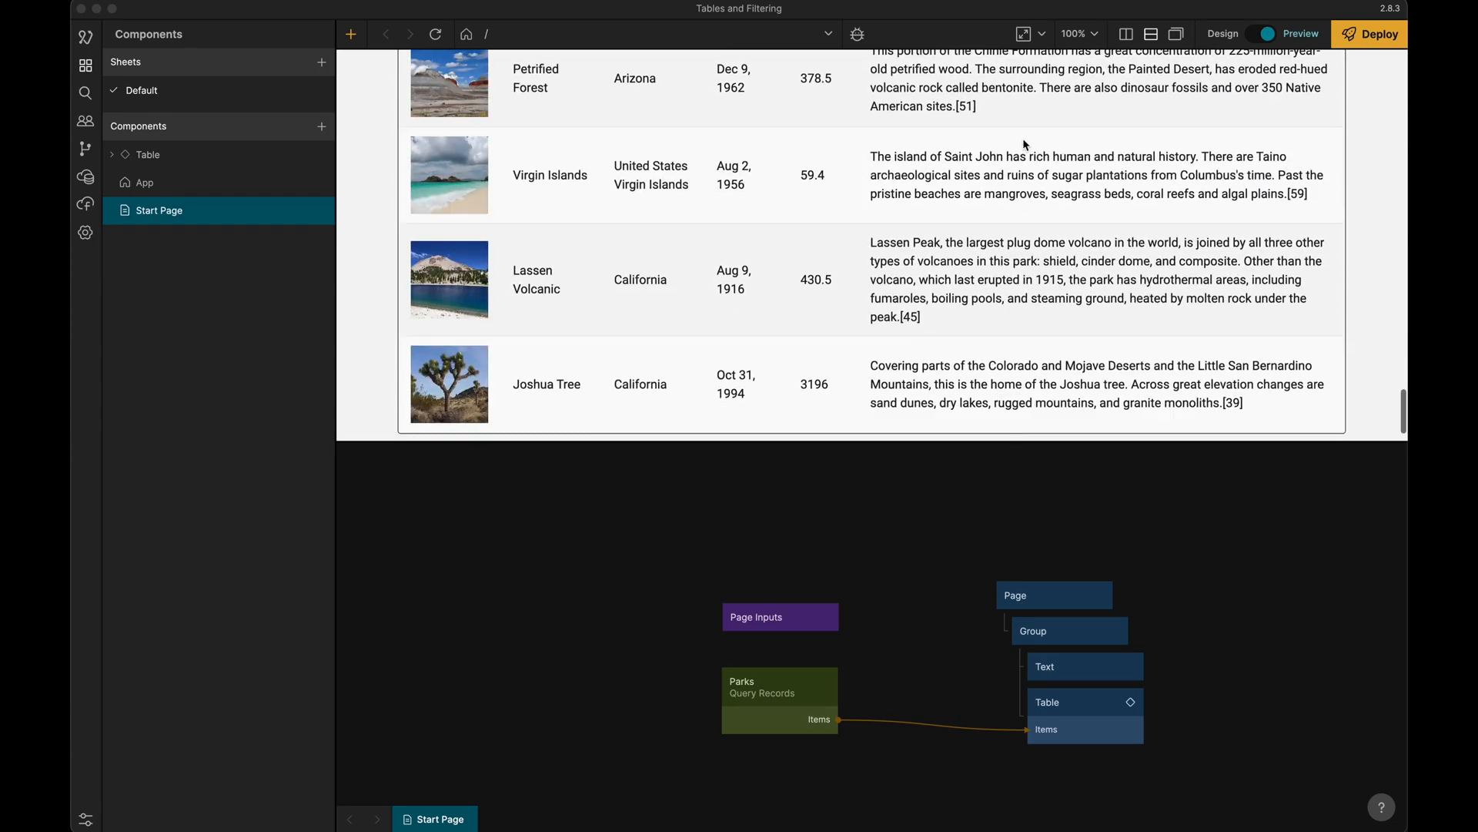
{"action": "scroll", "scroll_direction": "up", "scroll_amount": 3}
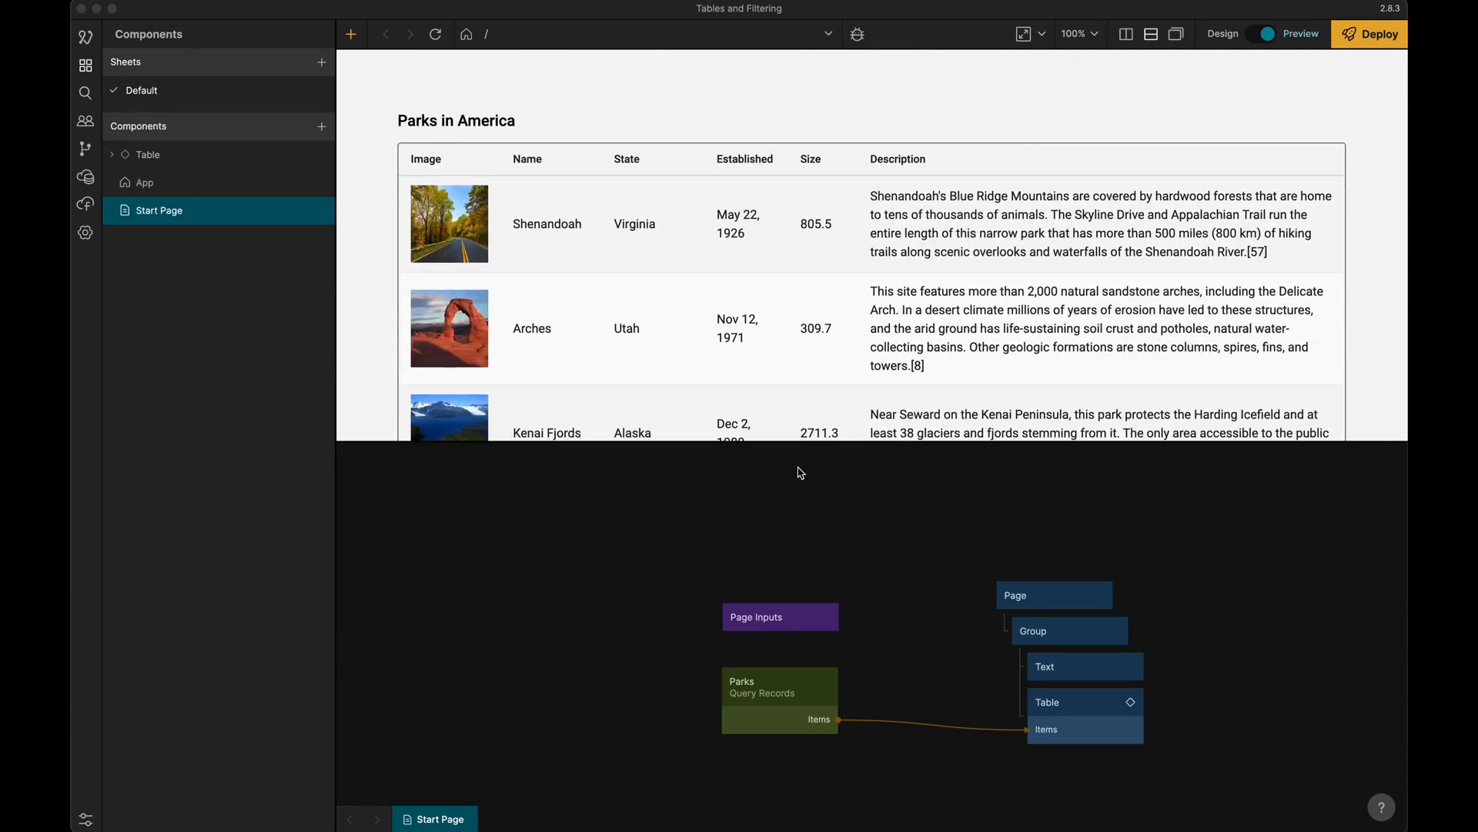
{"action": "scroll", "scroll_direction": "down", "scroll_amount": 3}
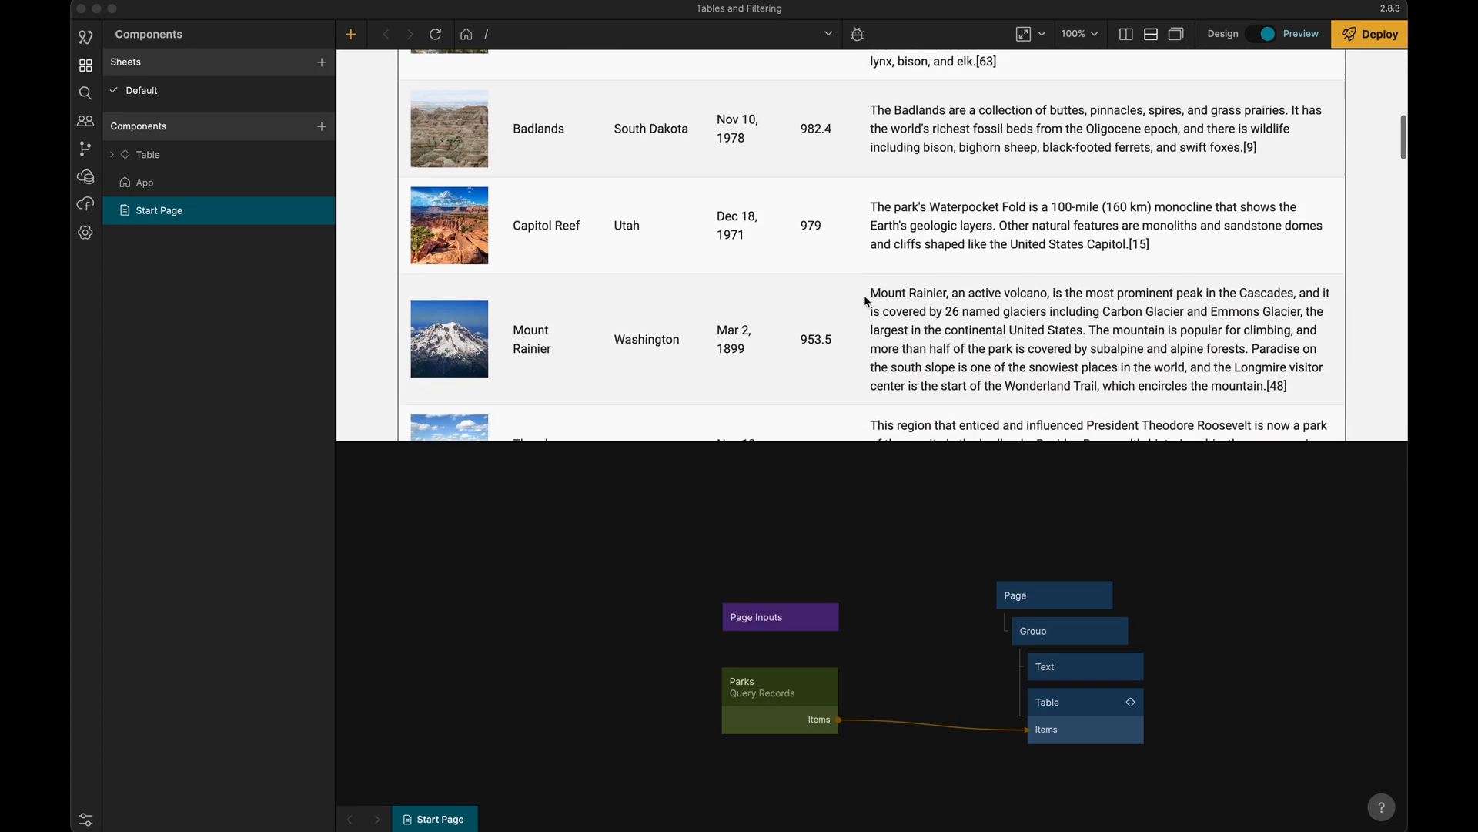
{"action": "scroll", "scroll_direction": "up", "scroll_amount": 3}
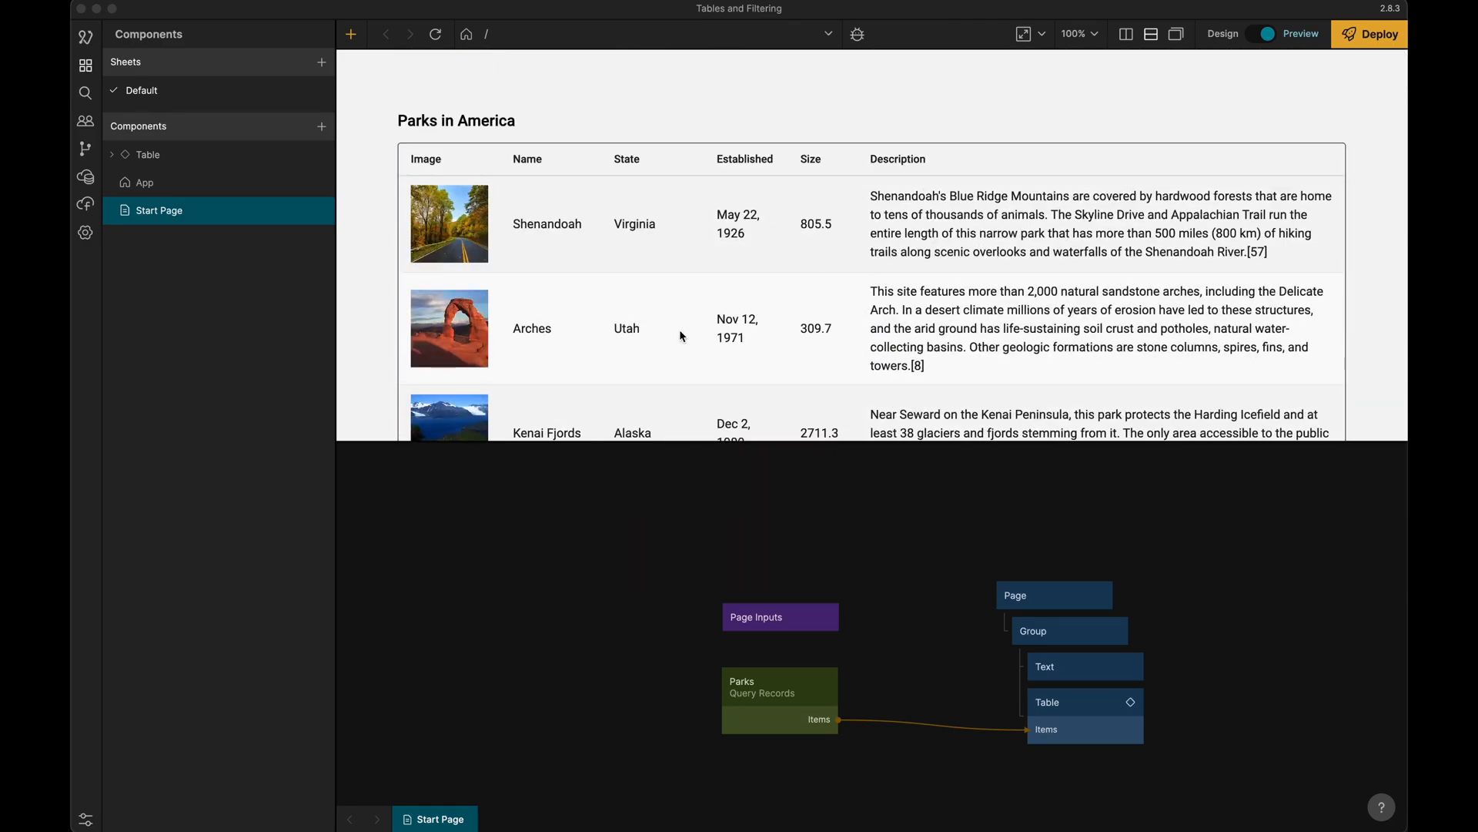
{"action": "mouse_move", "coordinate": [908, 300]}
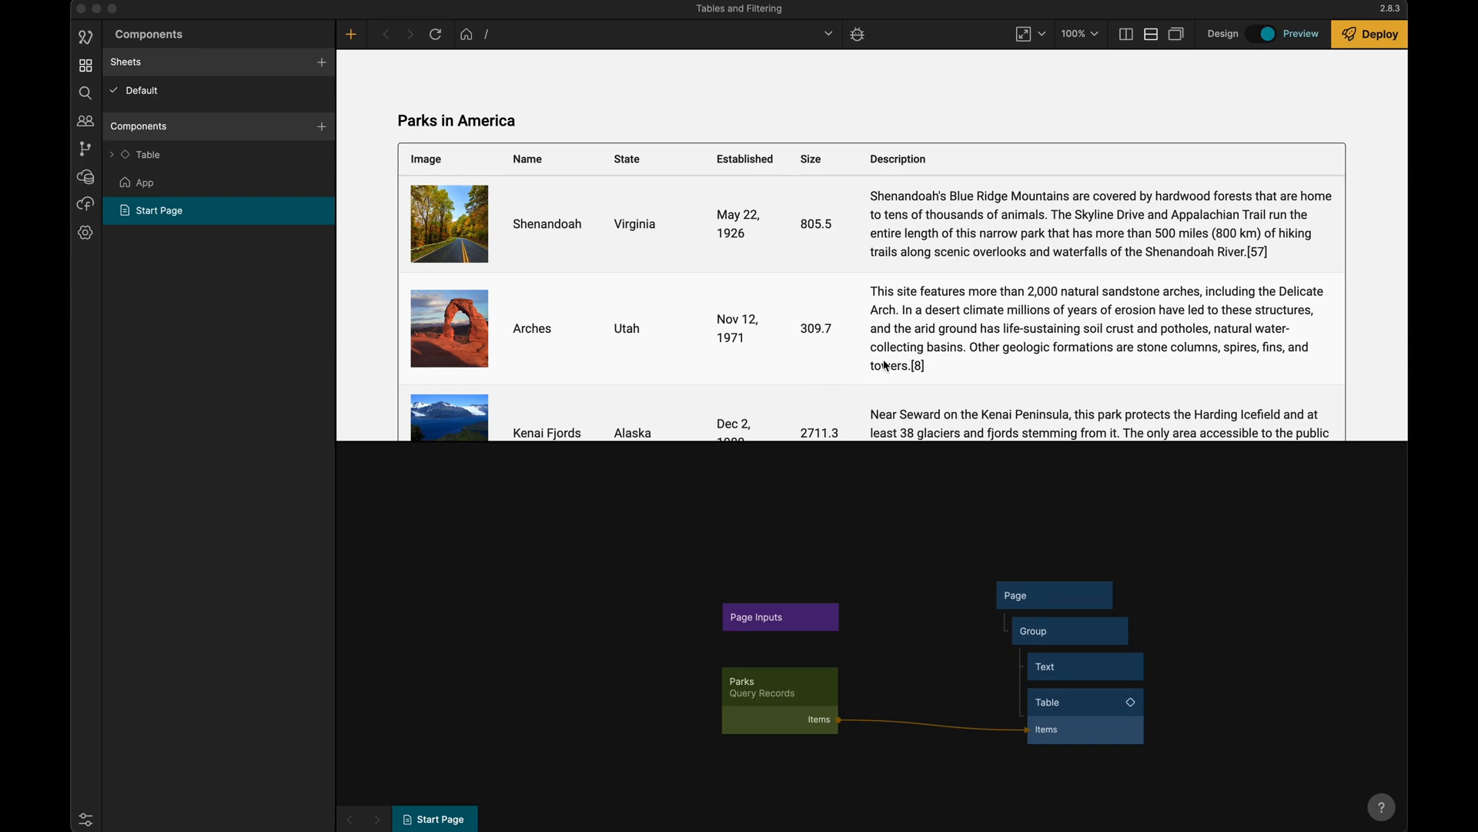
{"action": "mouse_move", "coordinate": [549, 510]}
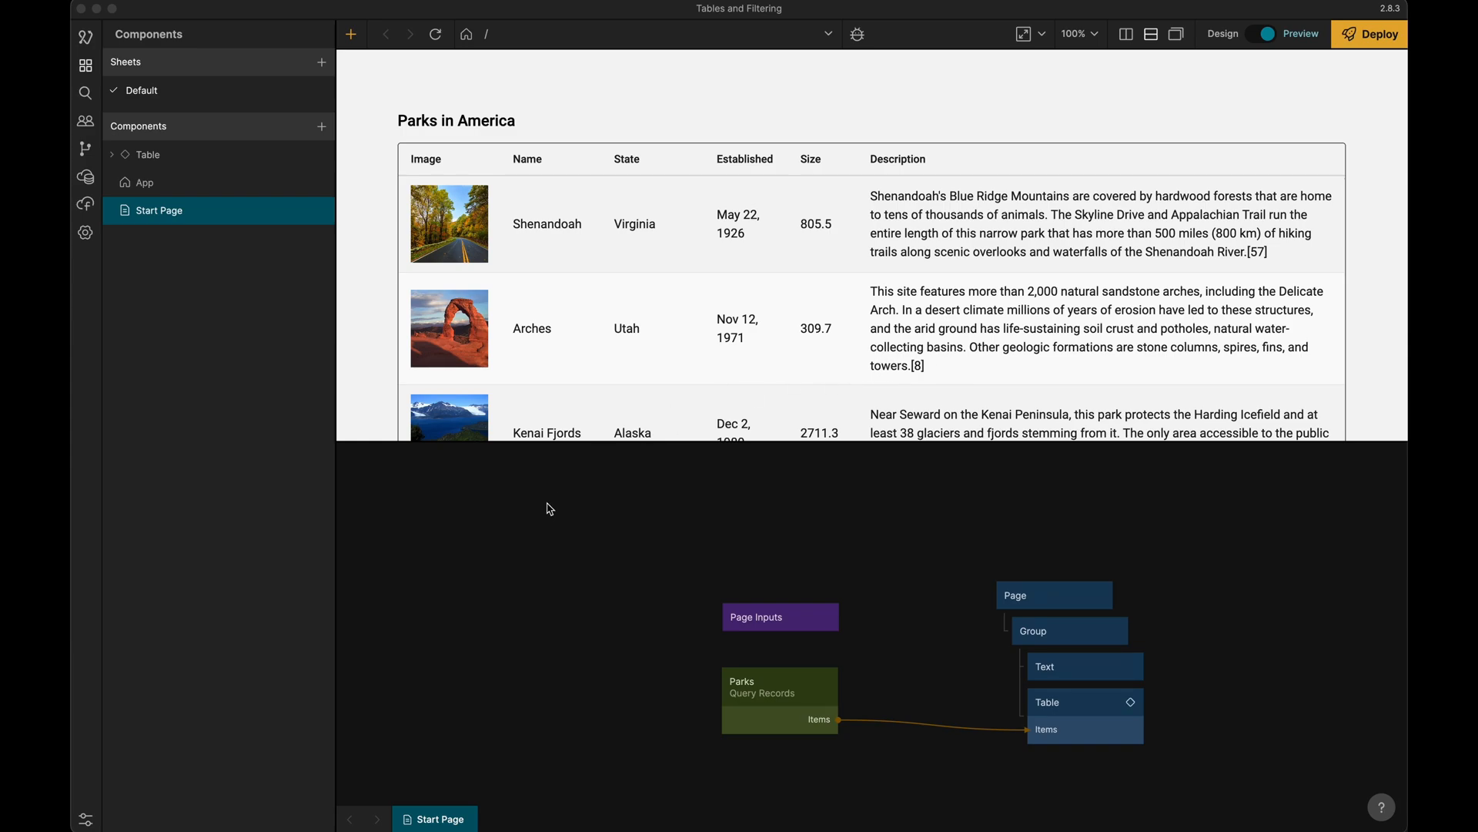
{"action": "mouse_move", "coordinate": [674, 446]}
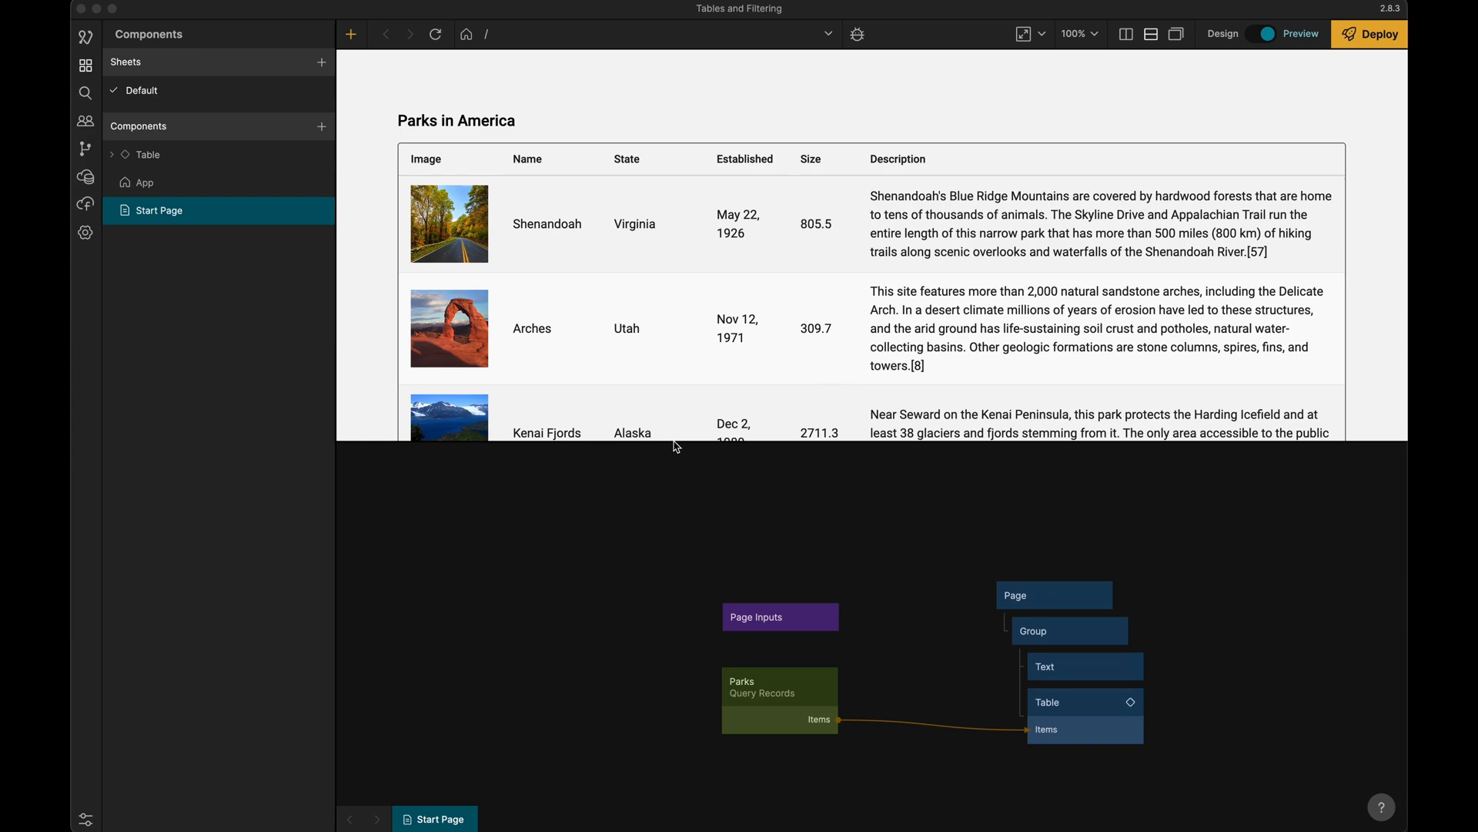
{"action": "left_click", "coordinate": [350, 34]}
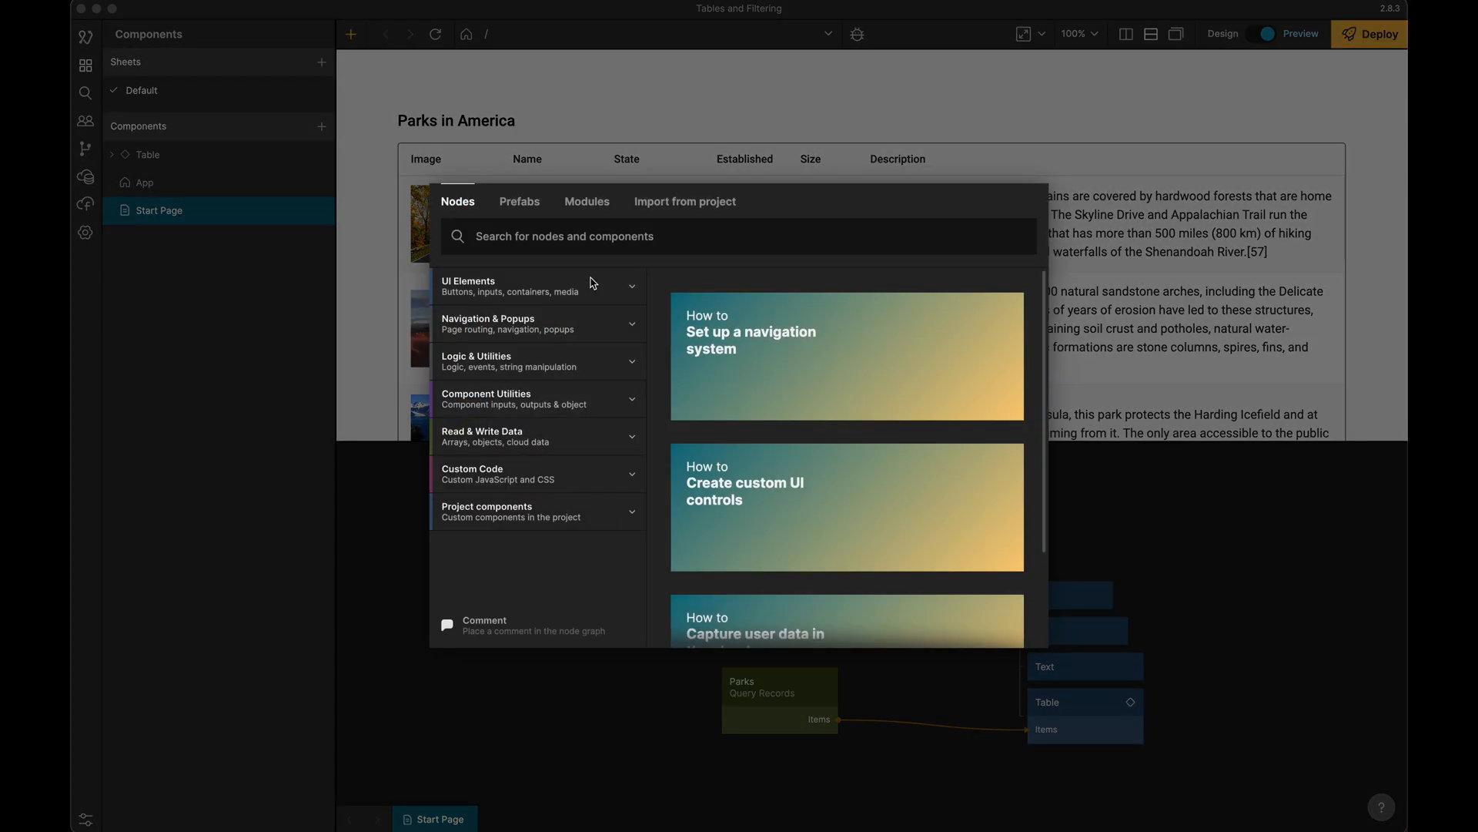
{"action": "left_click", "coordinate": [519, 200]}
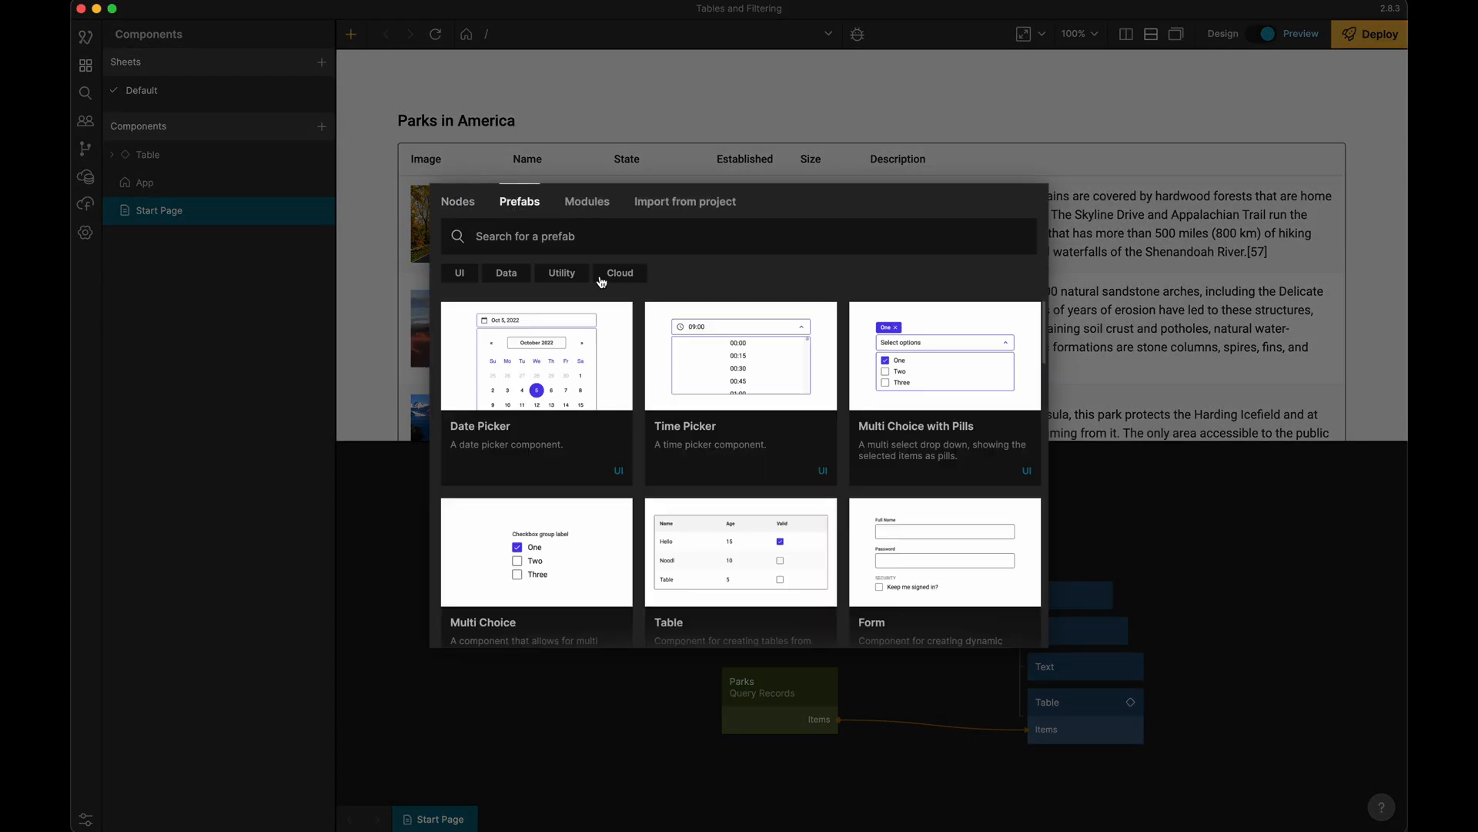
{"action": "scroll", "scroll_direction": "down", "scroll_amount": 3}
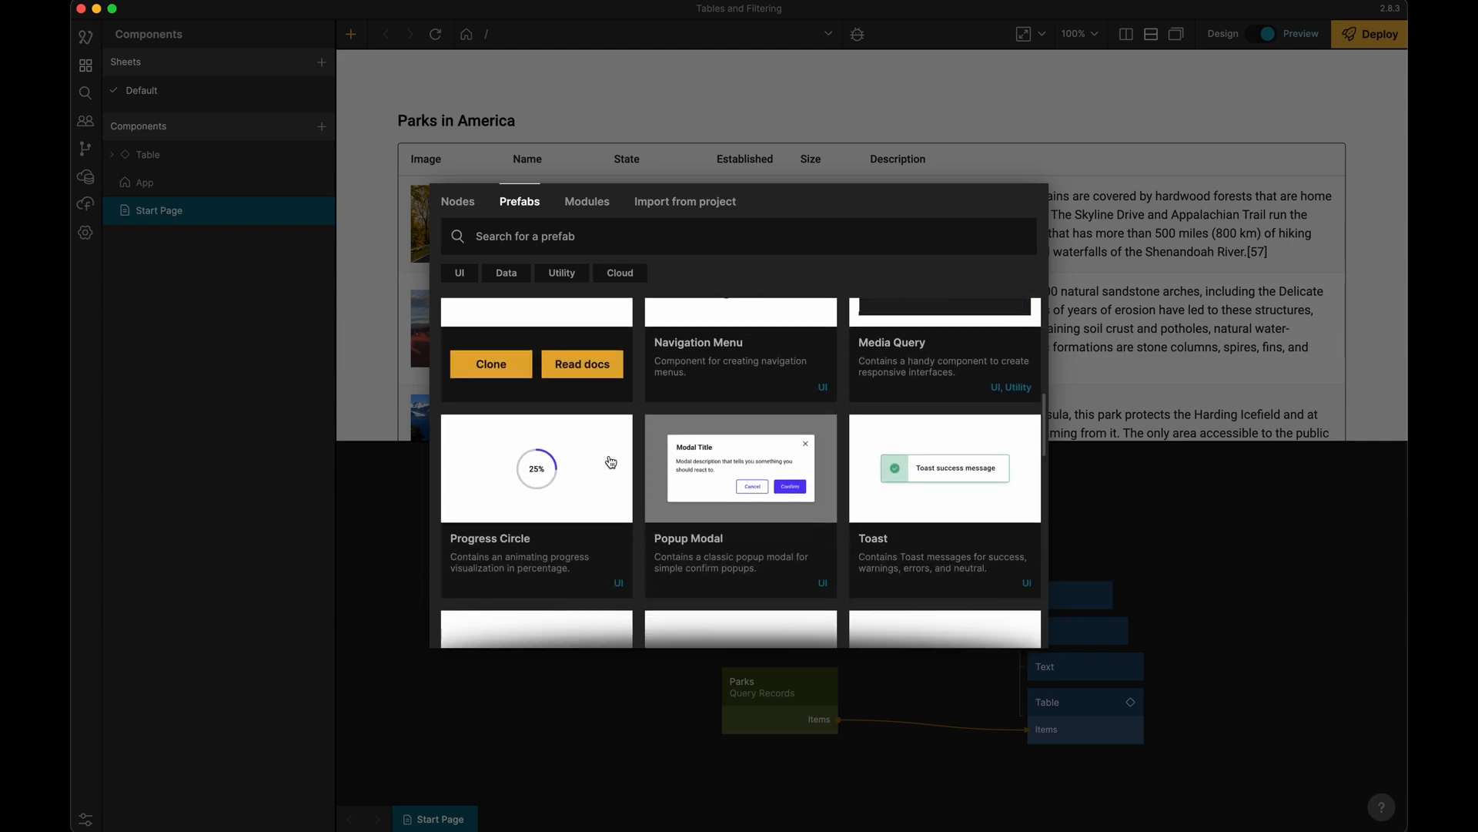
{"action": "scroll", "scroll_direction": "down", "scroll_amount": 3}
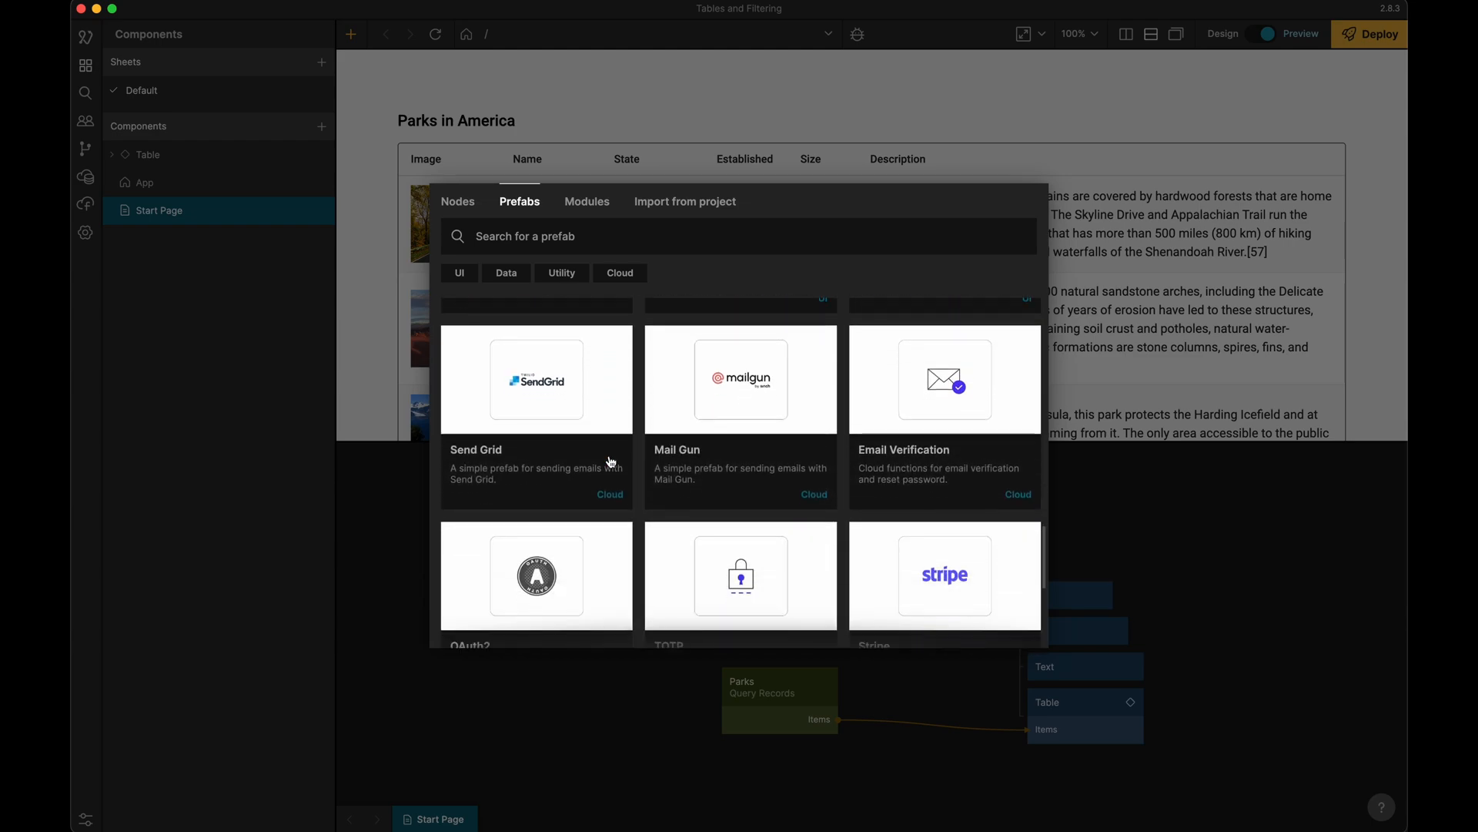
{"action": "scroll", "scroll_direction": "down", "scroll_amount": 3}
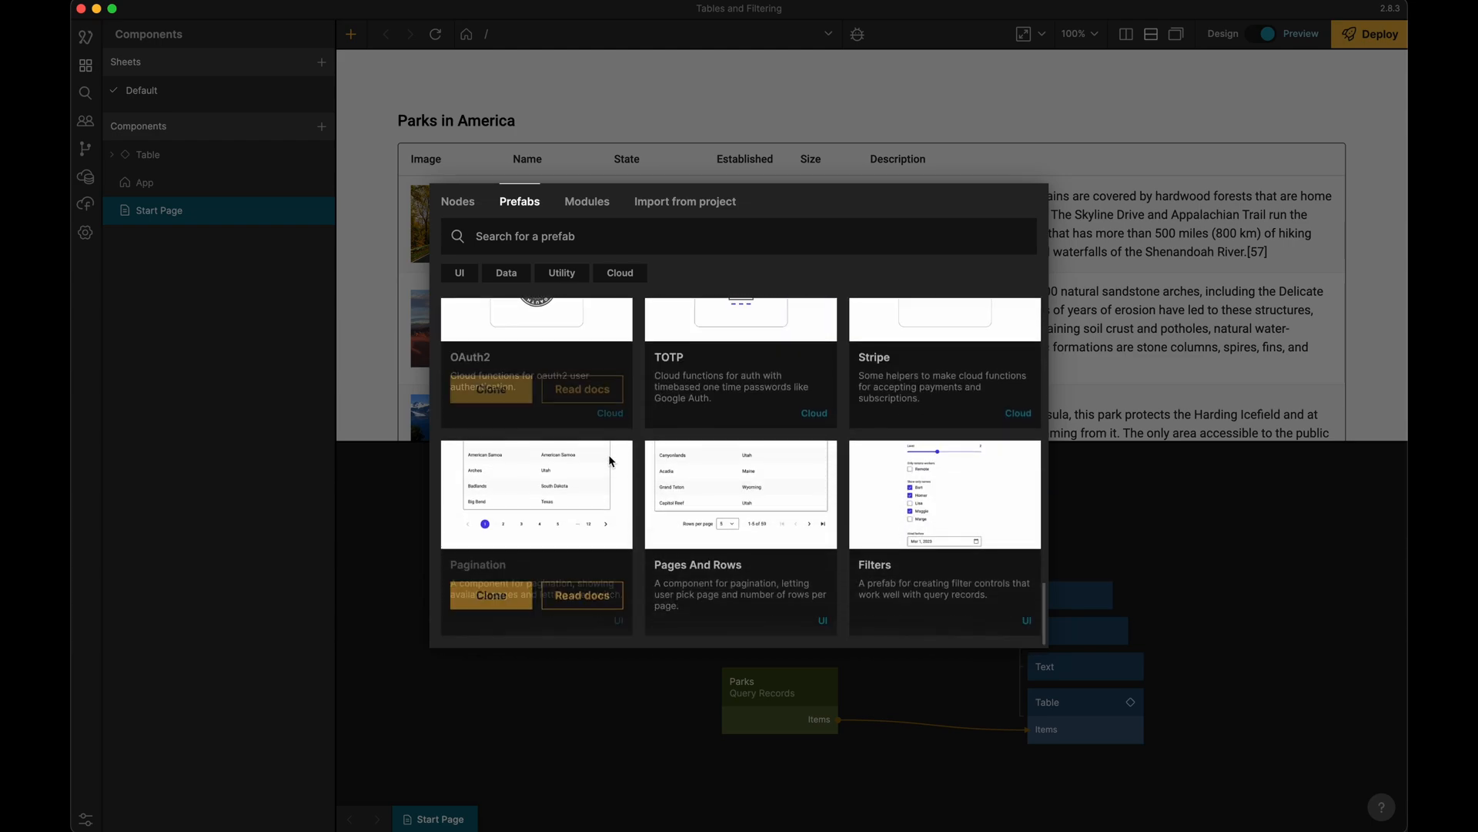
{"action": "mouse_move", "coordinate": [693, 591]}
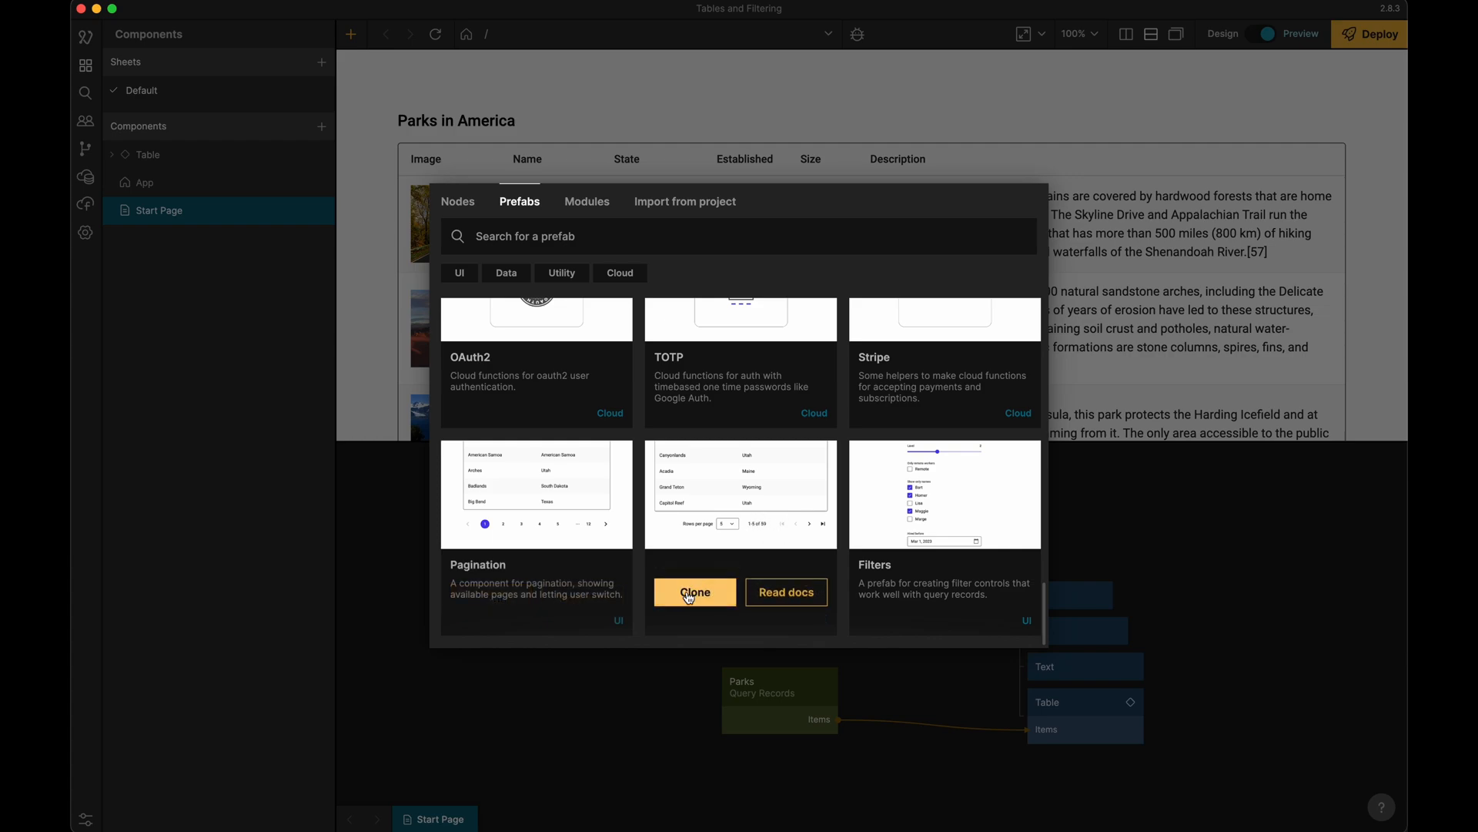
{"action": "left_click", "coordinate": [695, 591]}
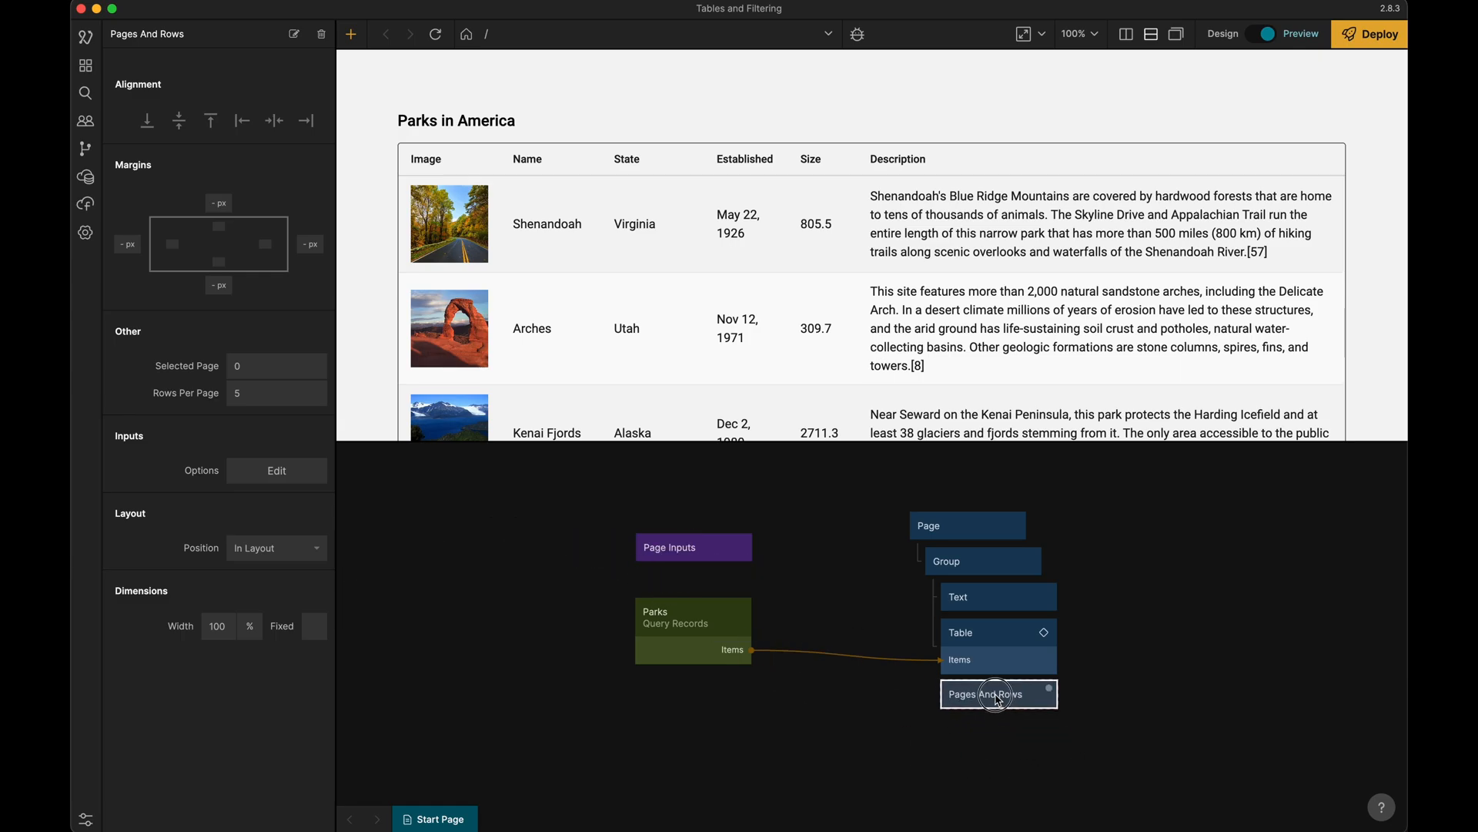
Place Pages And Rows under the Table with a 16 px top margin, then deselect it
{"action": "scroll", "scroll_direction": "down", "scroll_amount": 3}
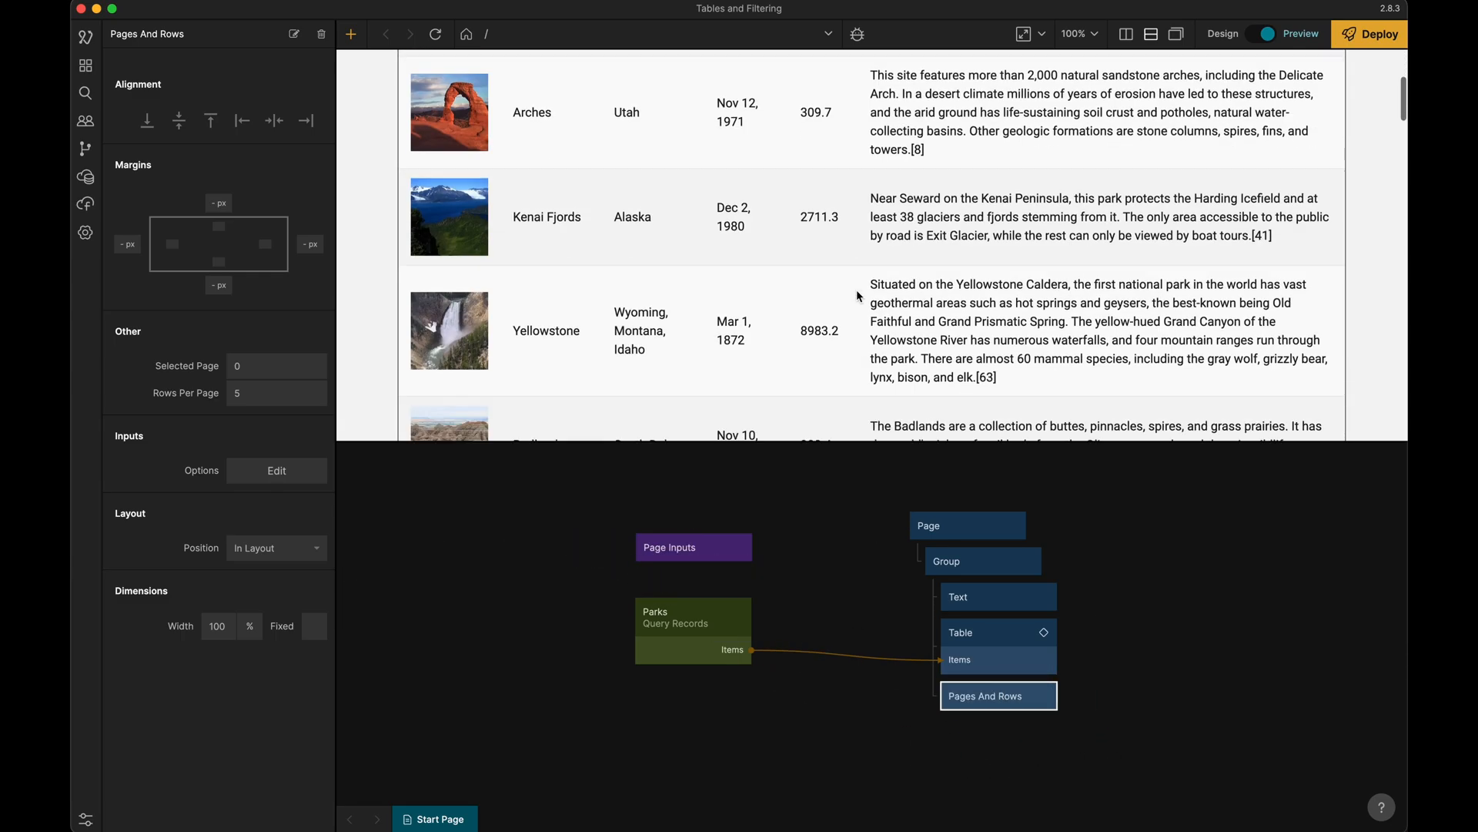
{"action": "scroll", "scroll_direction": "down", "scroll_amount": 3}
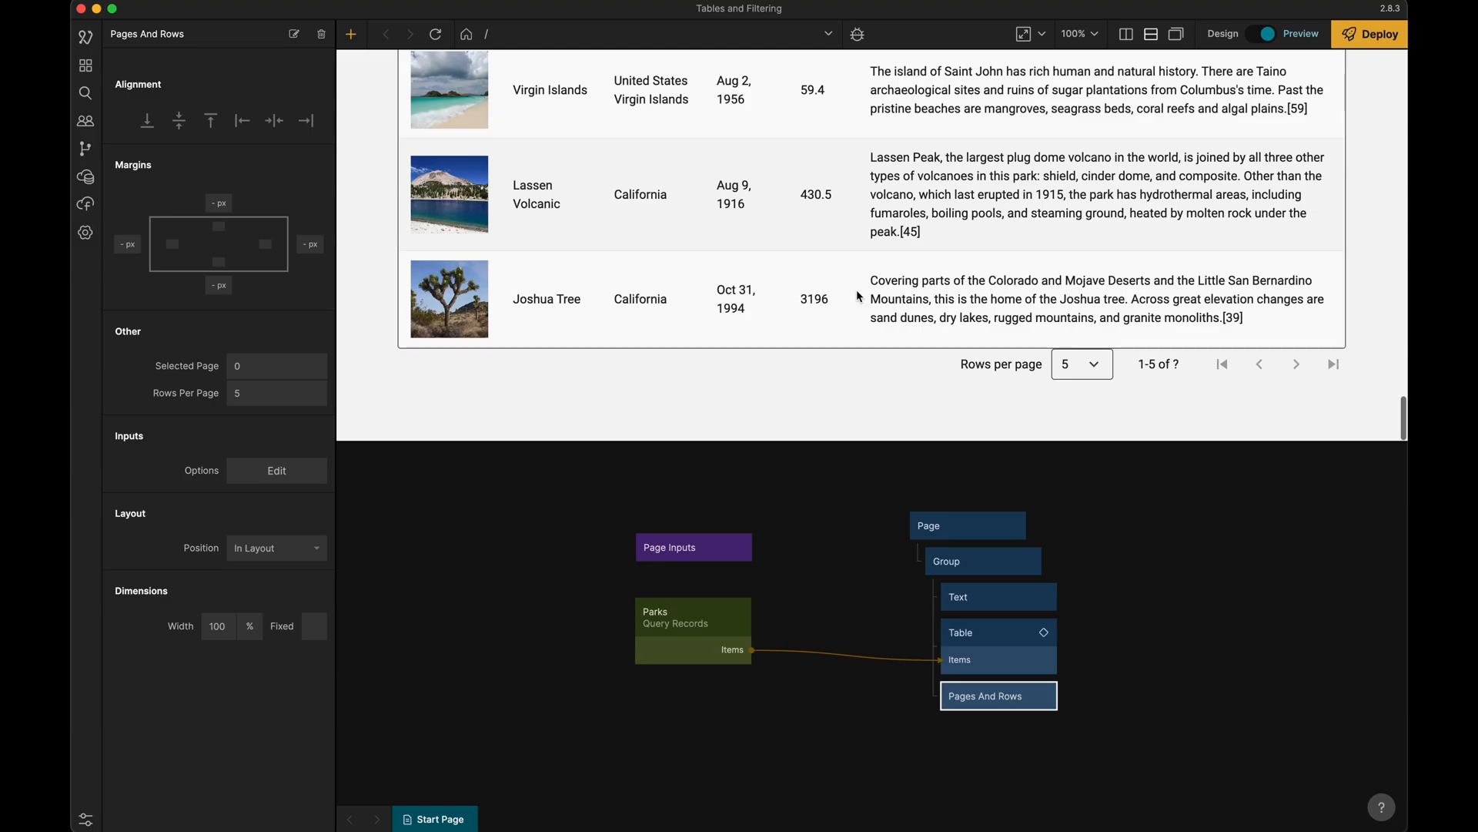
{"action": "mouse_move", "coordinate": [1061, 351]}
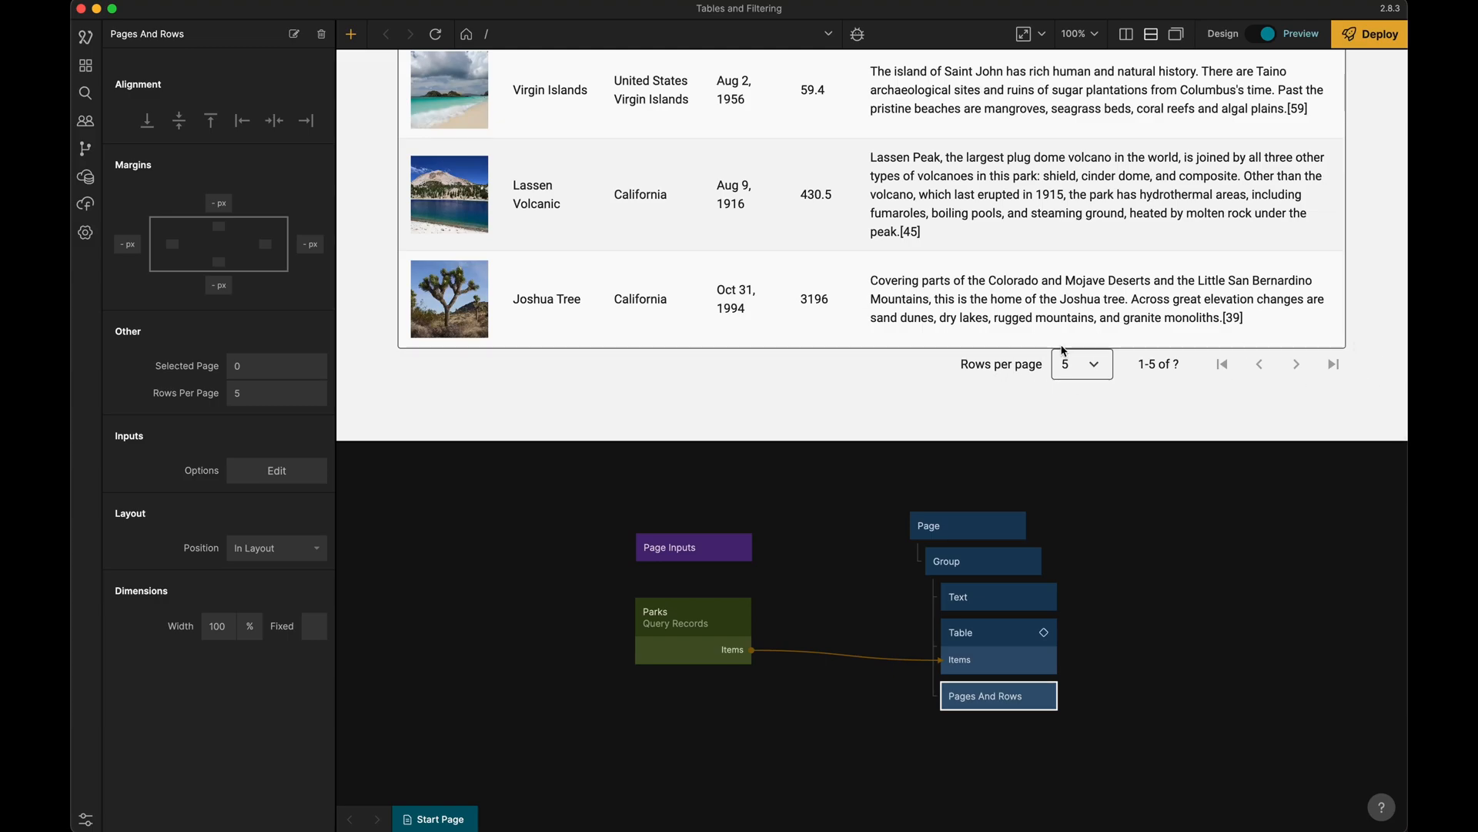
{"action": "mouse_move", "coordinate": [221, 179]}
{"action": "type", "text": "16"}
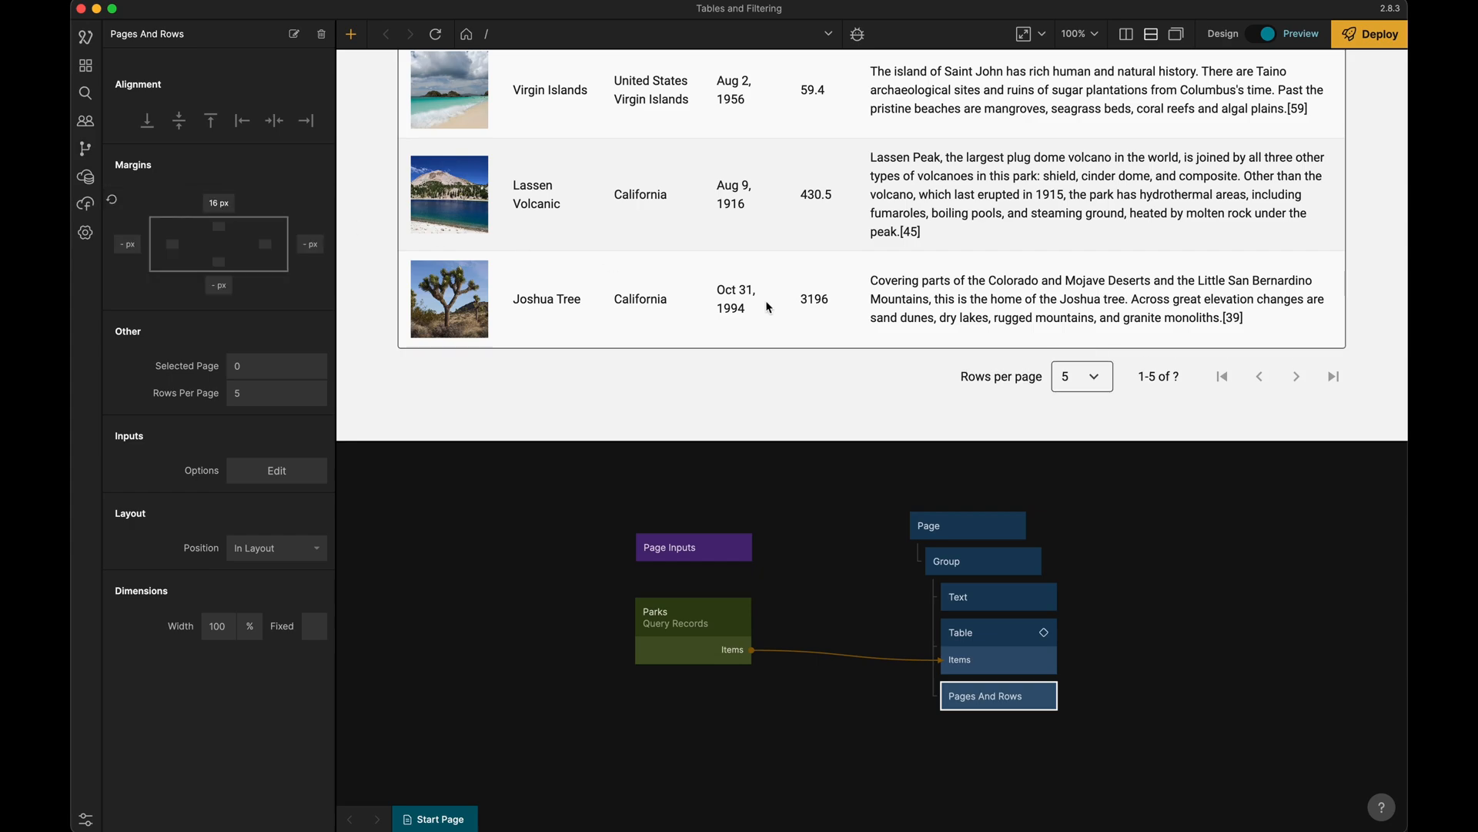
{"action": "mouse_move", "coordinate": [851, 595]}
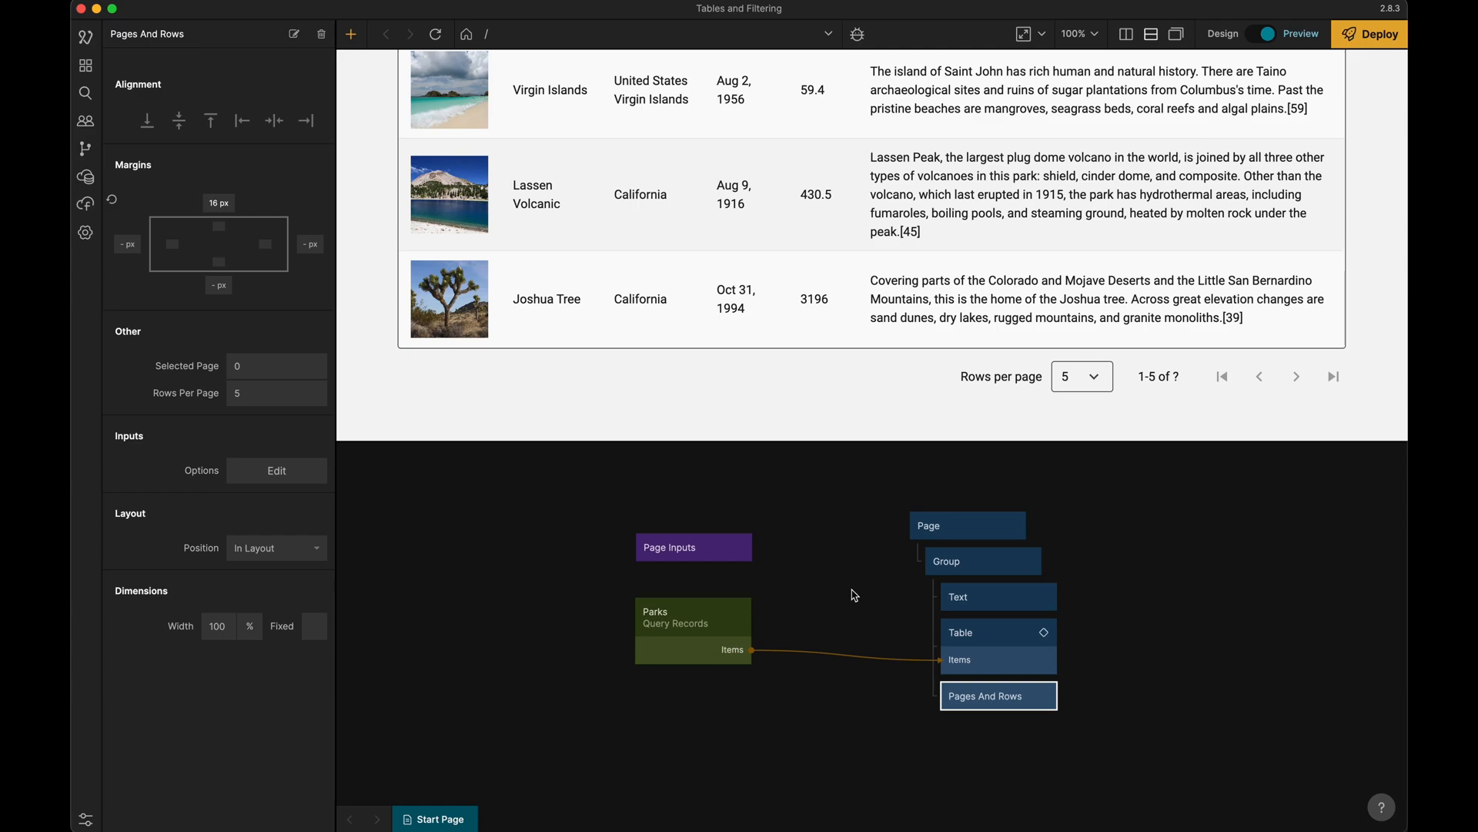
{"action": "left_click", "coordinate": [998, 696]}
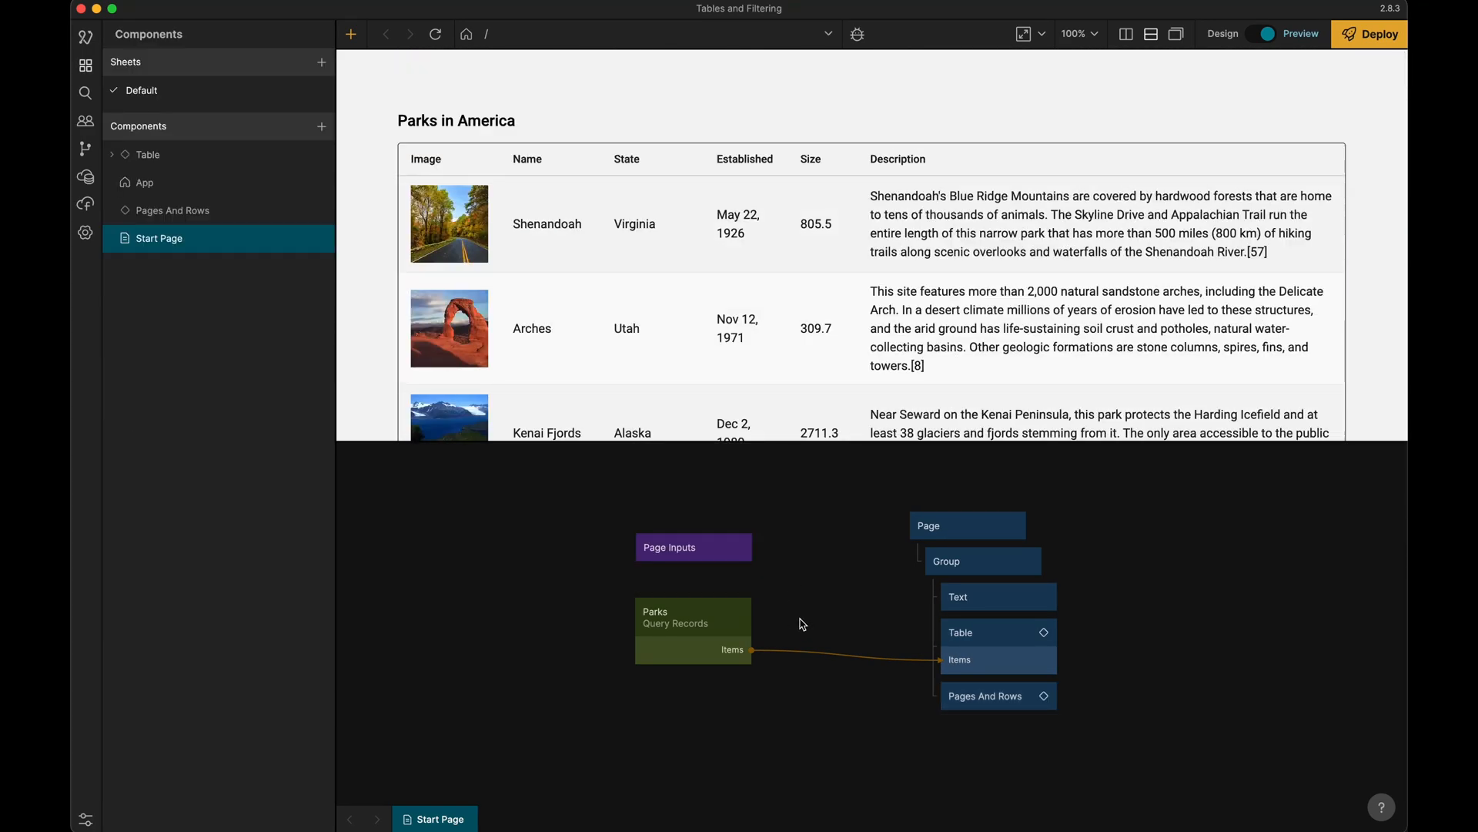
Enable Use limit (Limit 10, Skip 0) and Fetch total count on the Parks Query Records node
{"action": "left_click", "coordinate": [691, 630]}
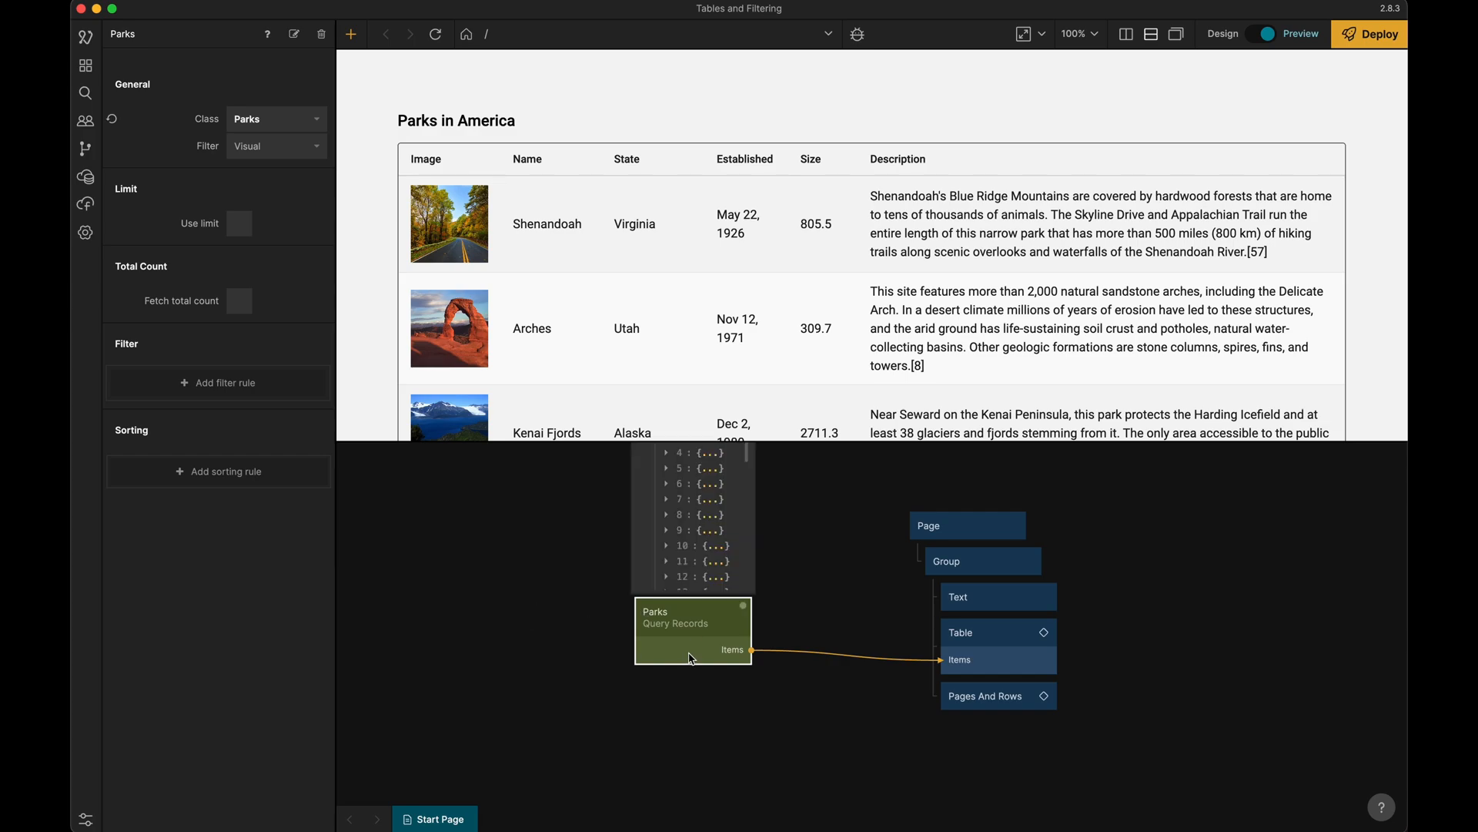
{"action": "mouse_move", "coordinate": [144, 199]}
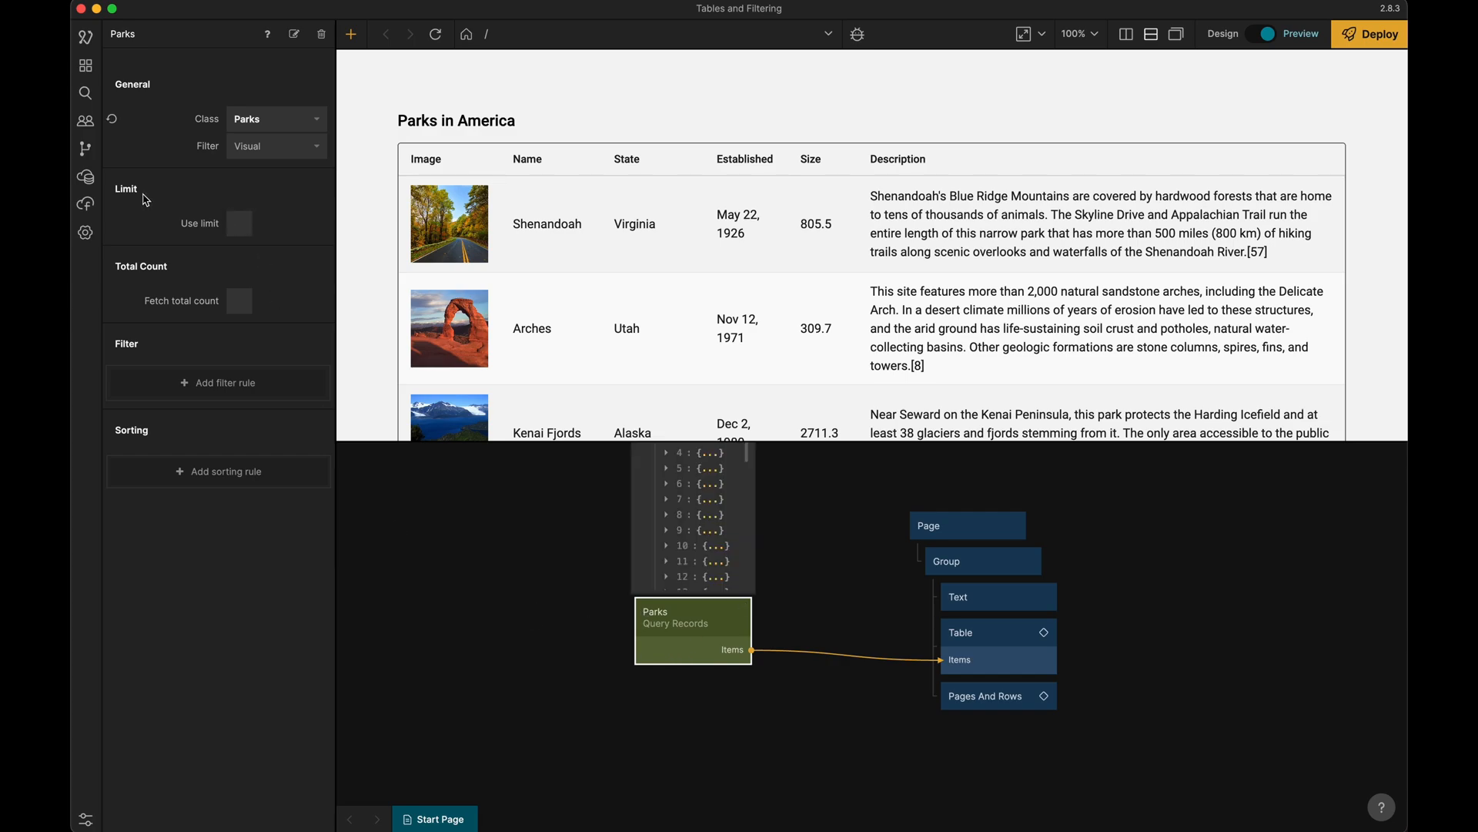
{"action": "left_click", "coordinate": [239, 223]}
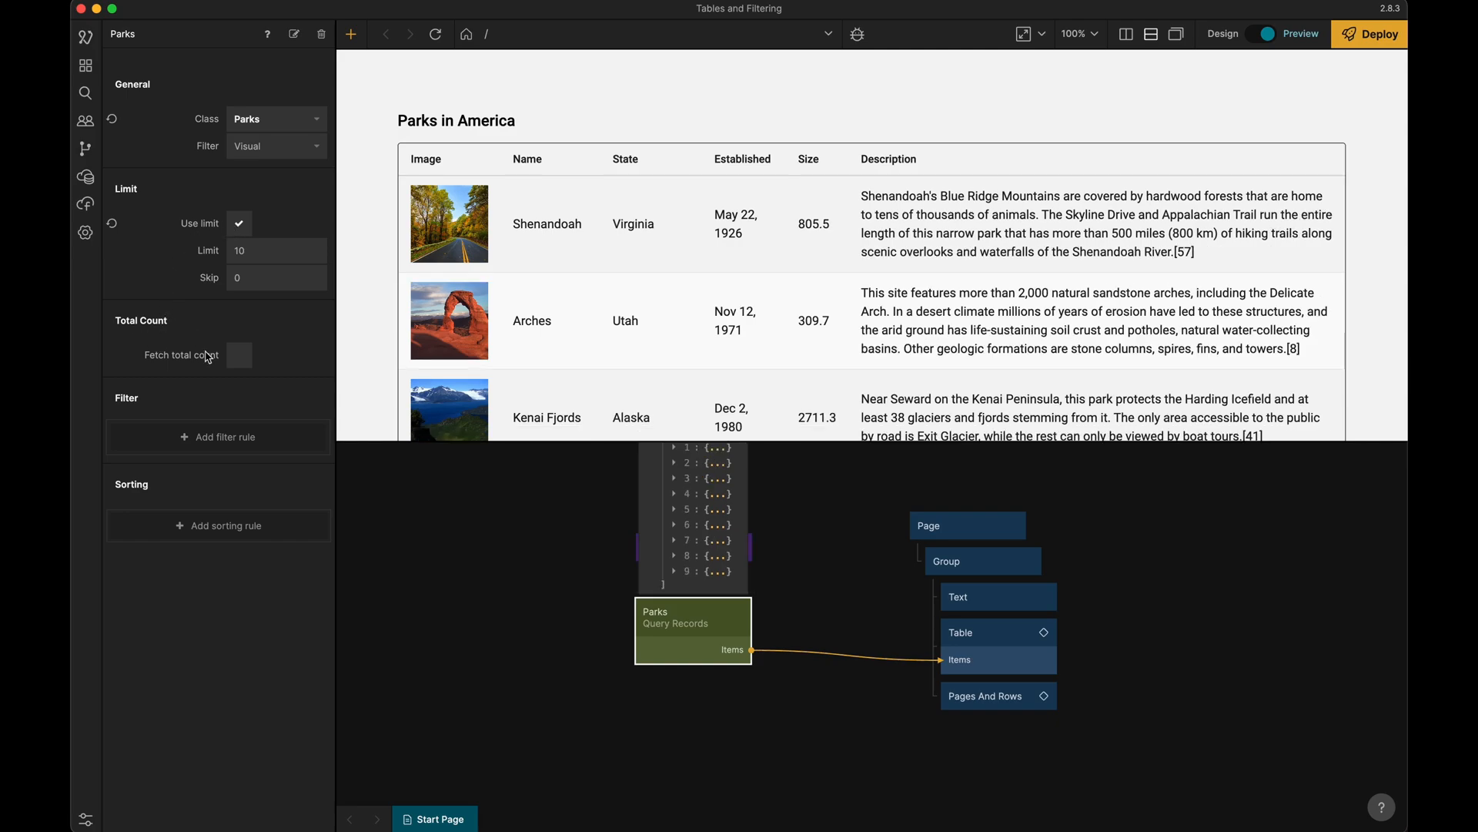
{"action": "mouse_move", "coordinate": [172, 363]}
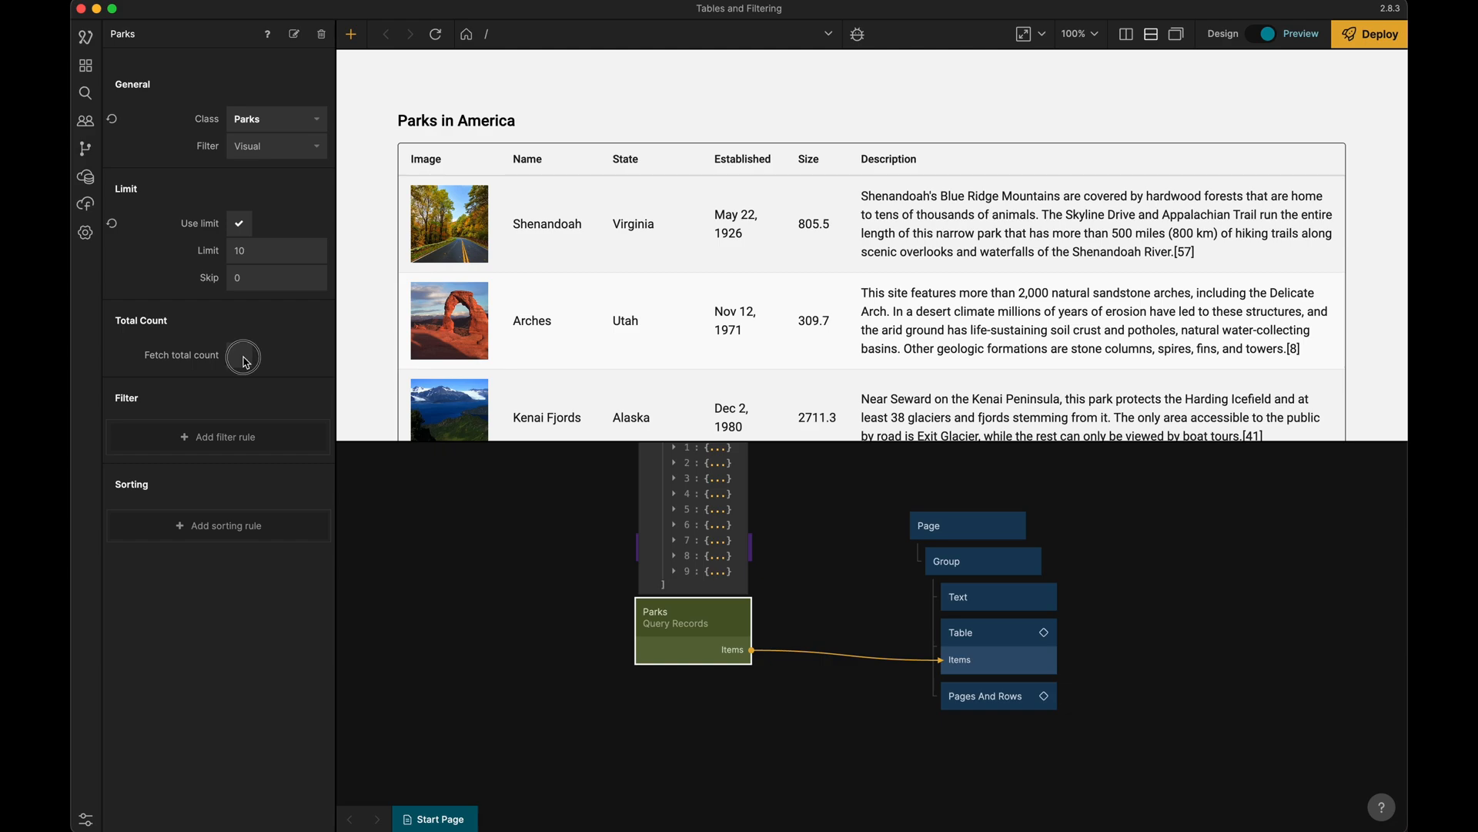
{"action": "left_click", "coordinate": [239, 354]}
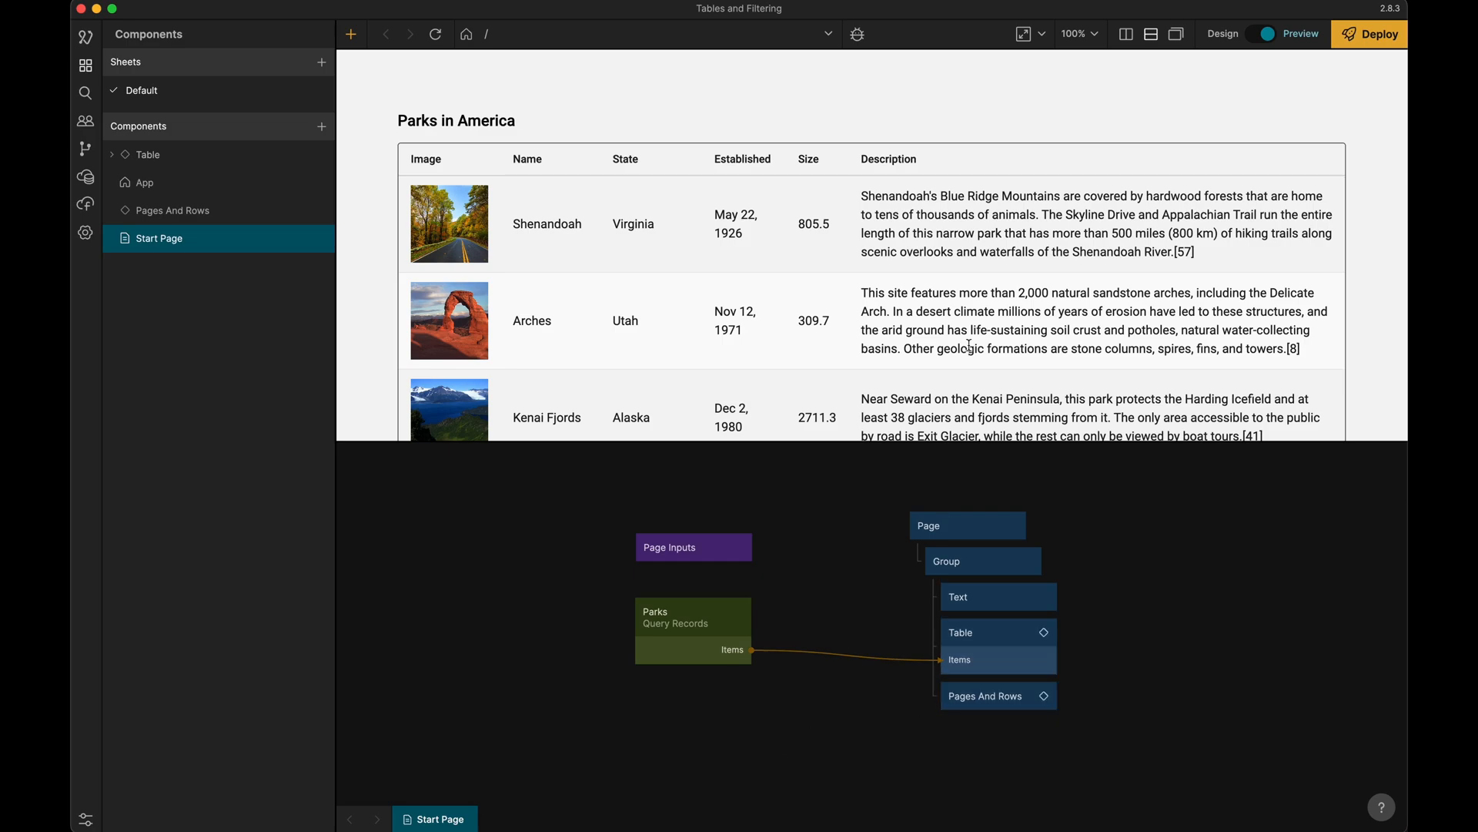
{"action": "scroll", "scroll_direction": "down", "scroll_amount": 3}
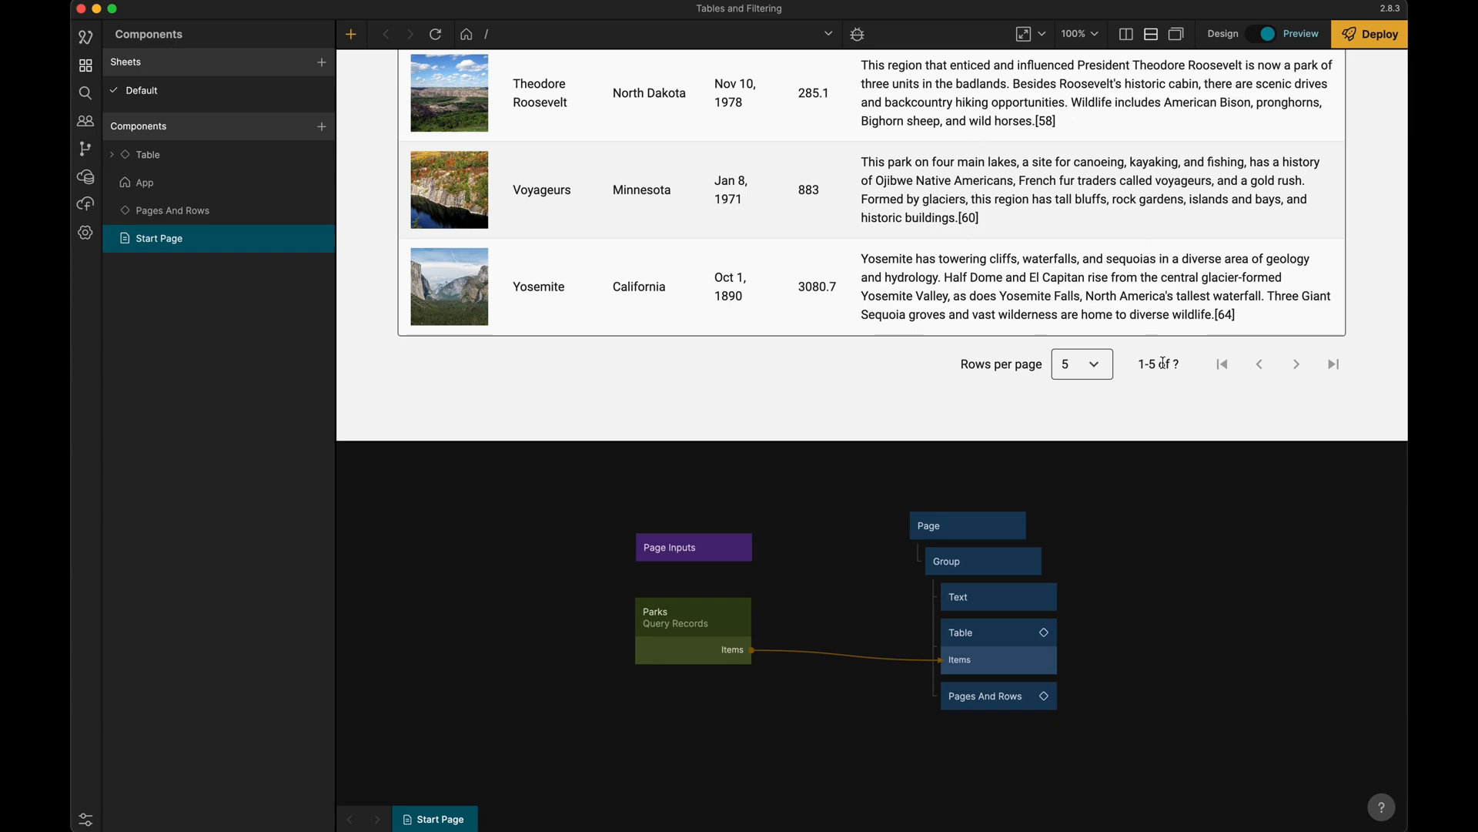
{"action": "mouse_move", "coordinate": [939, 744]}
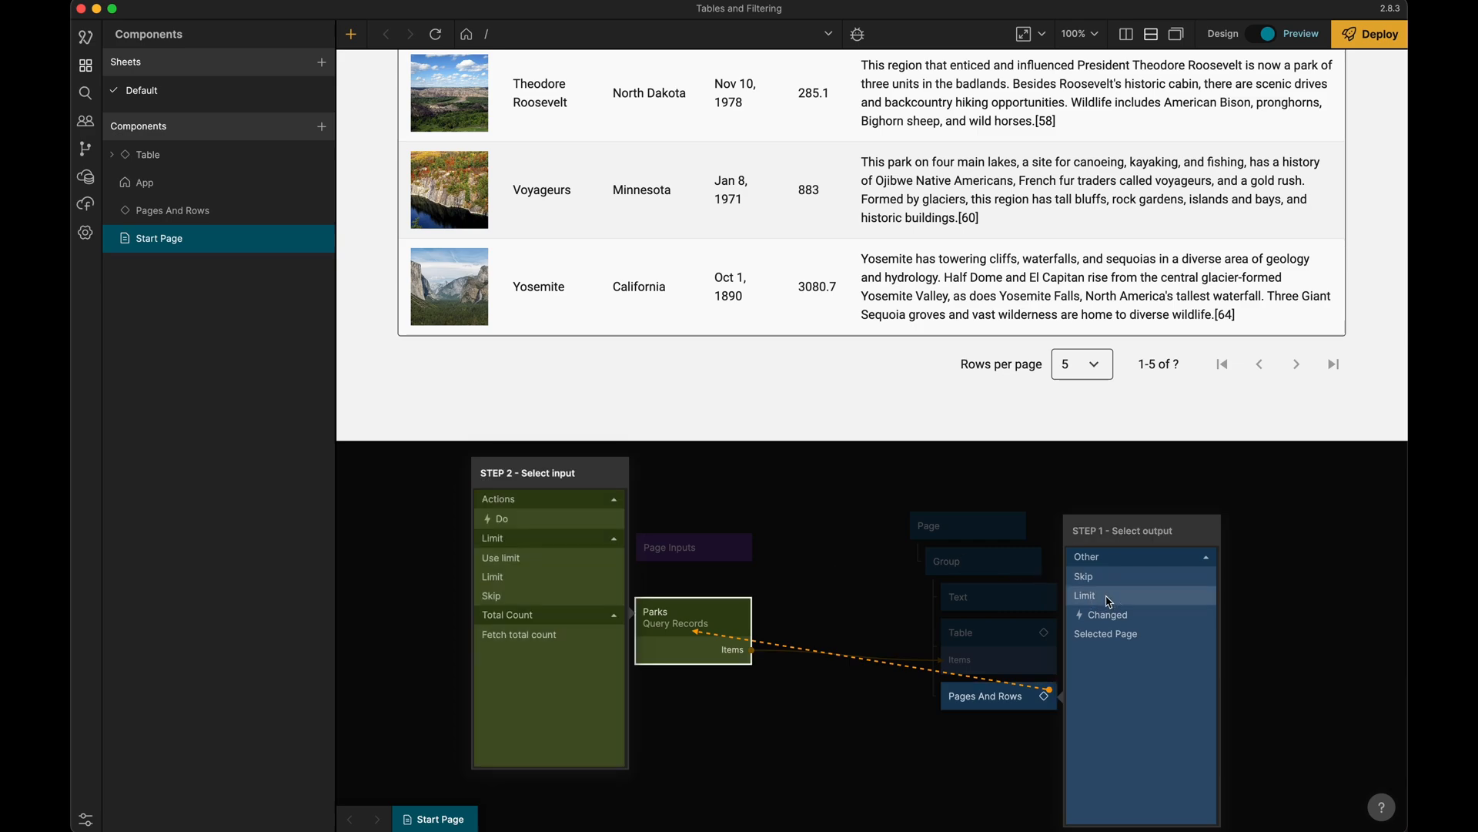
Connect Pages And Rows Limit→Limit, Skip→Skip and Changed→Do on the Parks query
{"action": "left_click", "coordinate": [1083, 595]}
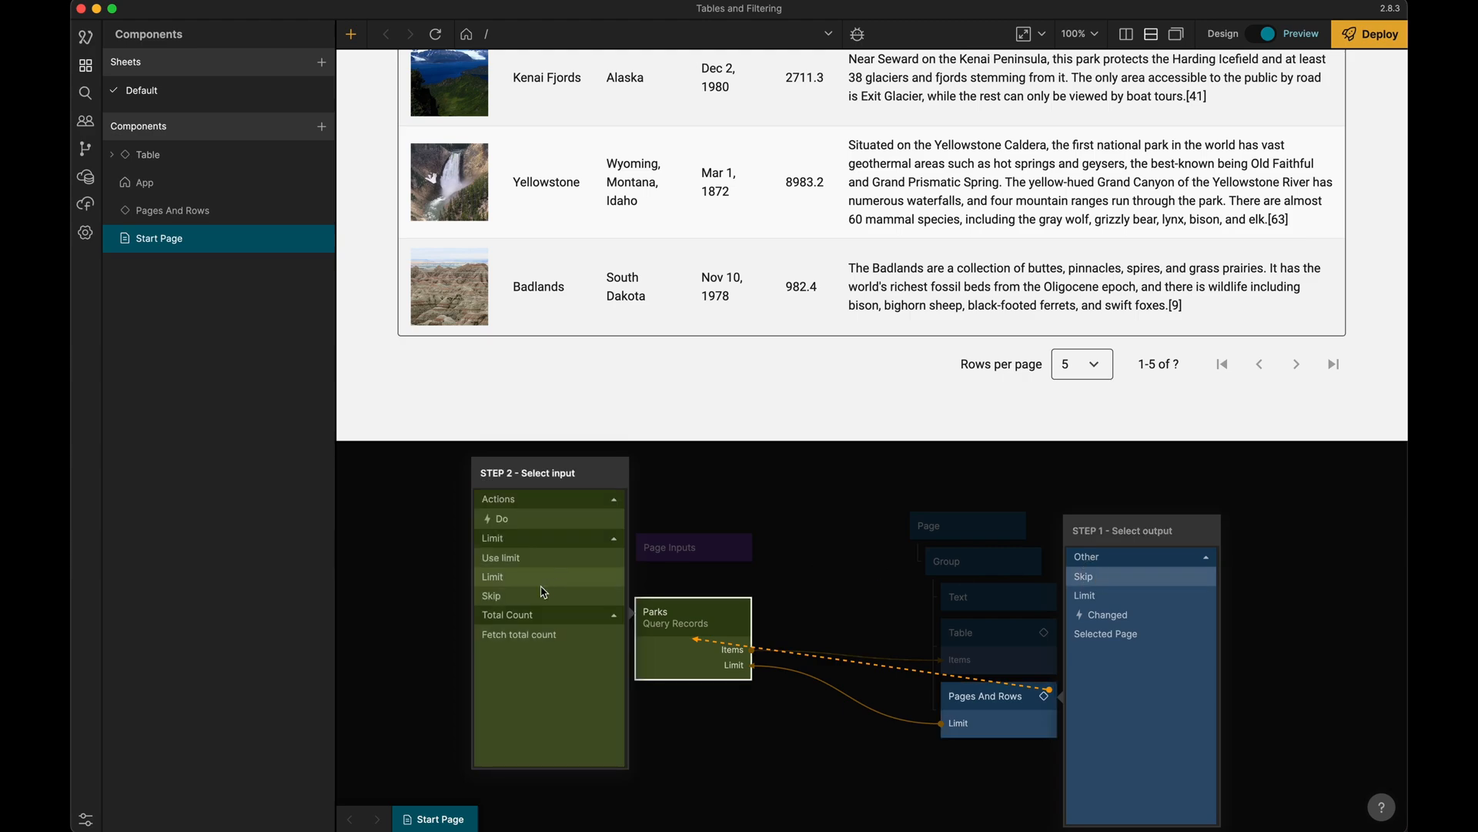
{"action": "left_click", "coordinate": [490, 594]}
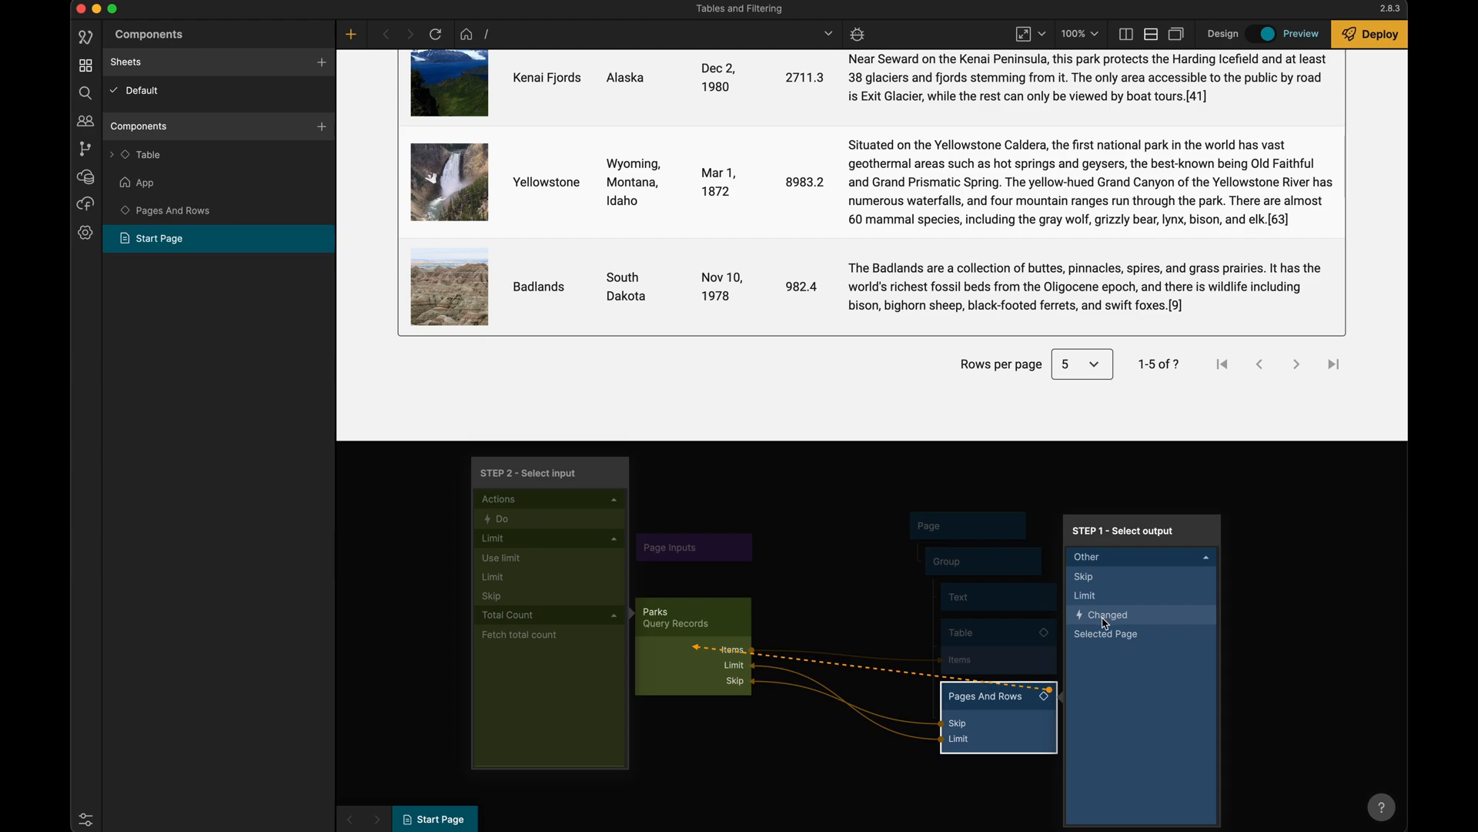
{"action": "mouse_move", "coordinate": [524, 527]}
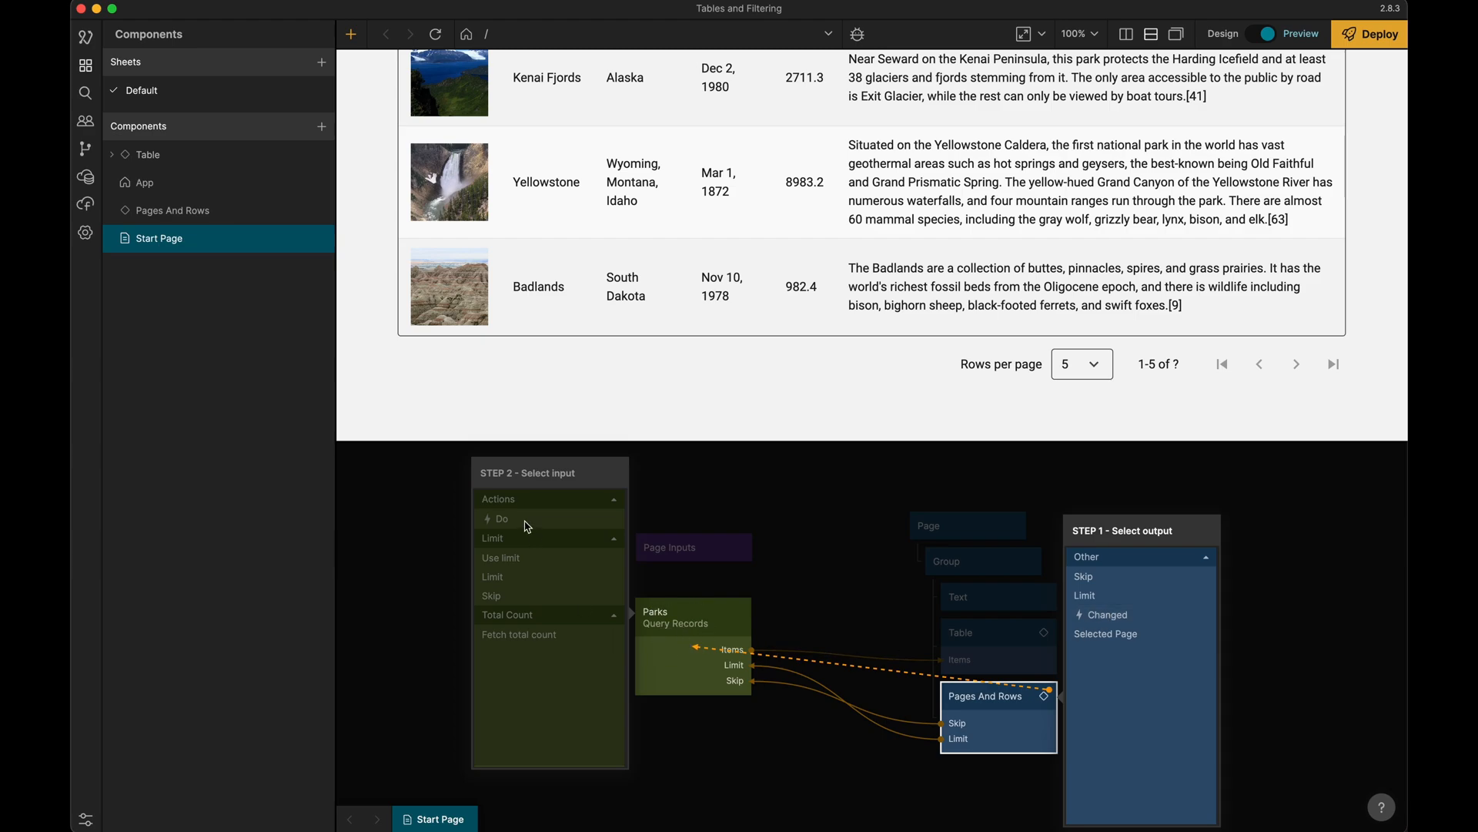
{"action": "mouse_move", "coordinate": [579, 611]}
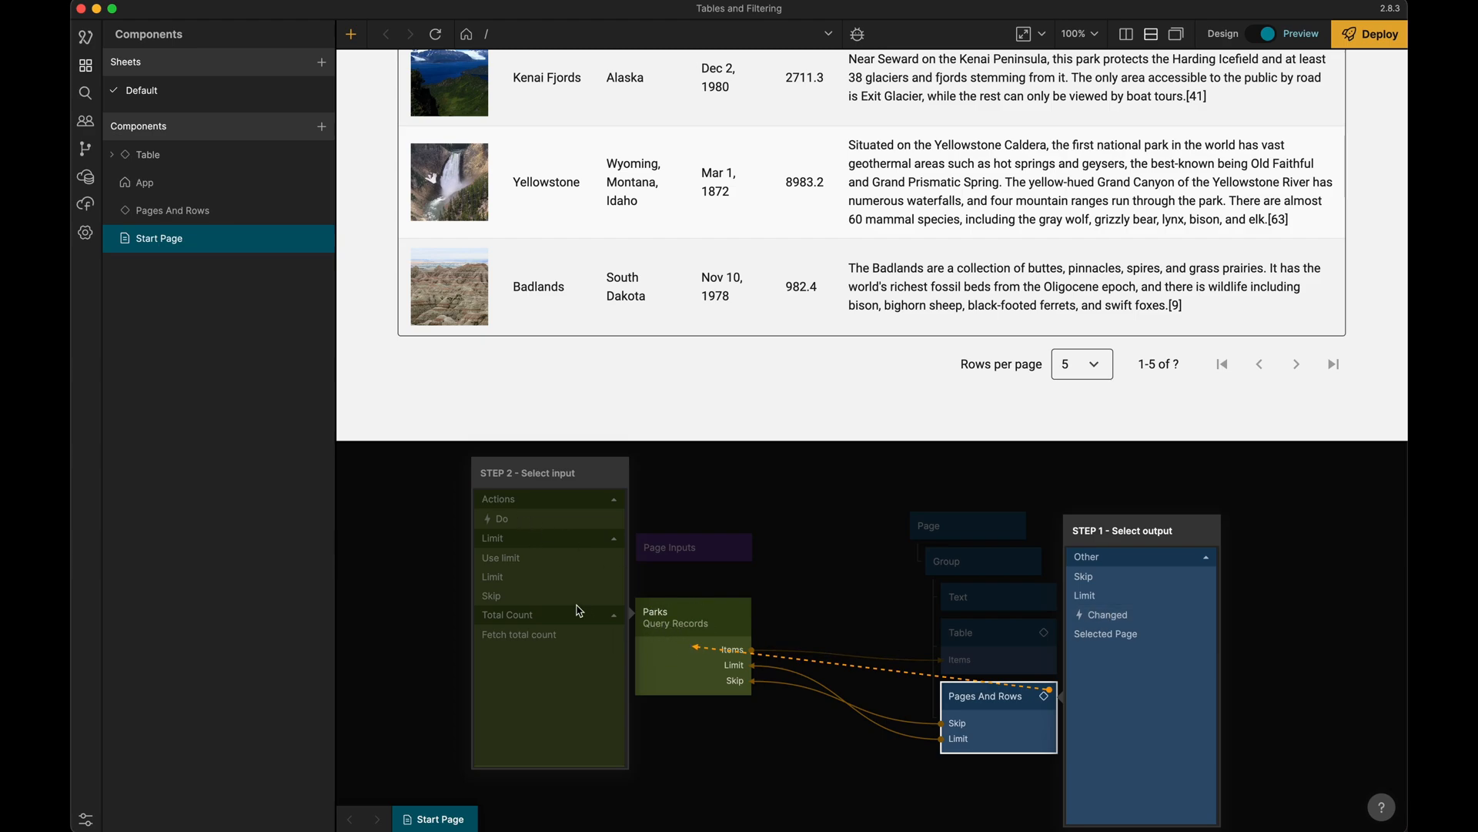
{"action": "mouse_move", "coordinate": [1112, 615]}
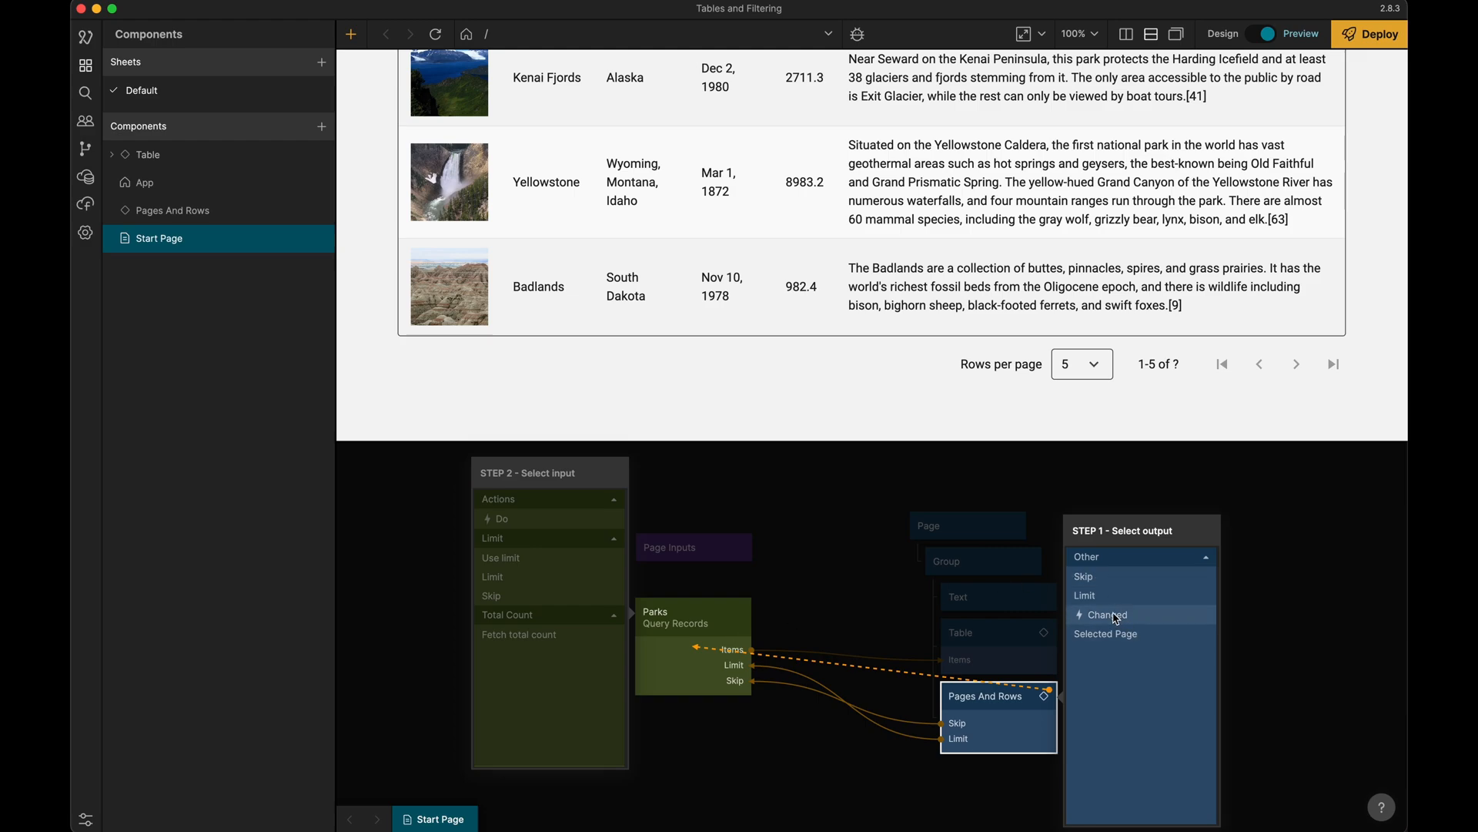
{"action": "left_click", "coordinate": [1106, 614]}
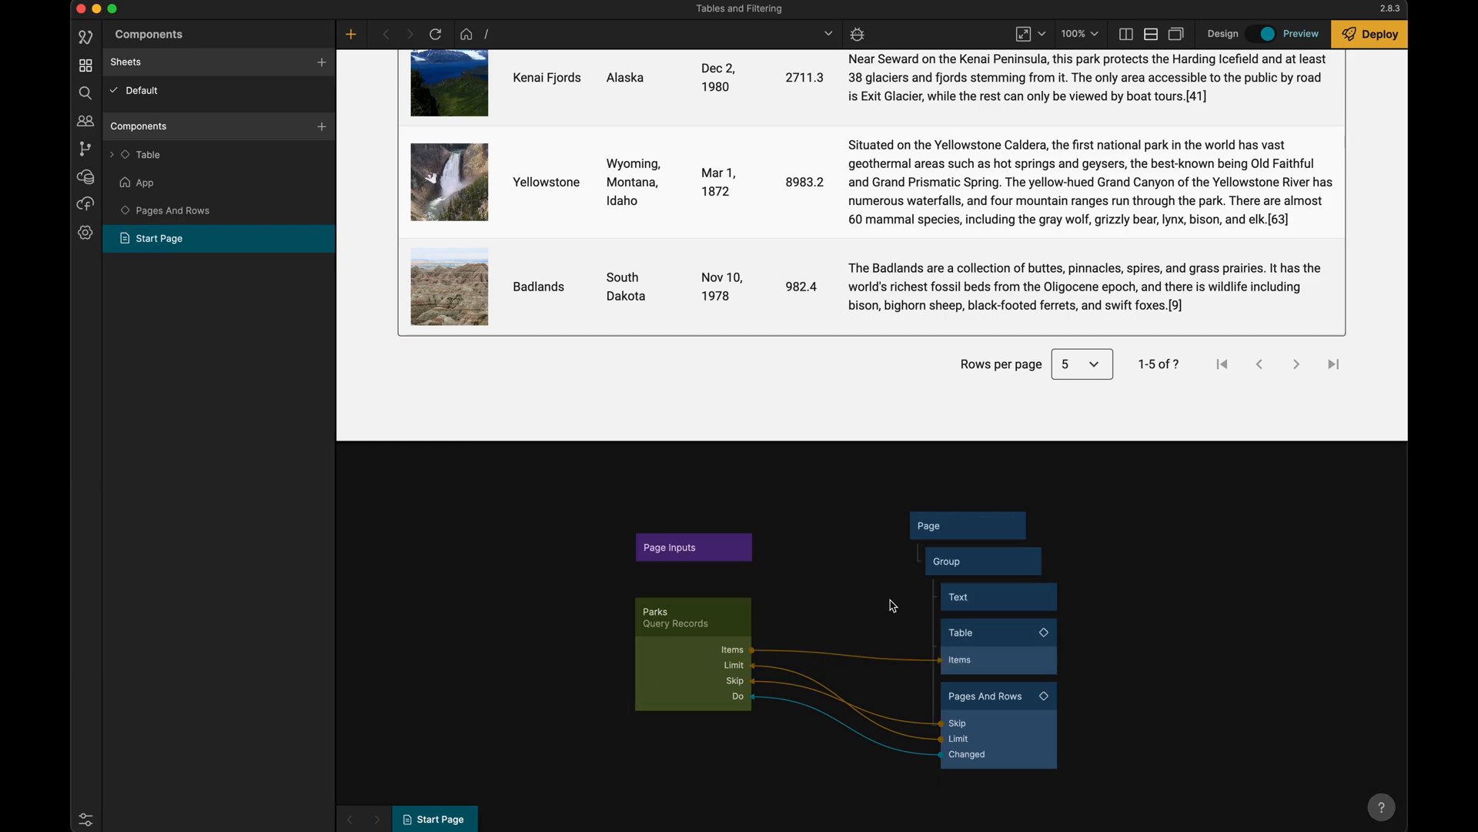
{"action": "mouse_move", "coordinate": [1181, 369]}
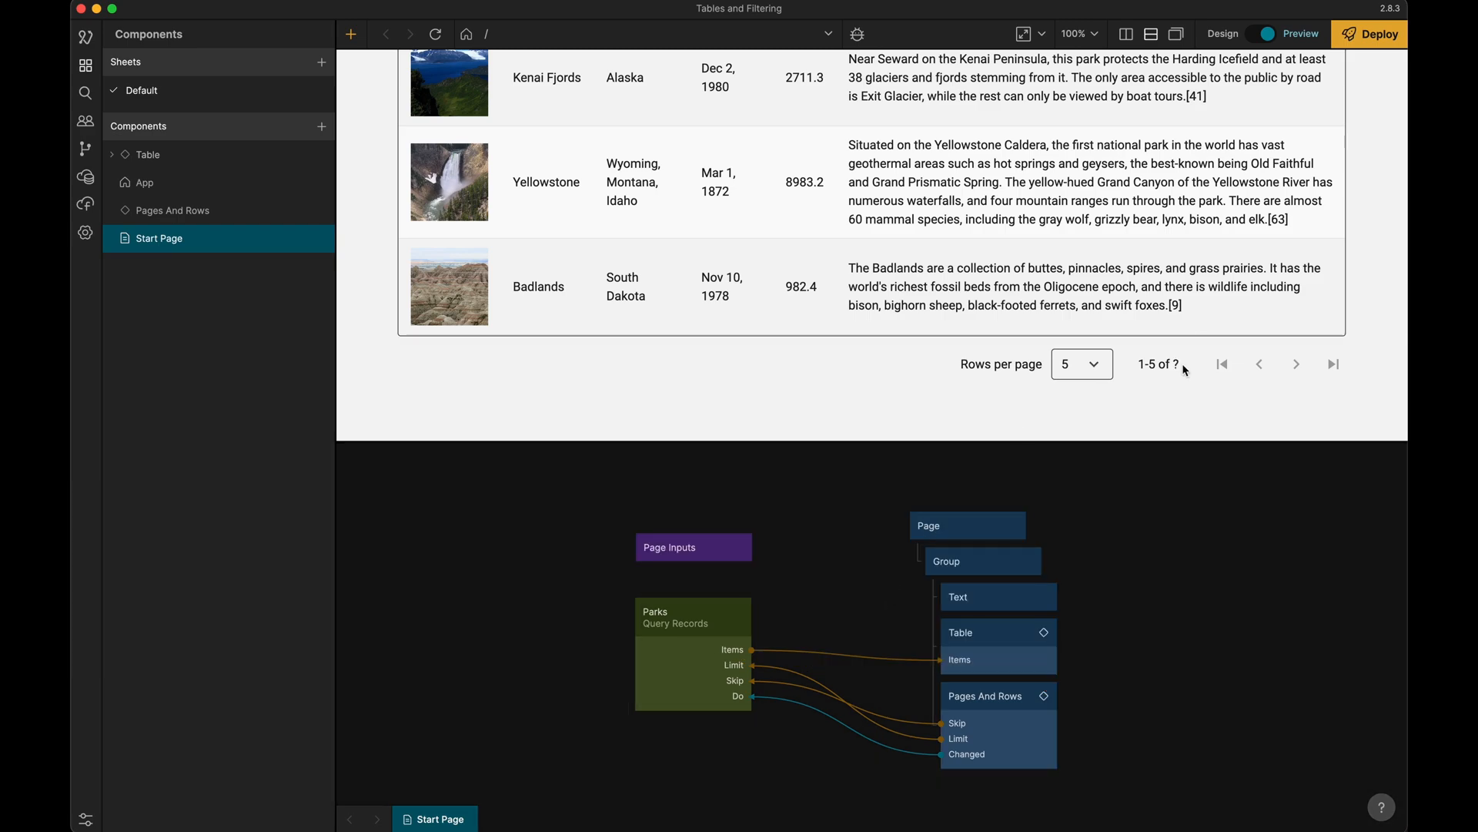
{"action": "mouse_move", "coordinate": [1114, 262]}
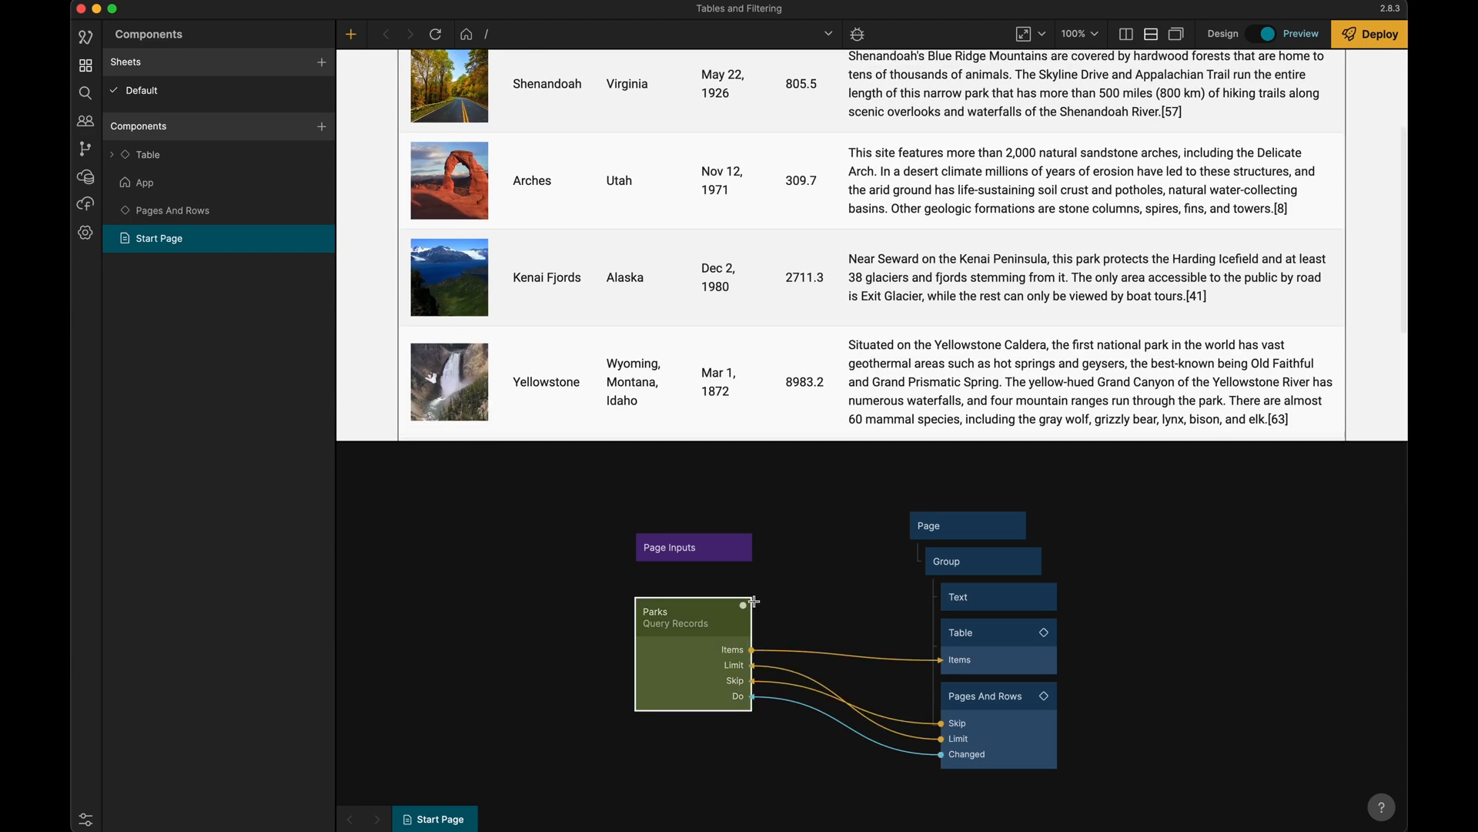
Connect the Parks query's Total Count output to the Pages And Rows Total Count input
{"action": "left_click", "coordinate": [744, 604]}
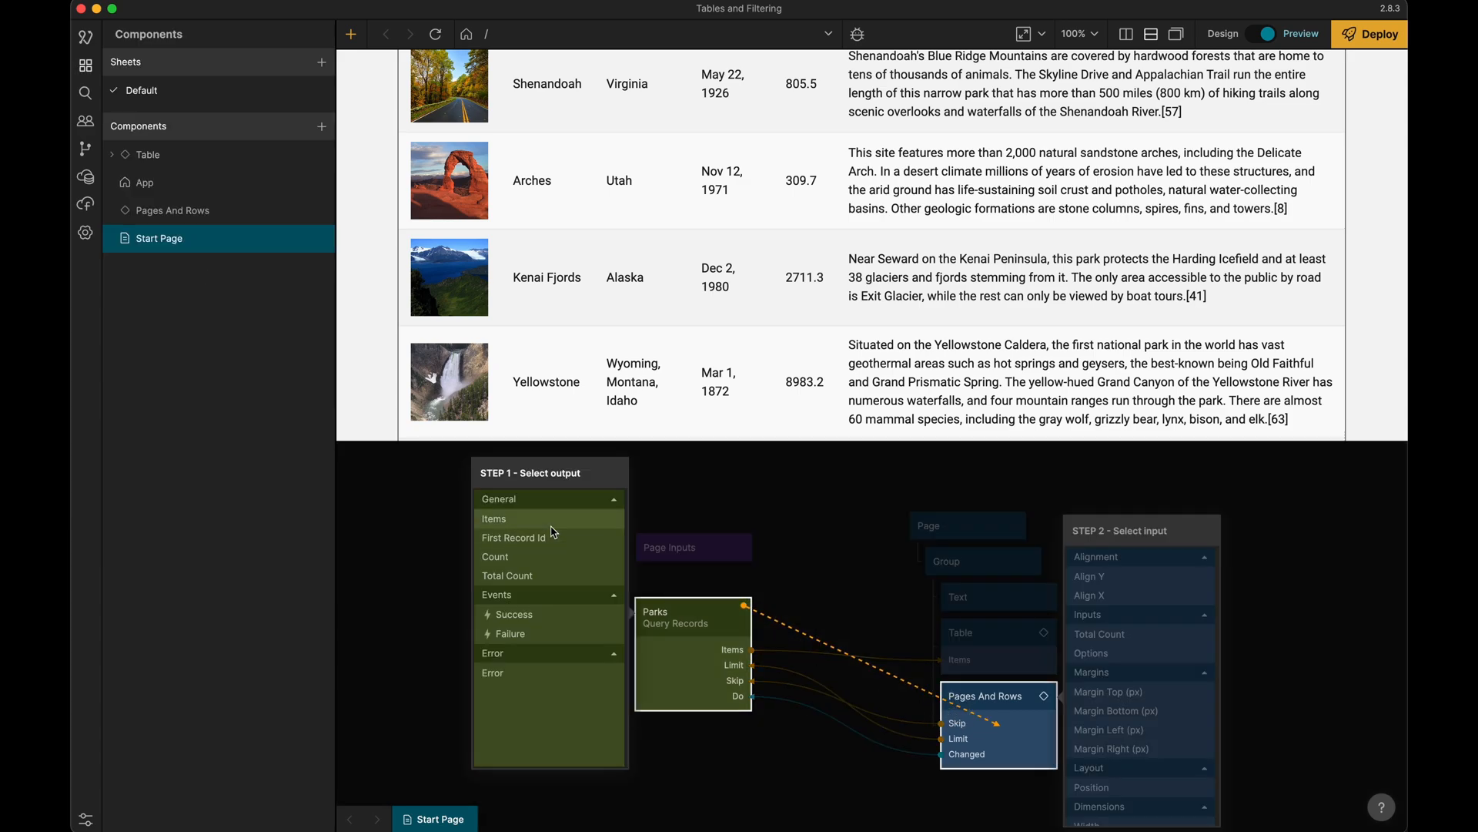
{"action": "left_click", "coordinate": [507, 575]}
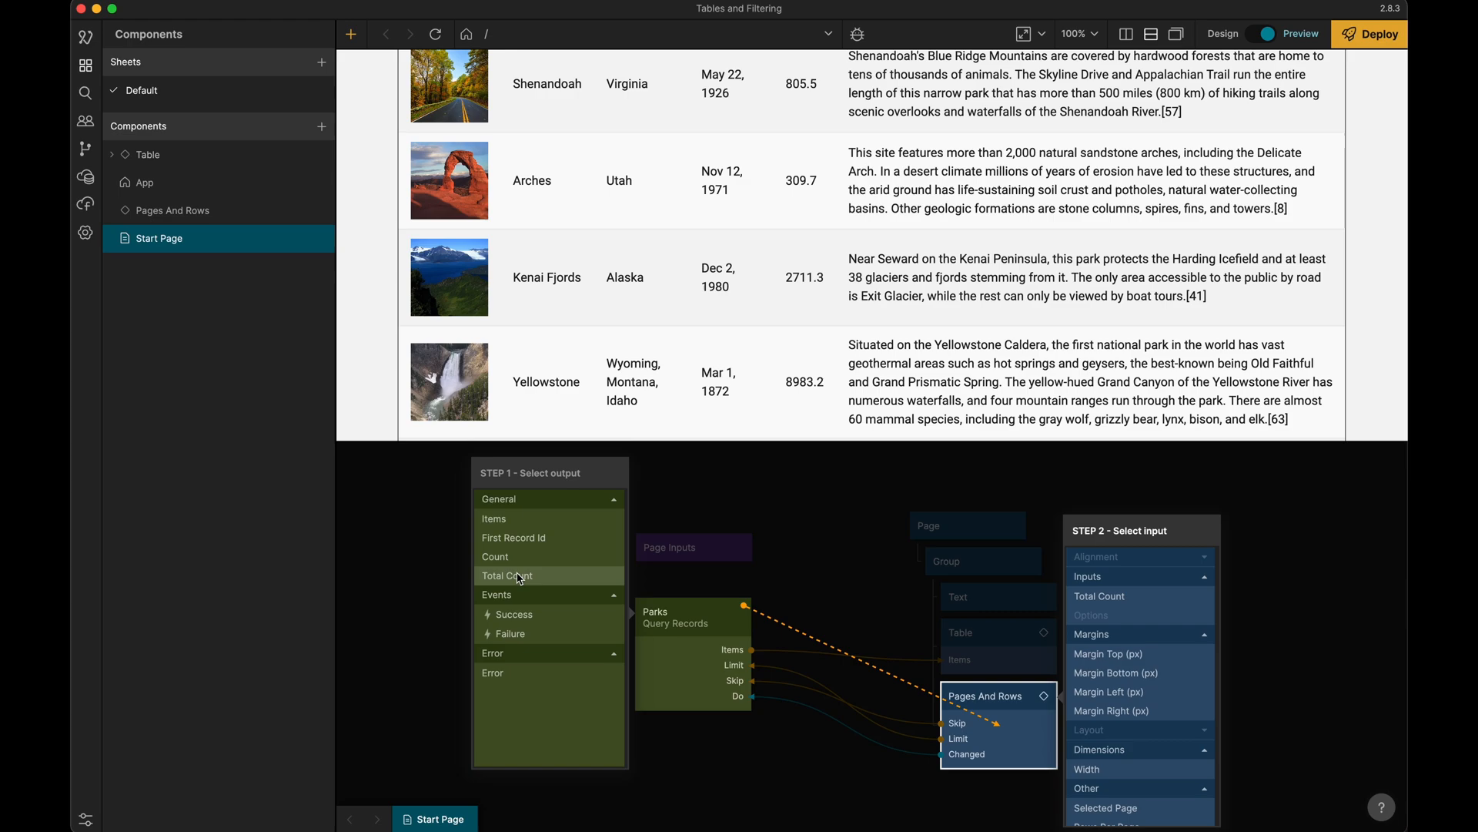
{"action": "left_click", "coordinate": [506, 574]}
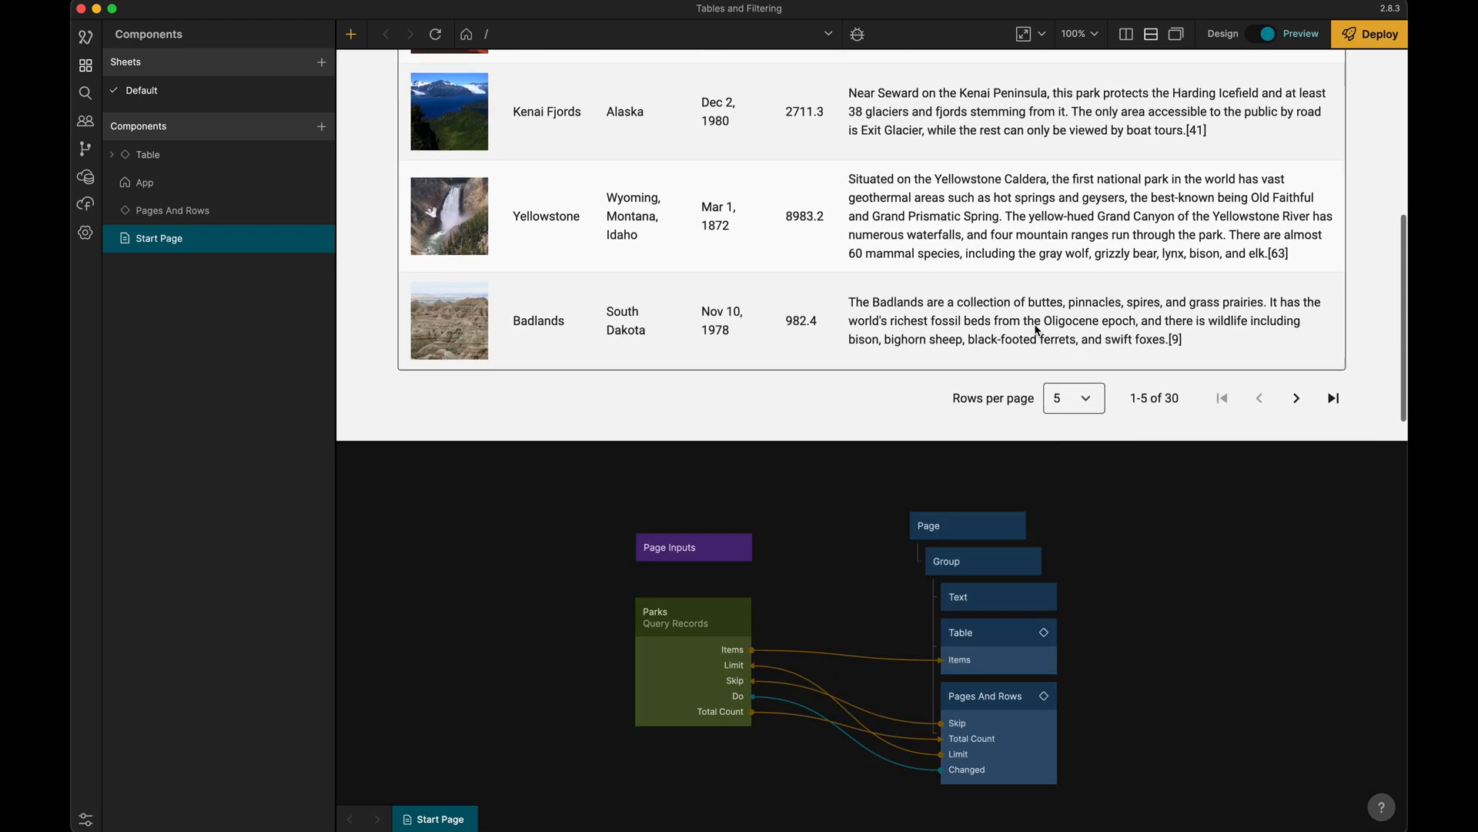
{"action": "scroll", "scroll_direction": "up", "scroll_amount": 3}
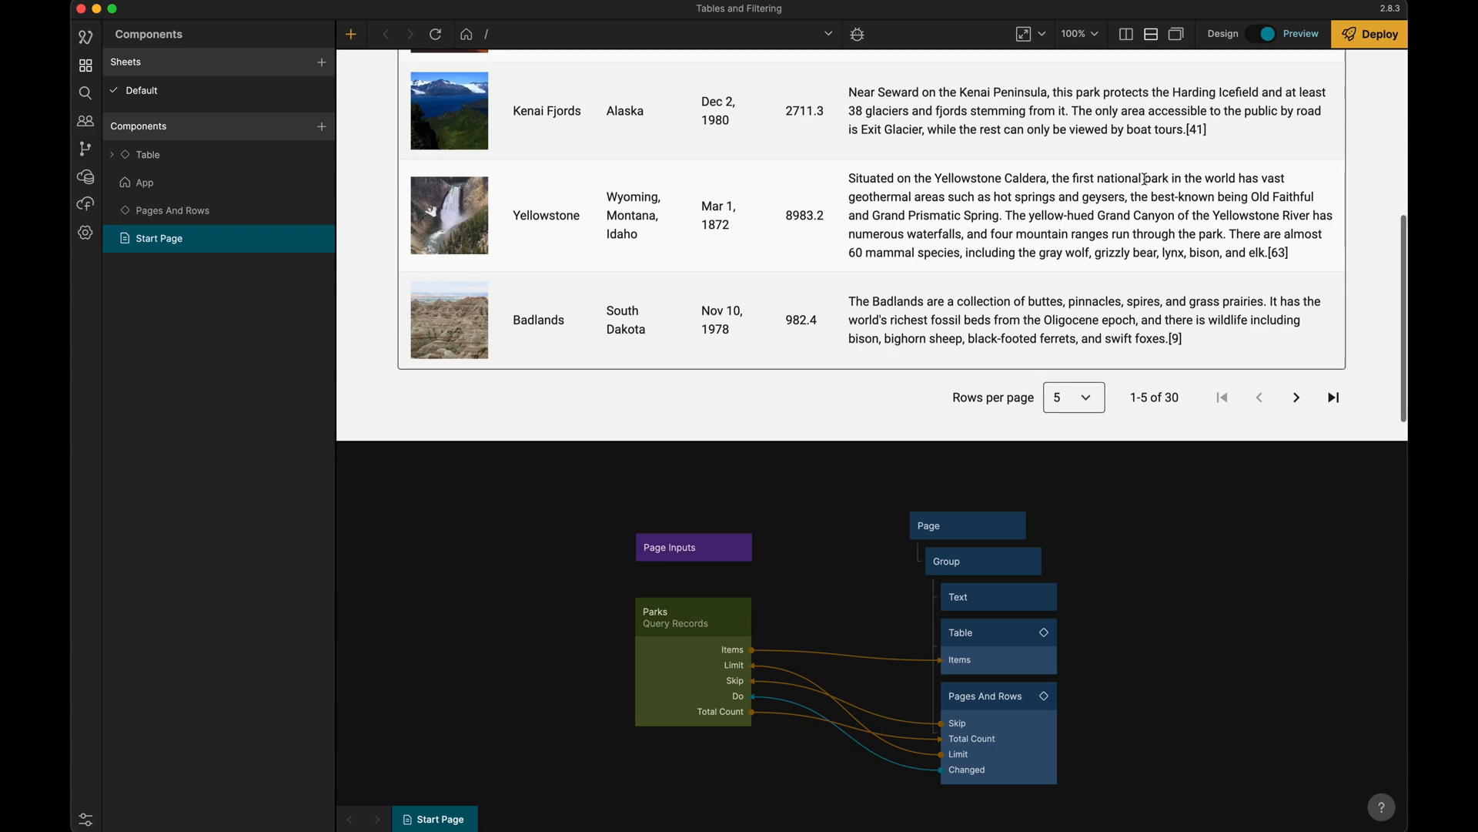
{"action": "scroll", "scroll_direction": "up", "scroll_amount": 3}
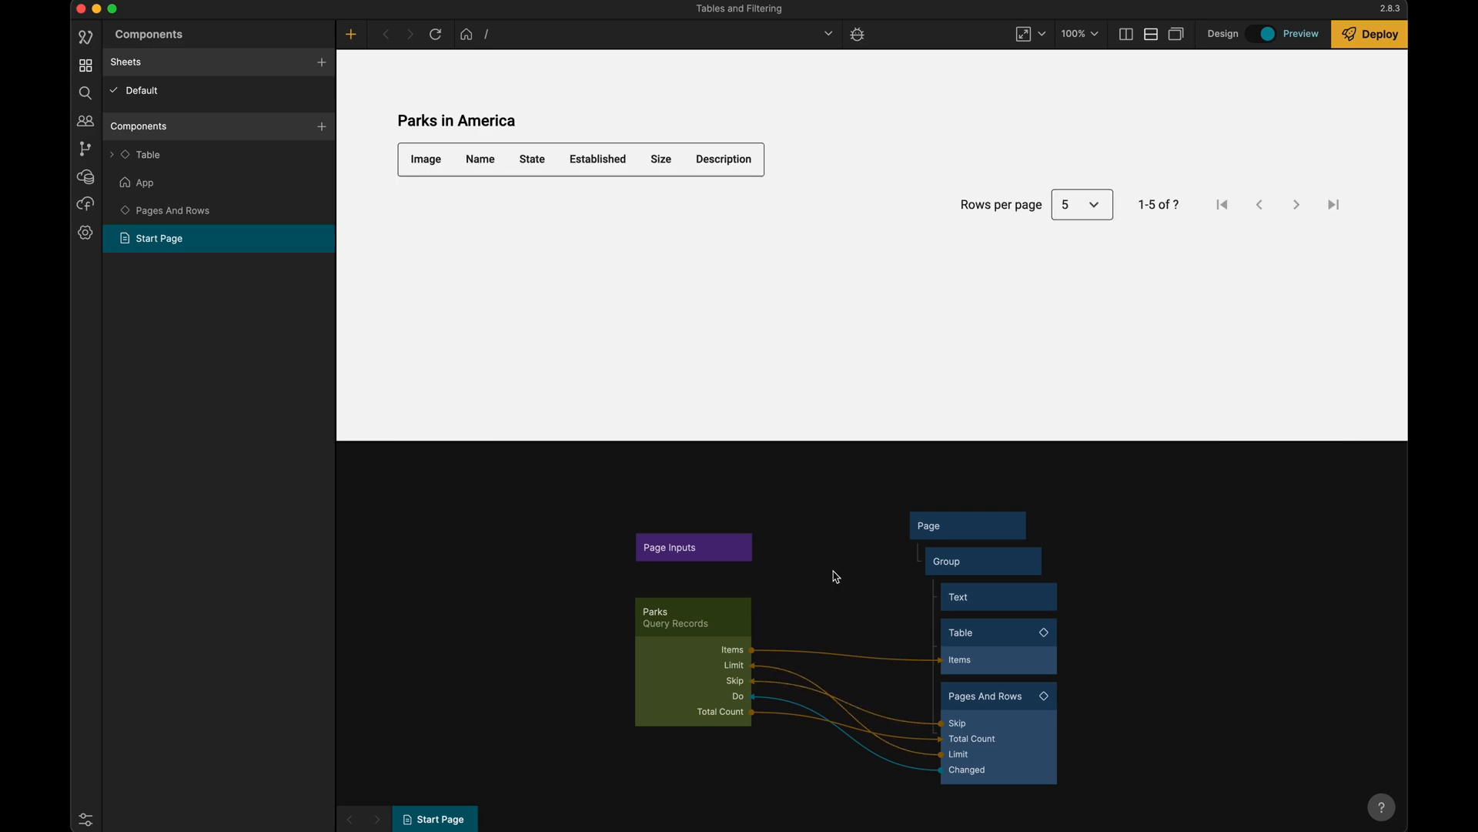
{"action": "mouse_move", "coordinate": [770, 147]}
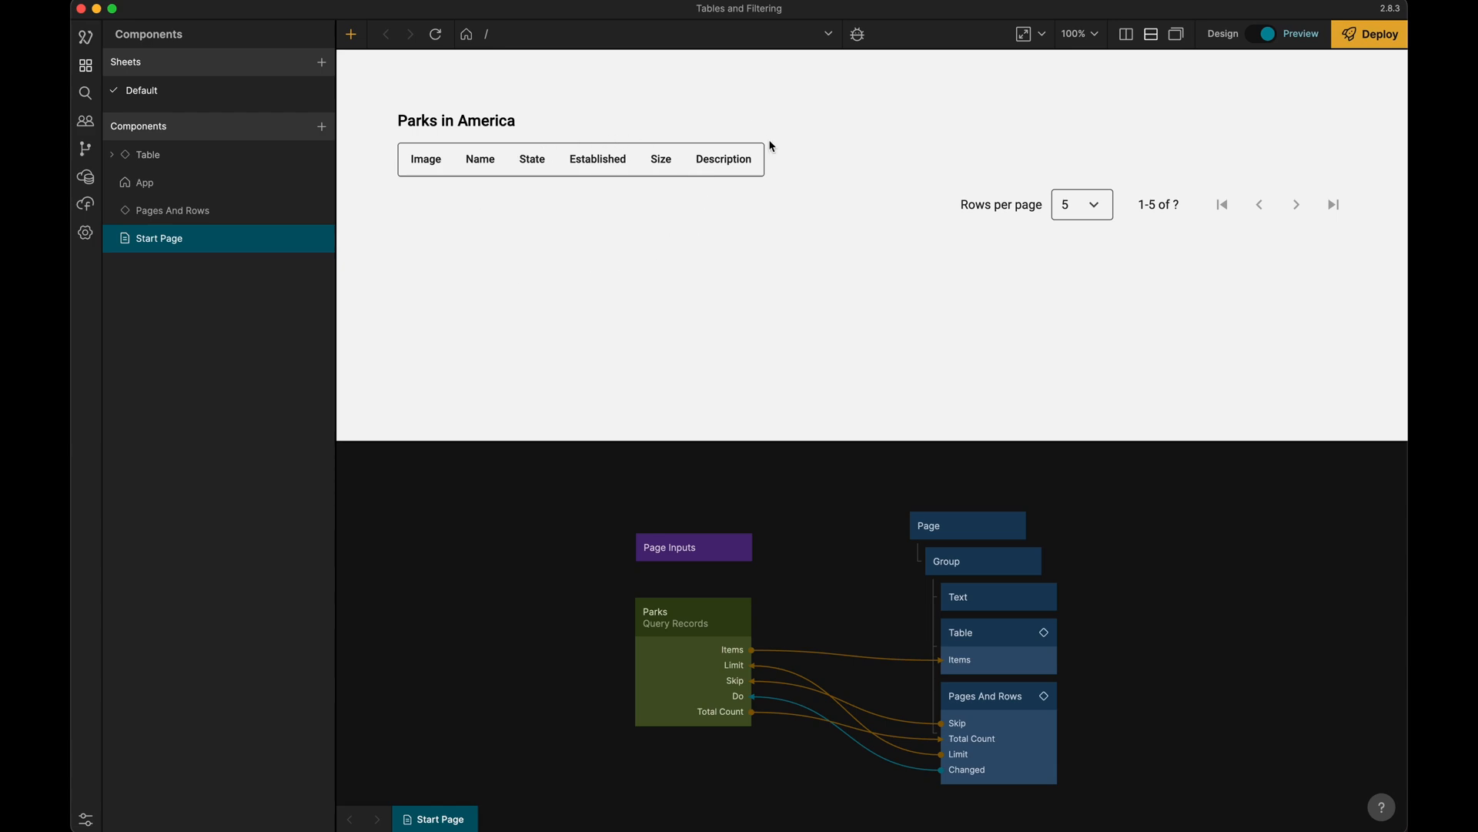
{"action": "mouse_move", "coordinate": [505, 250]}
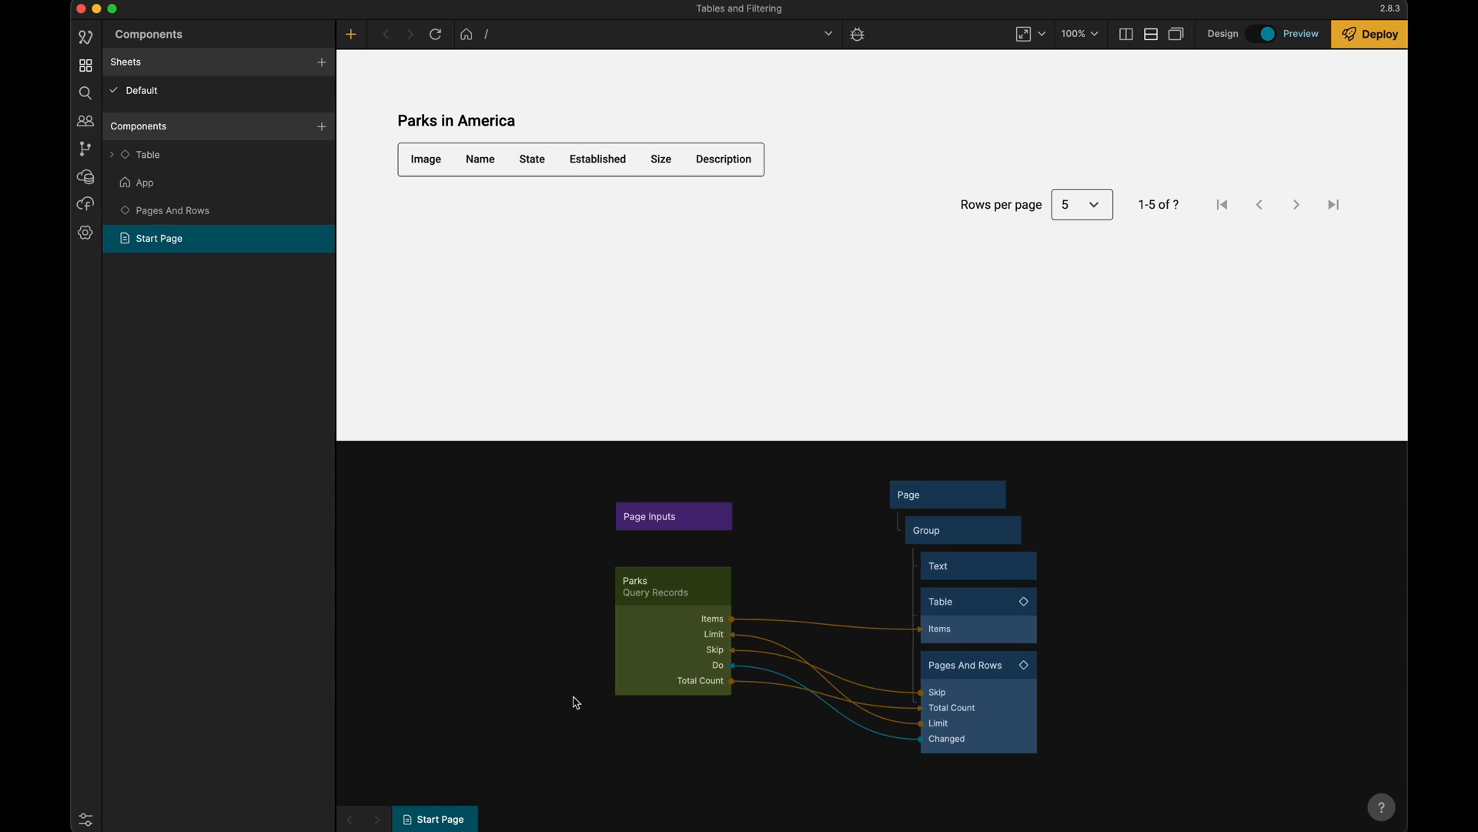
{"action": "mouse_move", "coordinate": [667, 603]}
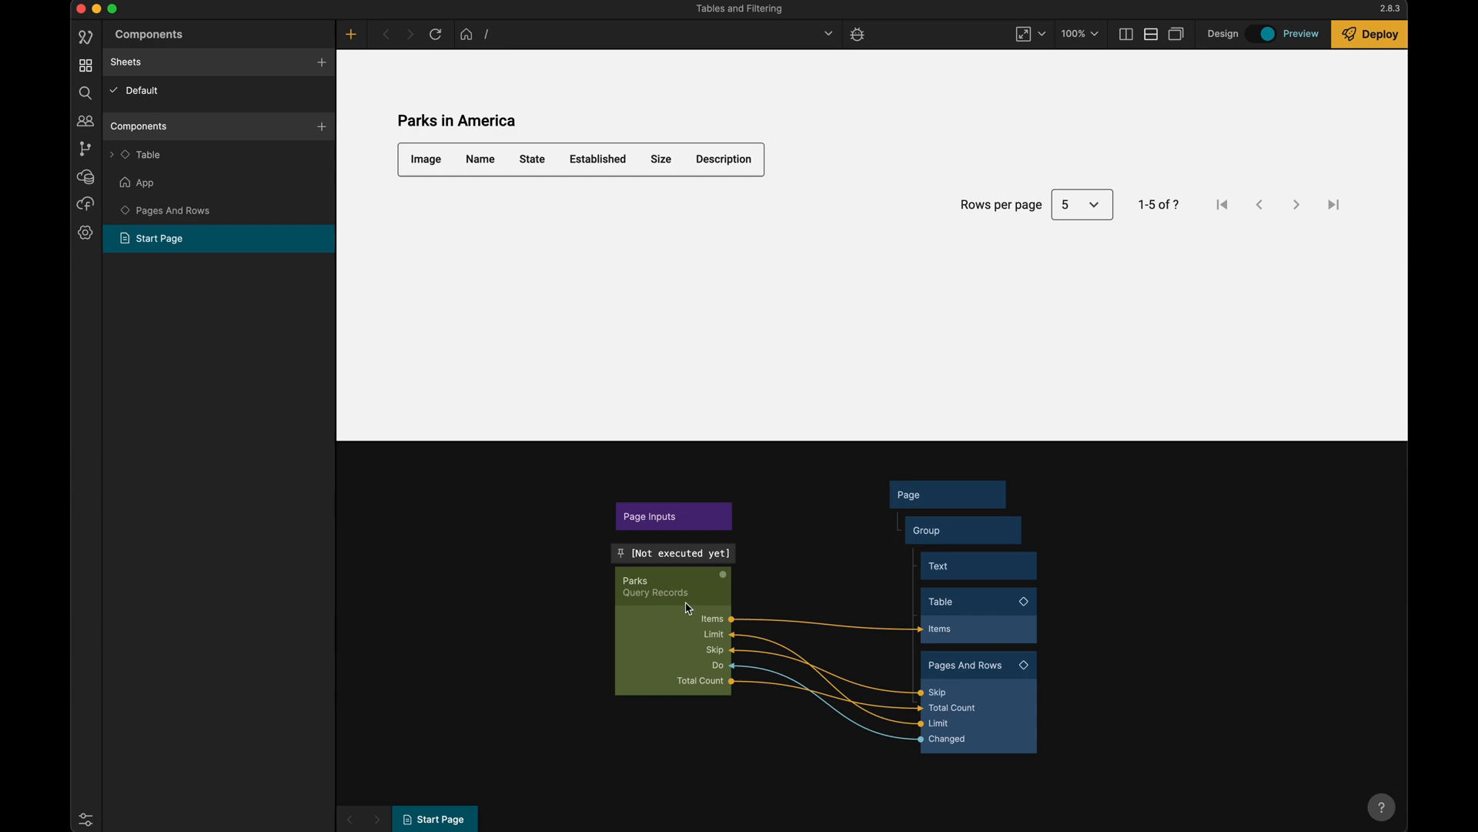
{"action": "mouse_move", "coordinate": [854, 725]}
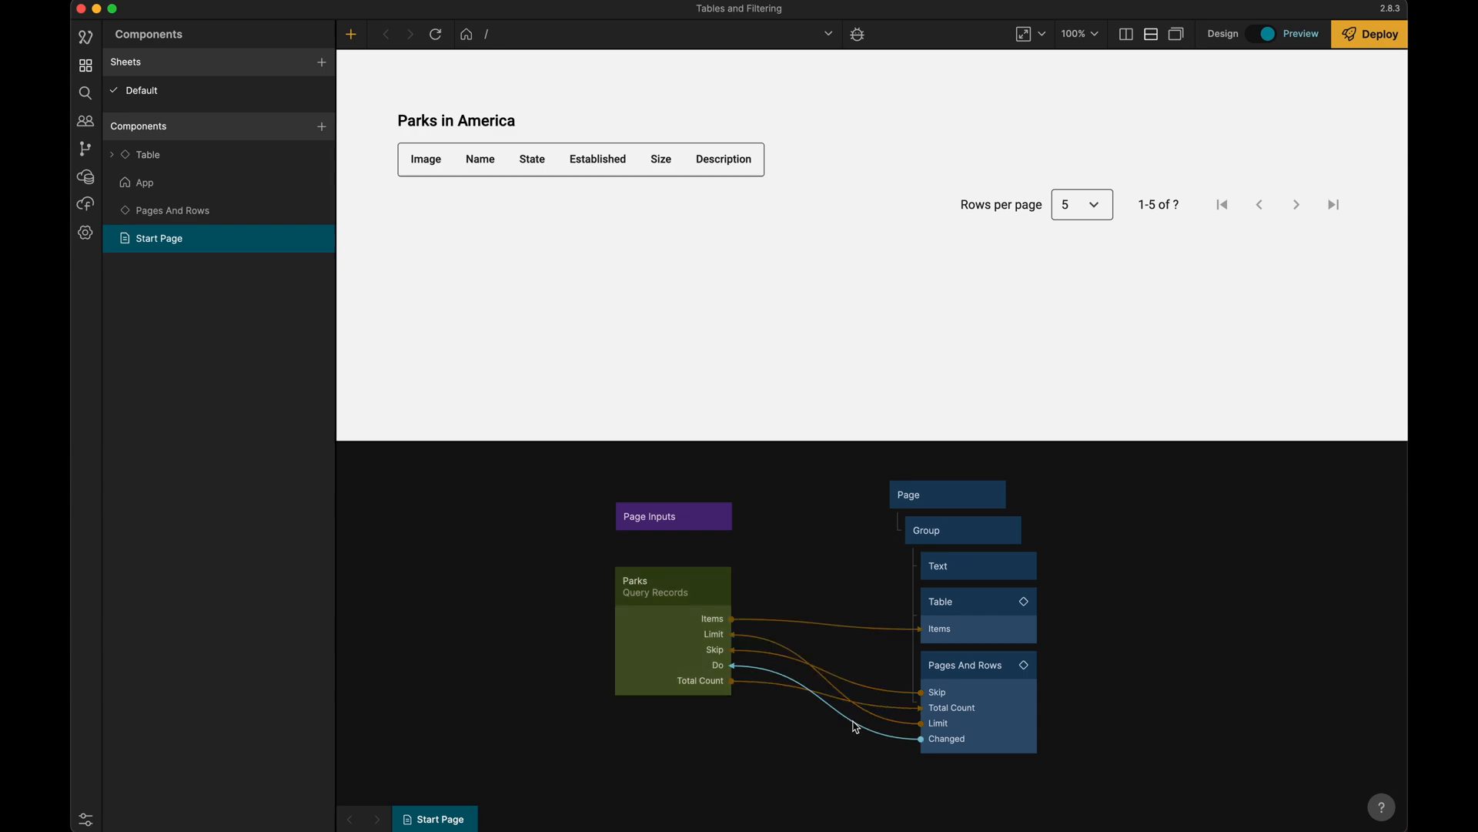
{"action": "mouse_move", "coordinate": [867, 733]}
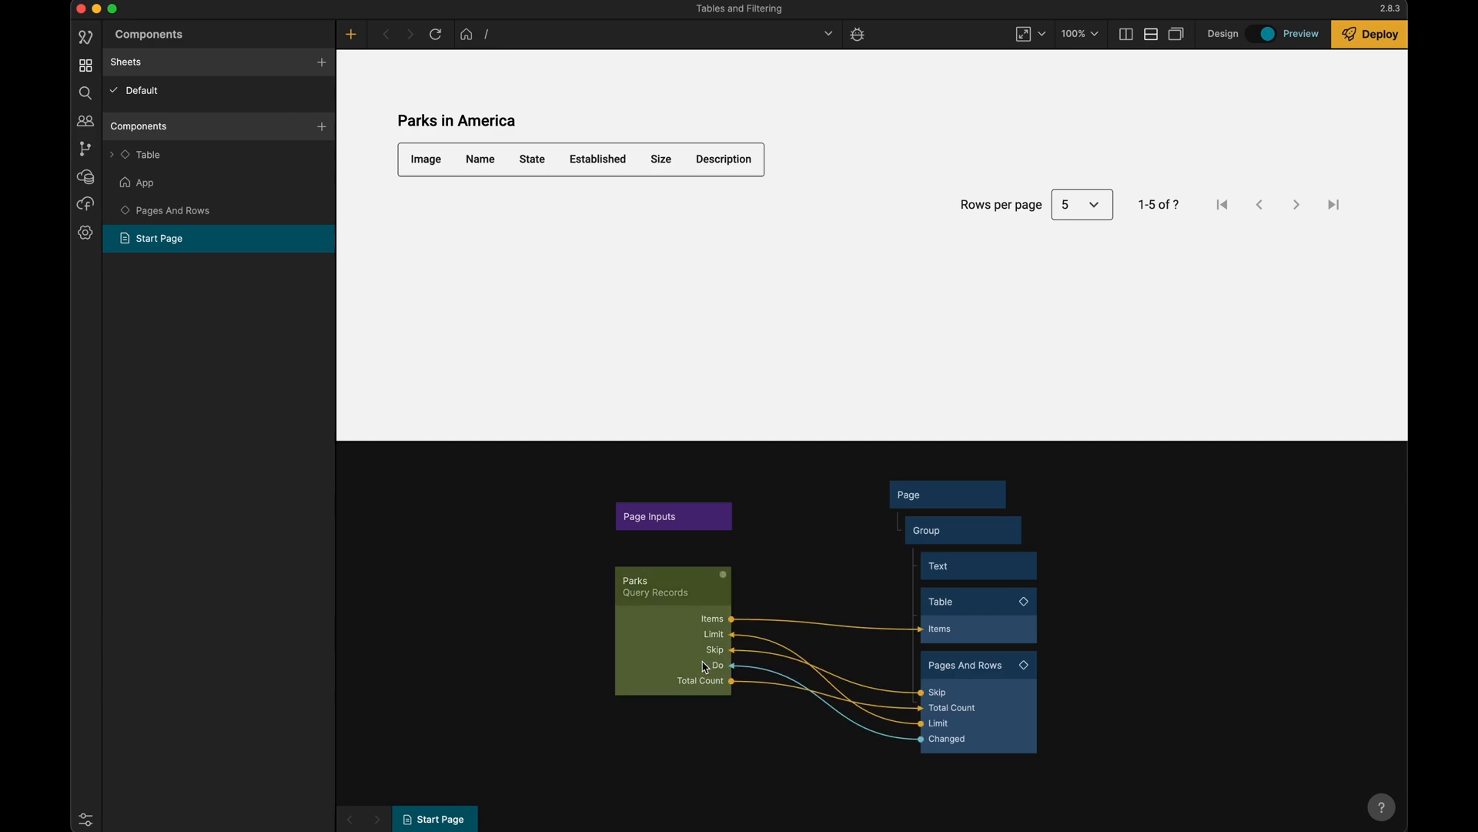
{"action": "mouse_move", "coordinate": [716, 632]}
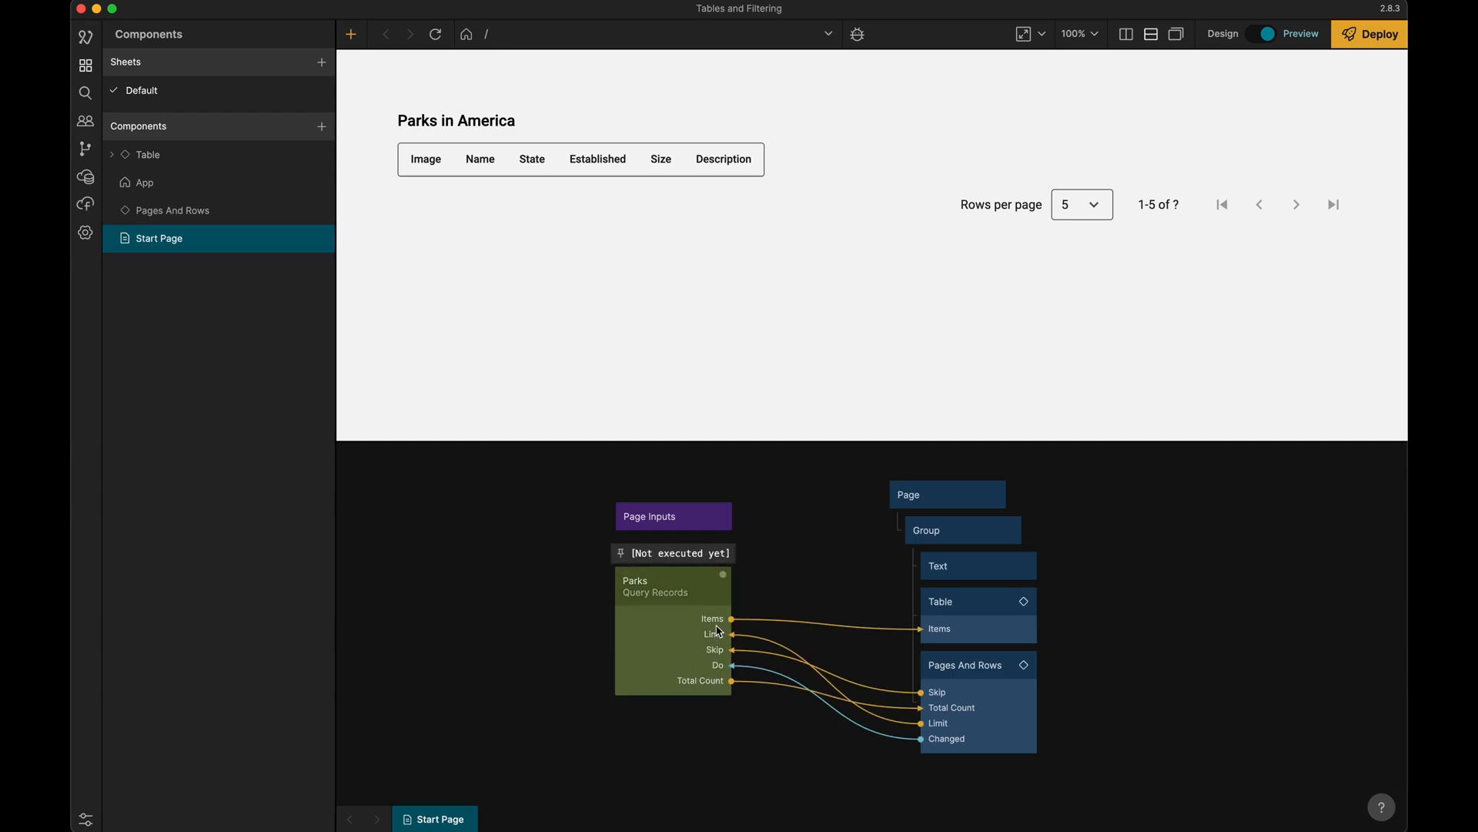
{"action": "mouse_move", "coordinate": [675, 650]}
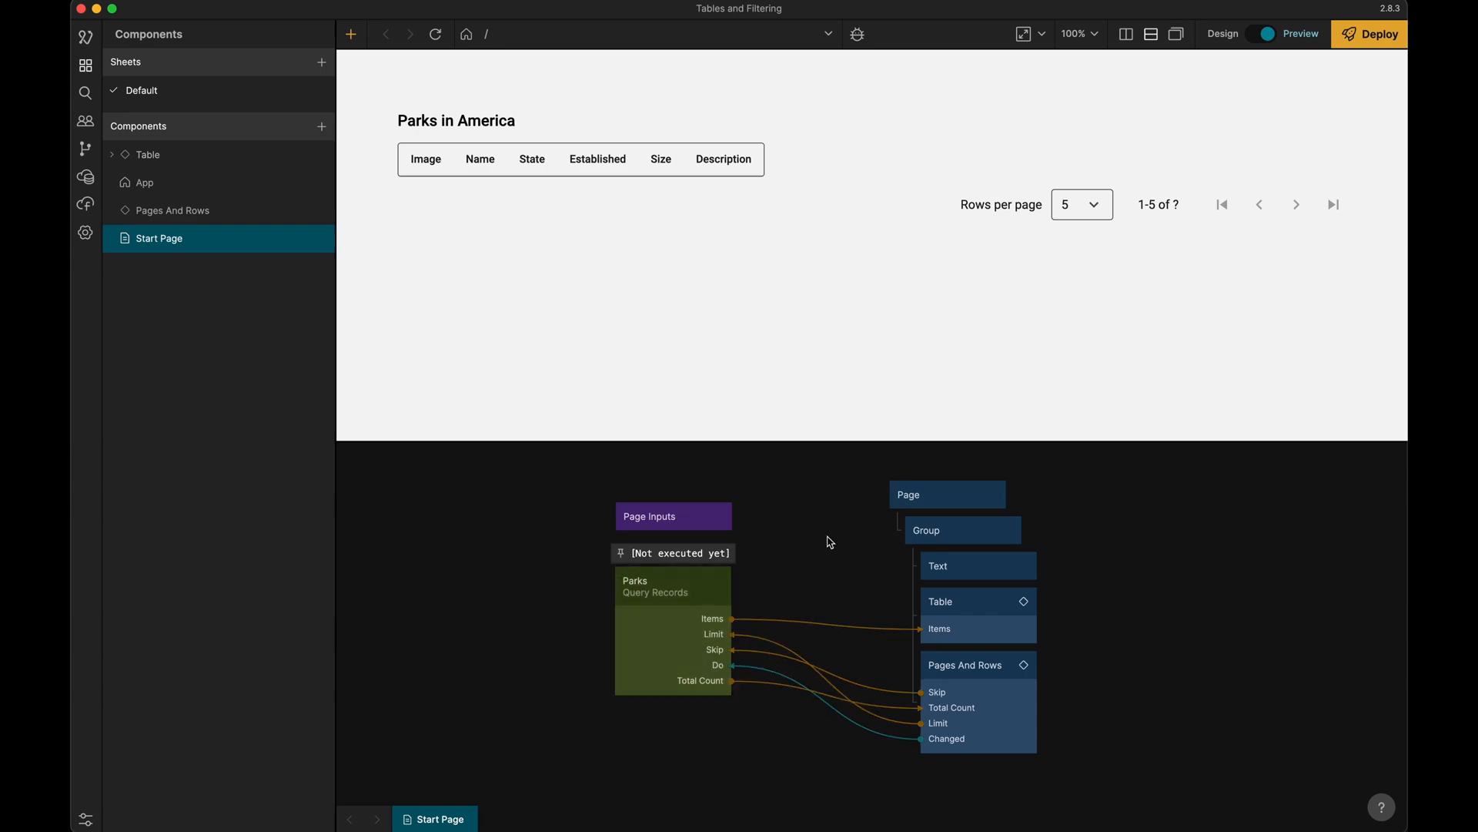
{"action": "mouse_move", "coordinate": [769, 598]}
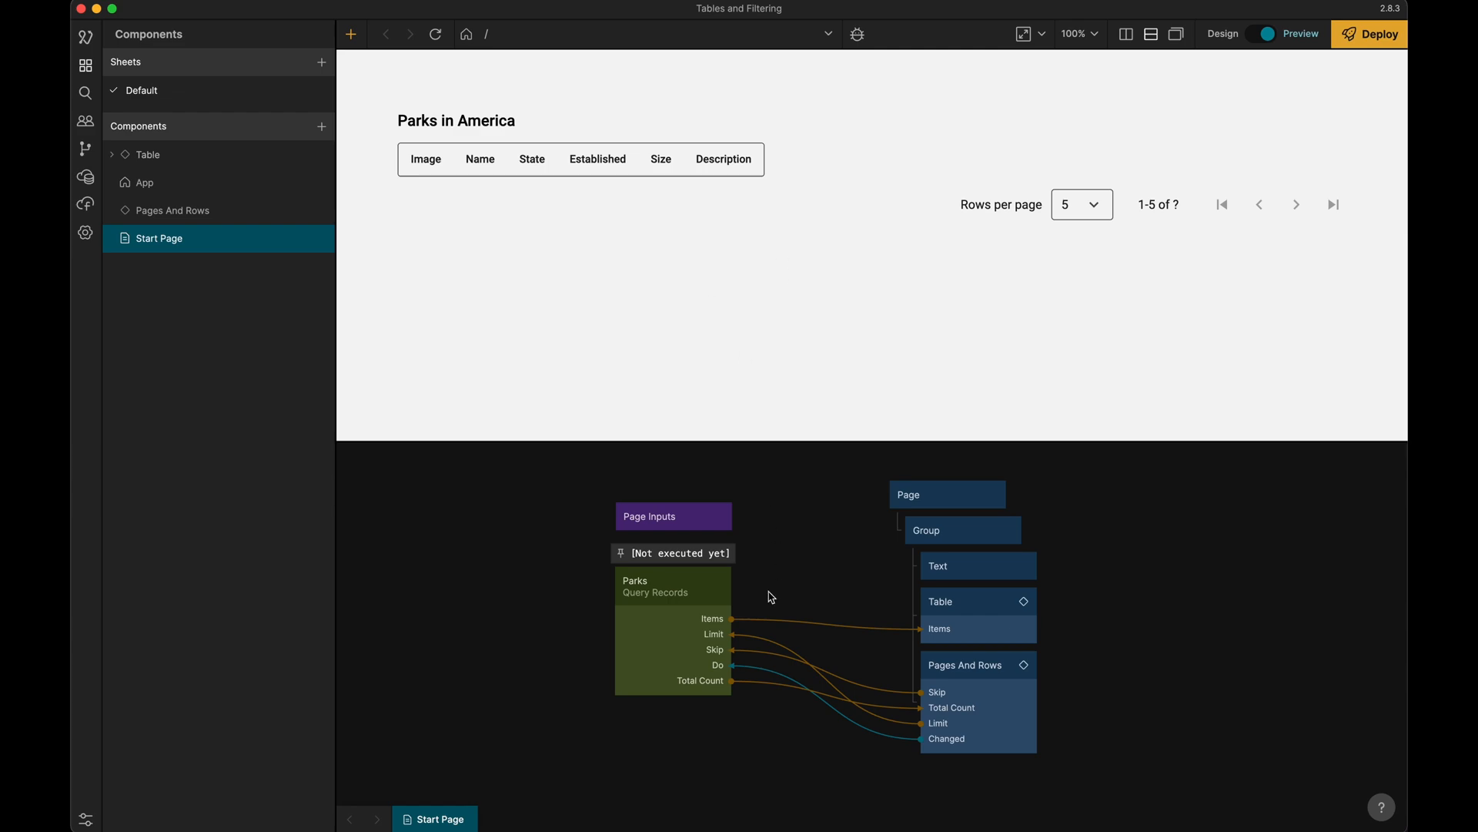
{"action": "mouse_move", "coordinate": [765, 213]}
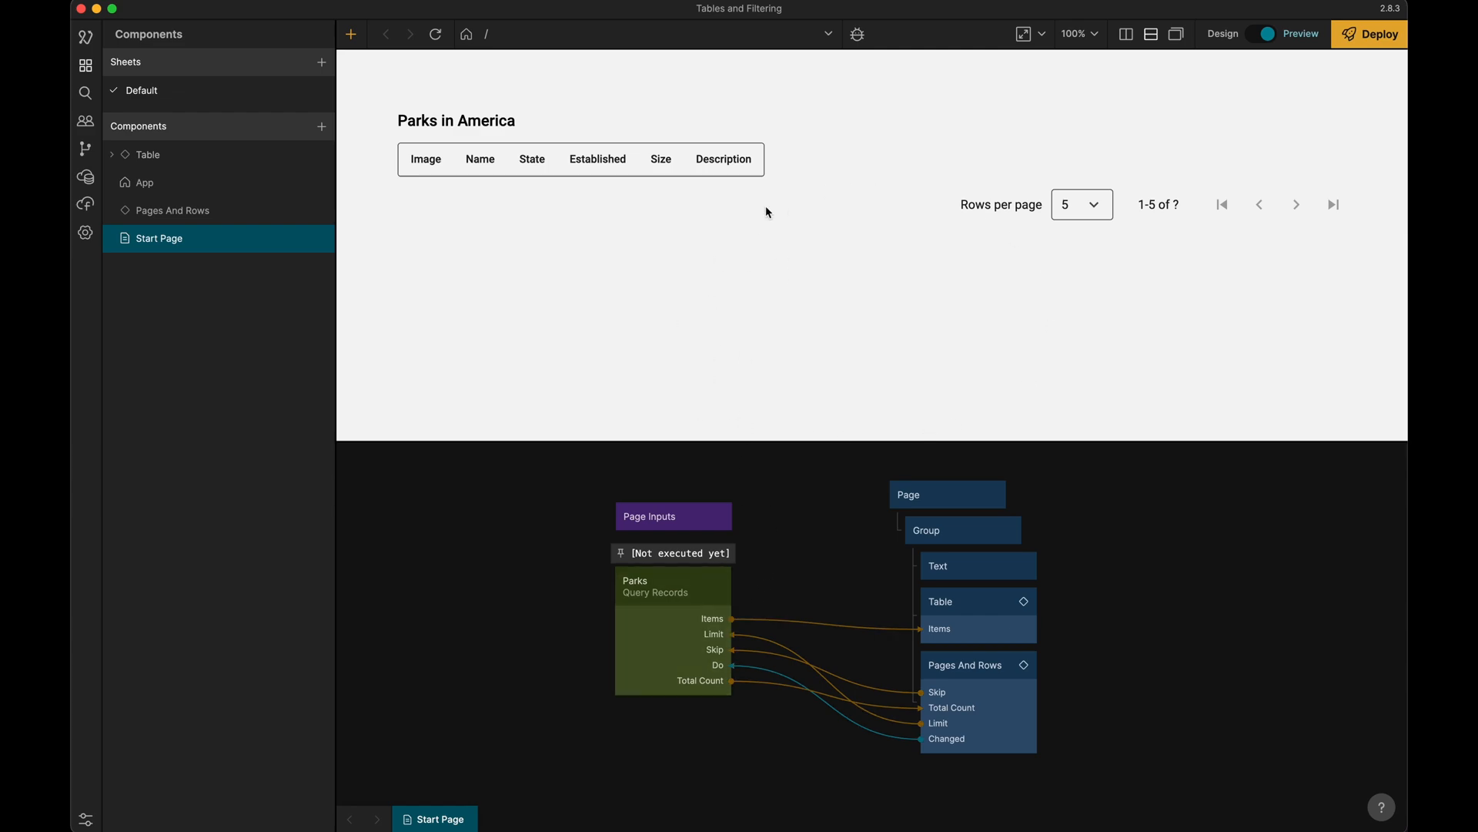
{"action": "mouse_move", "coordinate": [884, 538]}
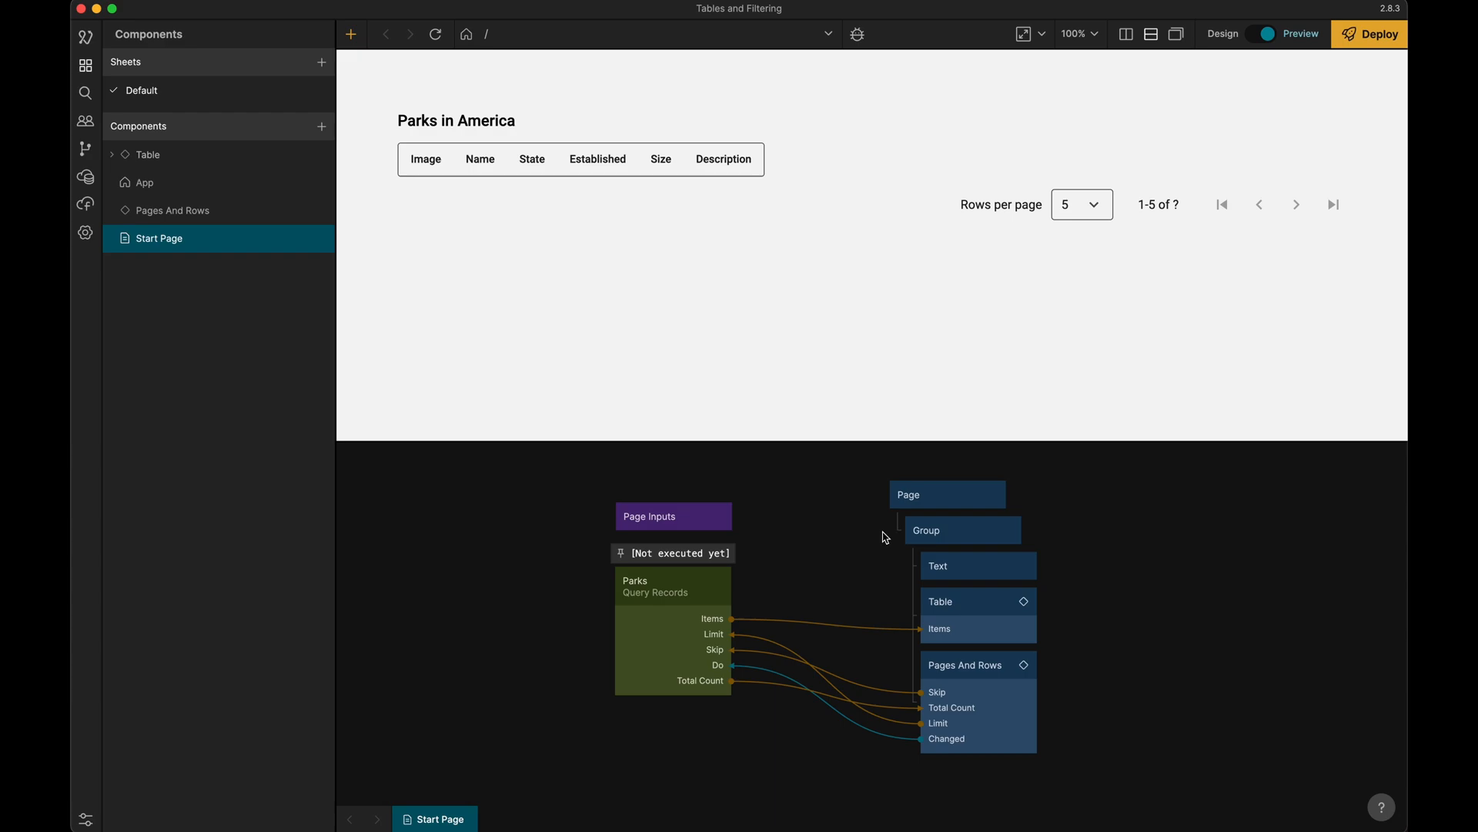
Connect the Group's Did Mount output to the Parks query's Do input
{"action": "left_click", "coordinate": [961, 528]}
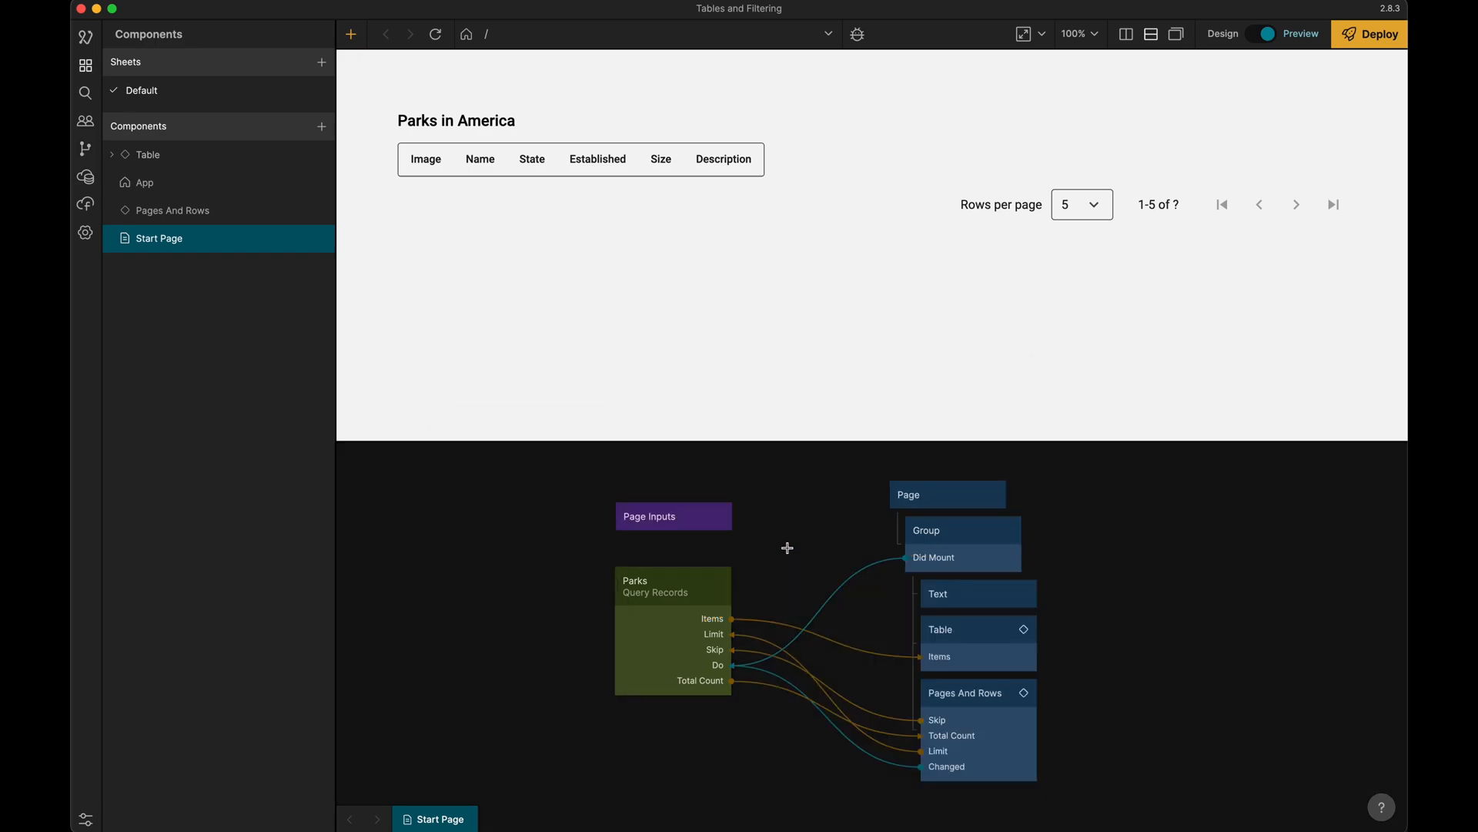
Scroll the preview to see the Parks table filled with park rows
{"action": "scroll", "scroll_direction": "down", "scroll_amount": 3}
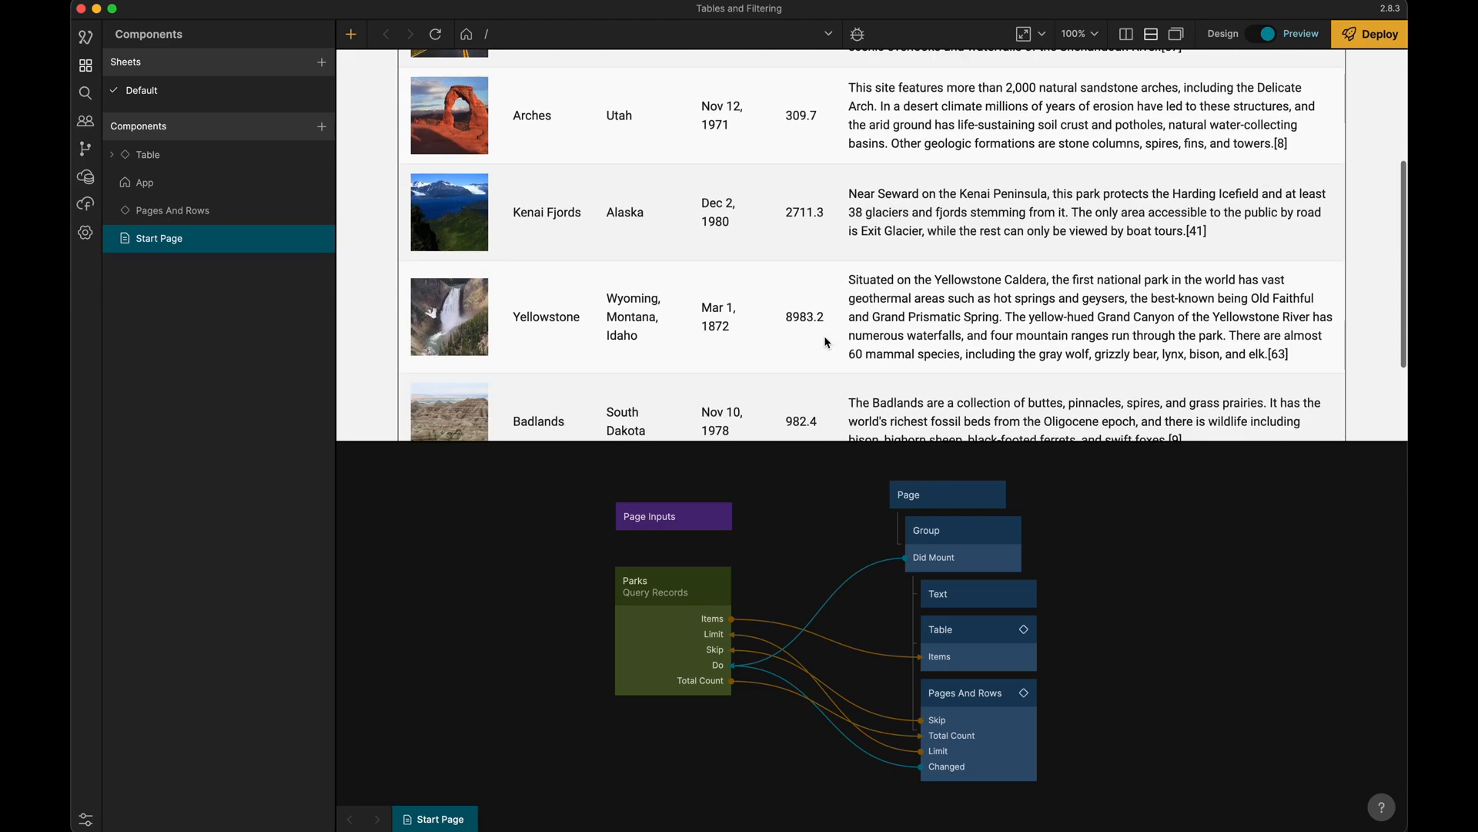
Test paging in the preview: 10 rows per page, next page, back to 5 rows, previous page
{"action": "scroll", "scroll_direction": "down", "scroll_amount": 3}
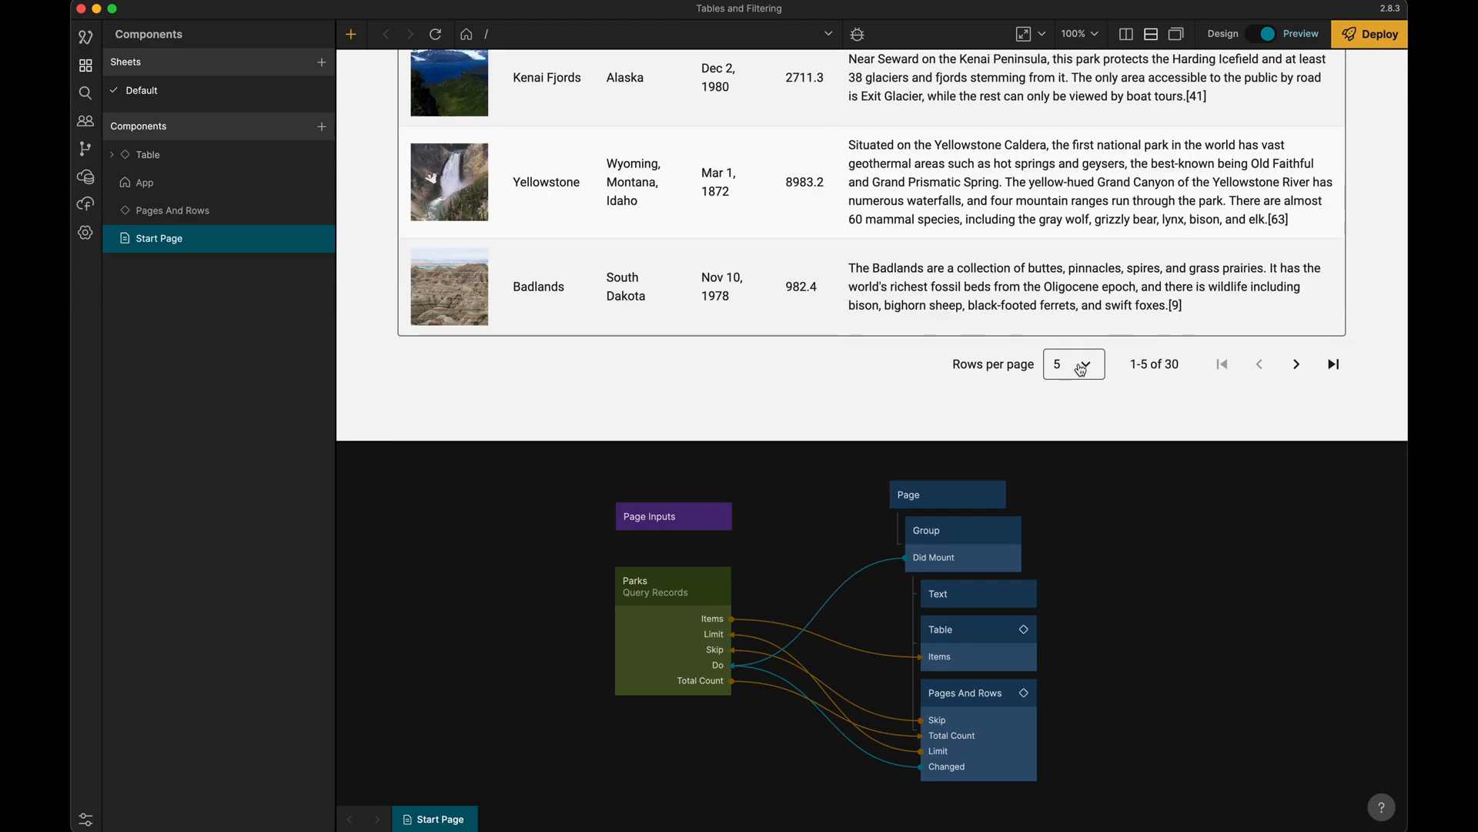
{"action": "left_click", "coordinate": [1073, 363]}
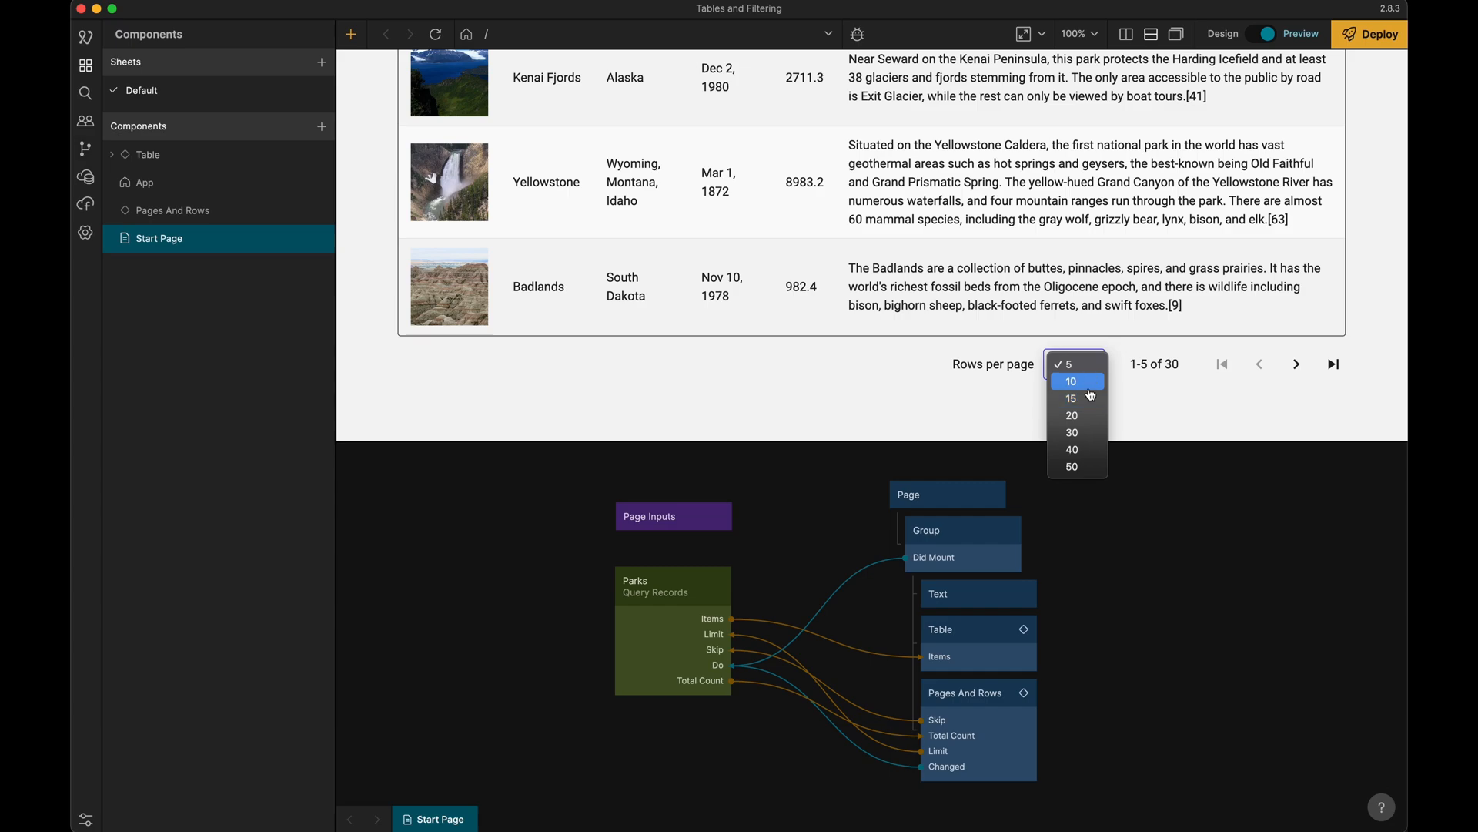
{"action": "left_click", "coordinate": [1072, 381]}
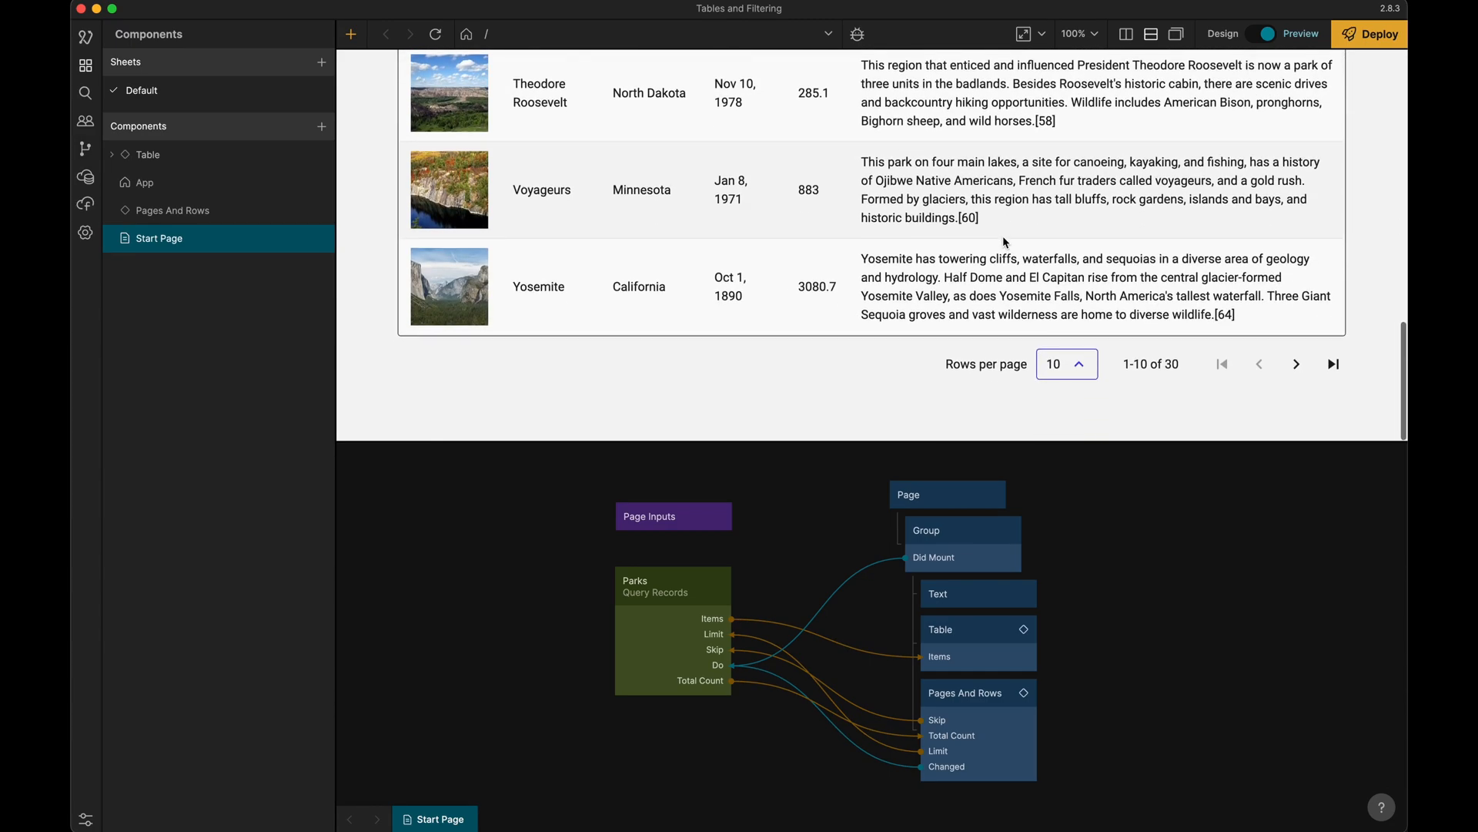
{"action": "mouse_move", "coordinate": [1297, 363]}
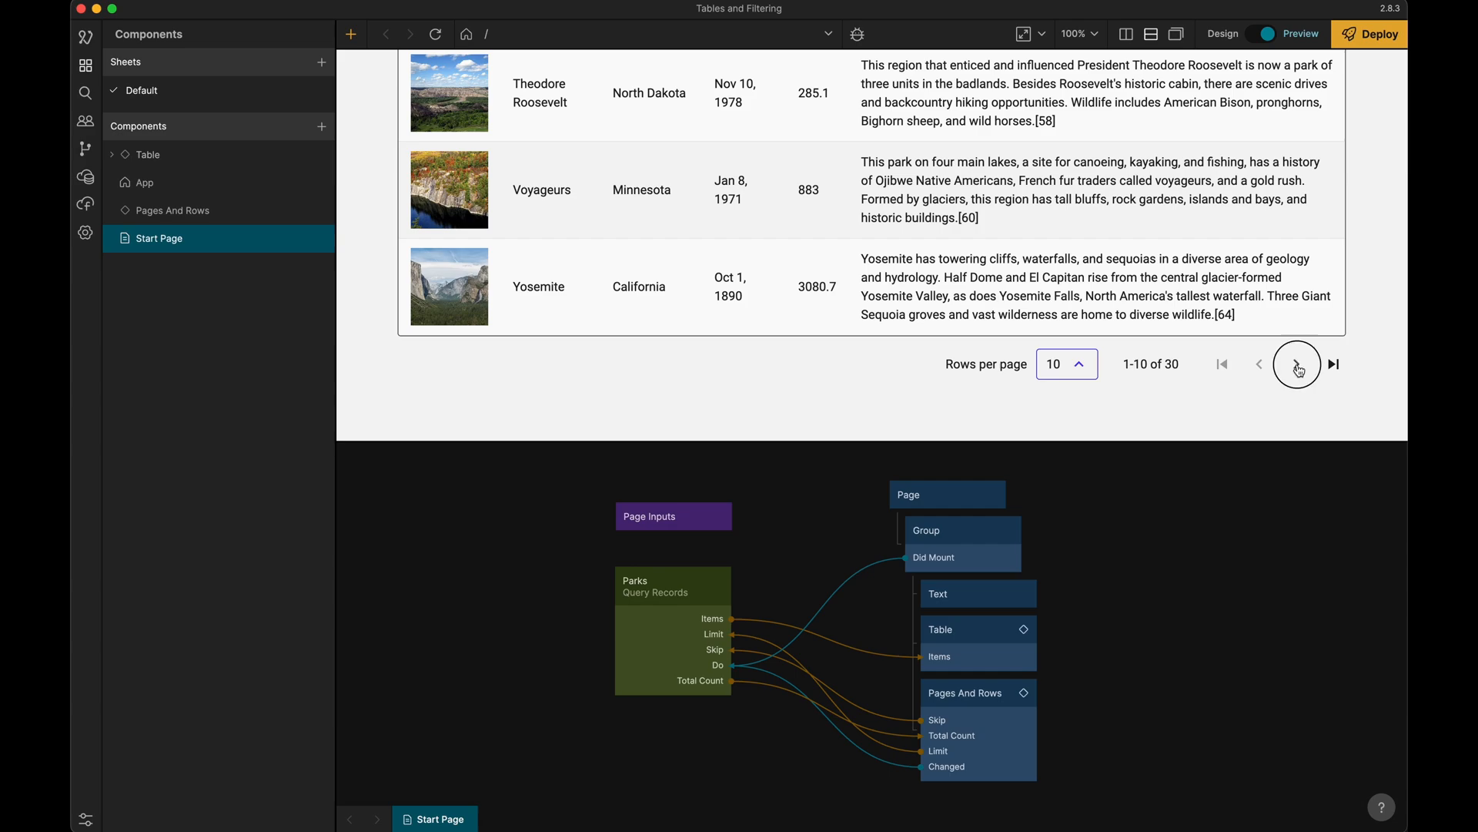
{"action": "left_click", "coordinate": [1297, 367]}
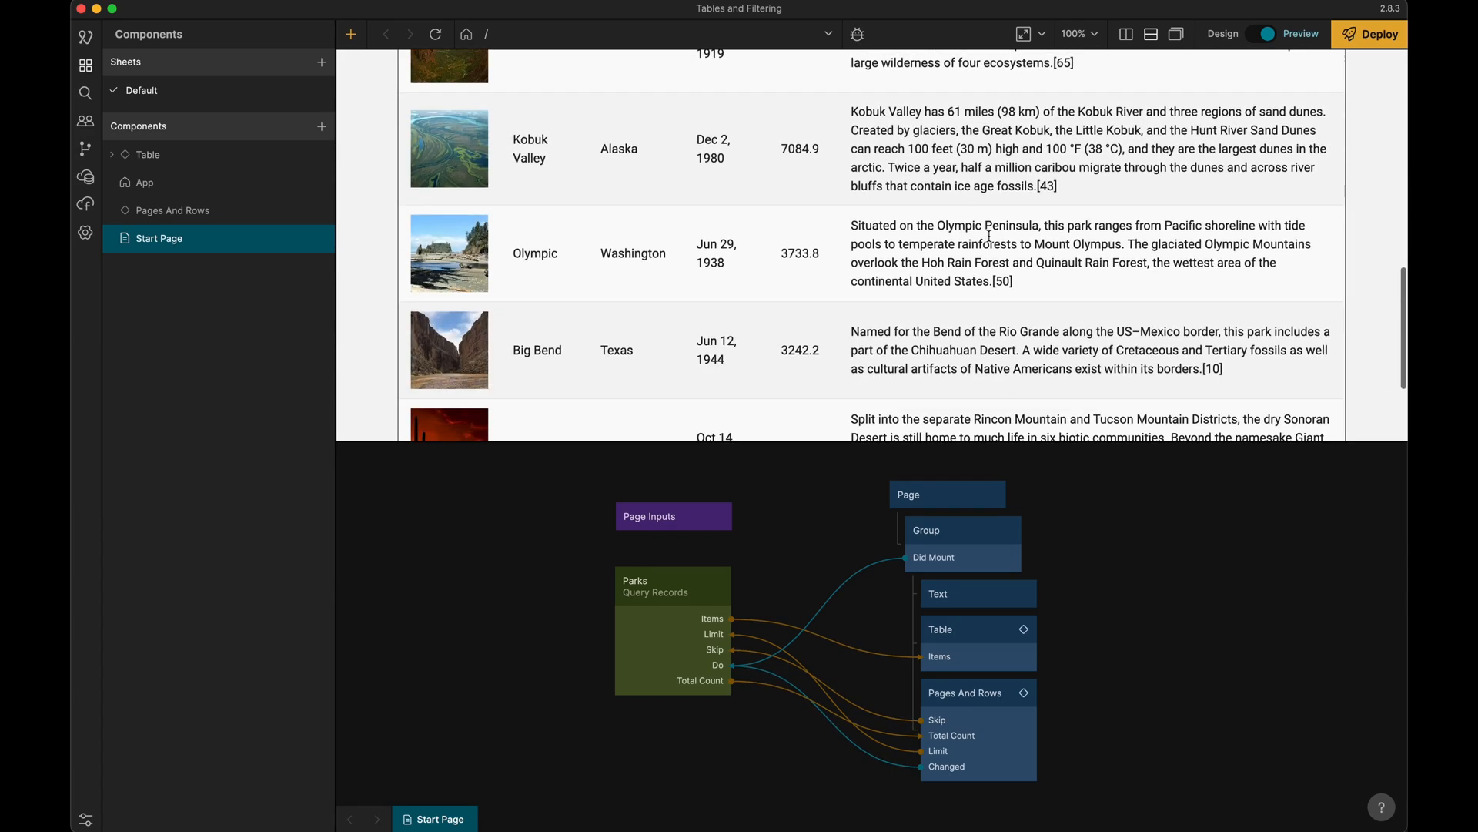
{"action": "left_click", "coordinate": [1064, 363]}
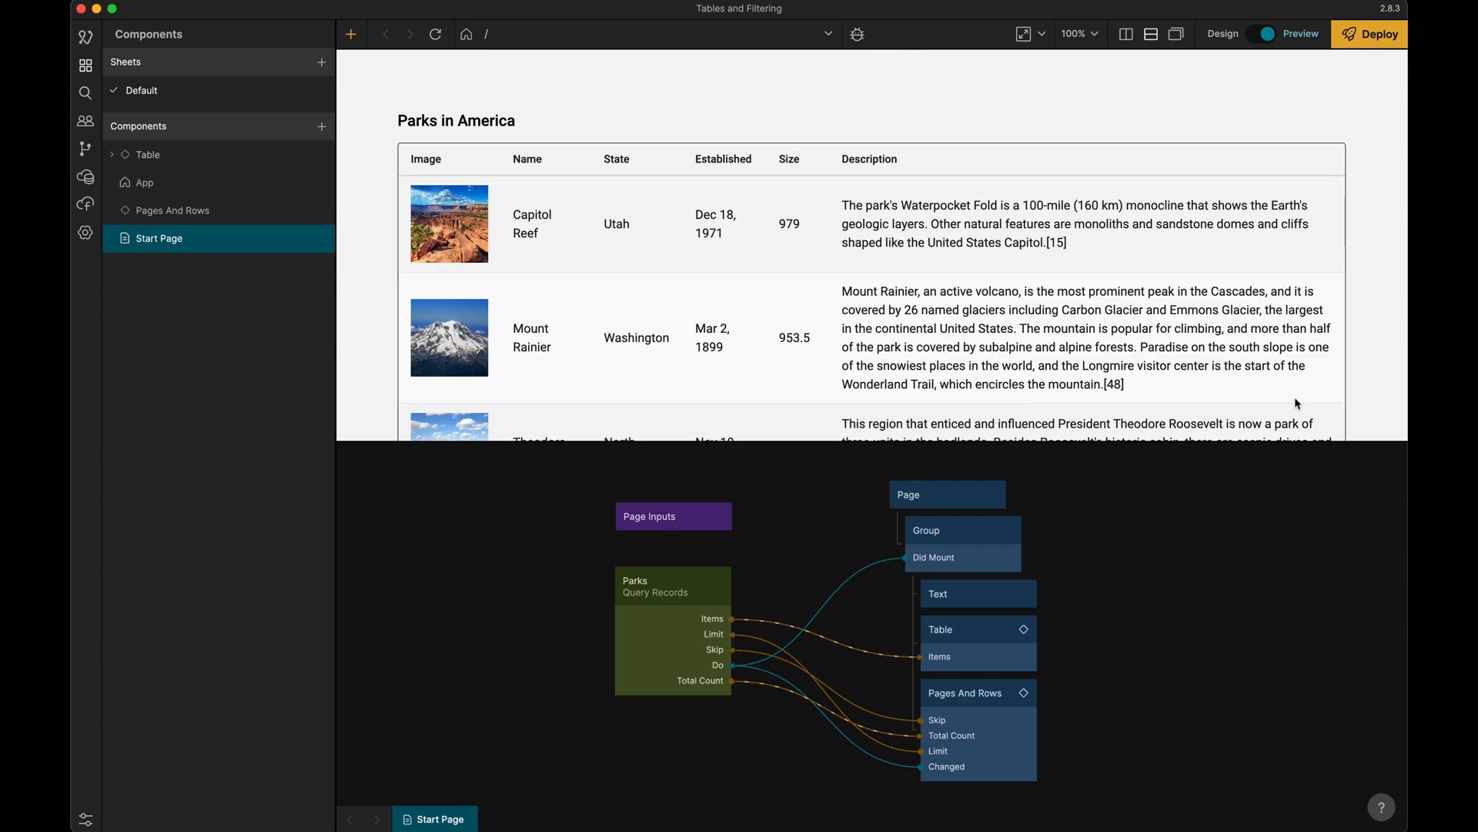
{"action": "left_click", "coordinate": [1297, 363]}
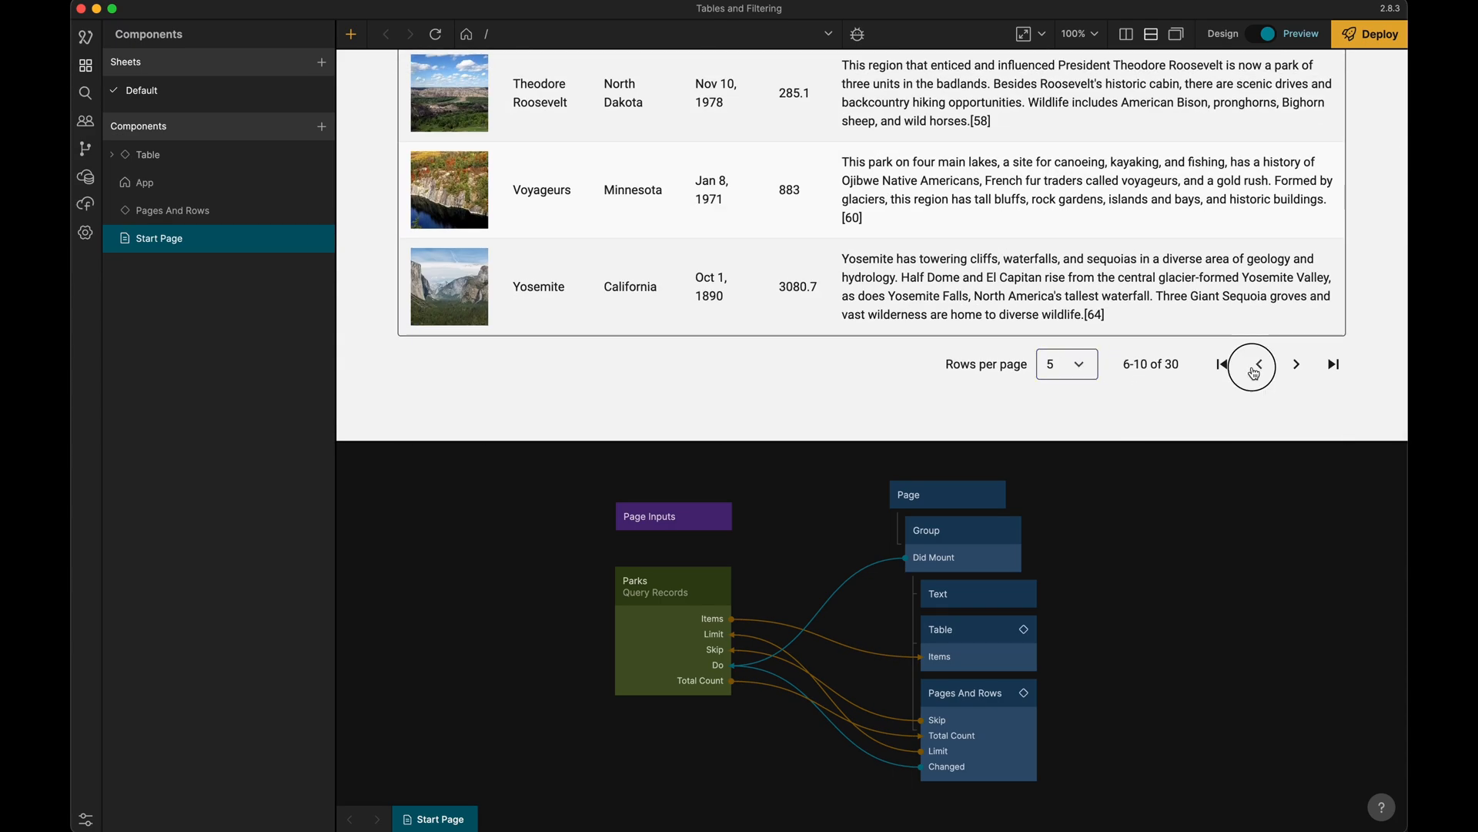
{"action": "left_click", "coordinate": [1257, 363]}
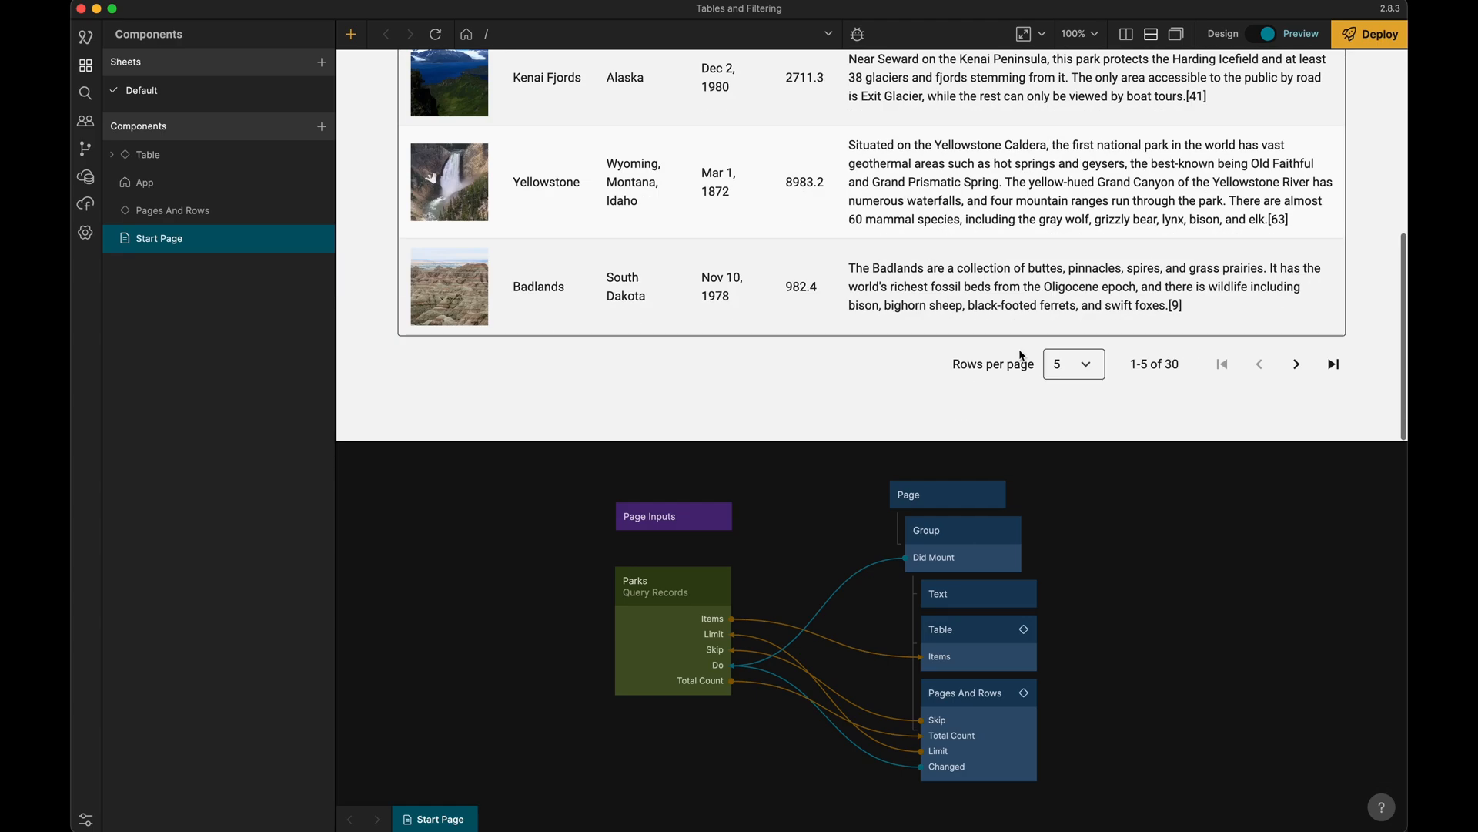
{"action": "scroll", "scroll_direction": "up", "scroll_amount": 3}
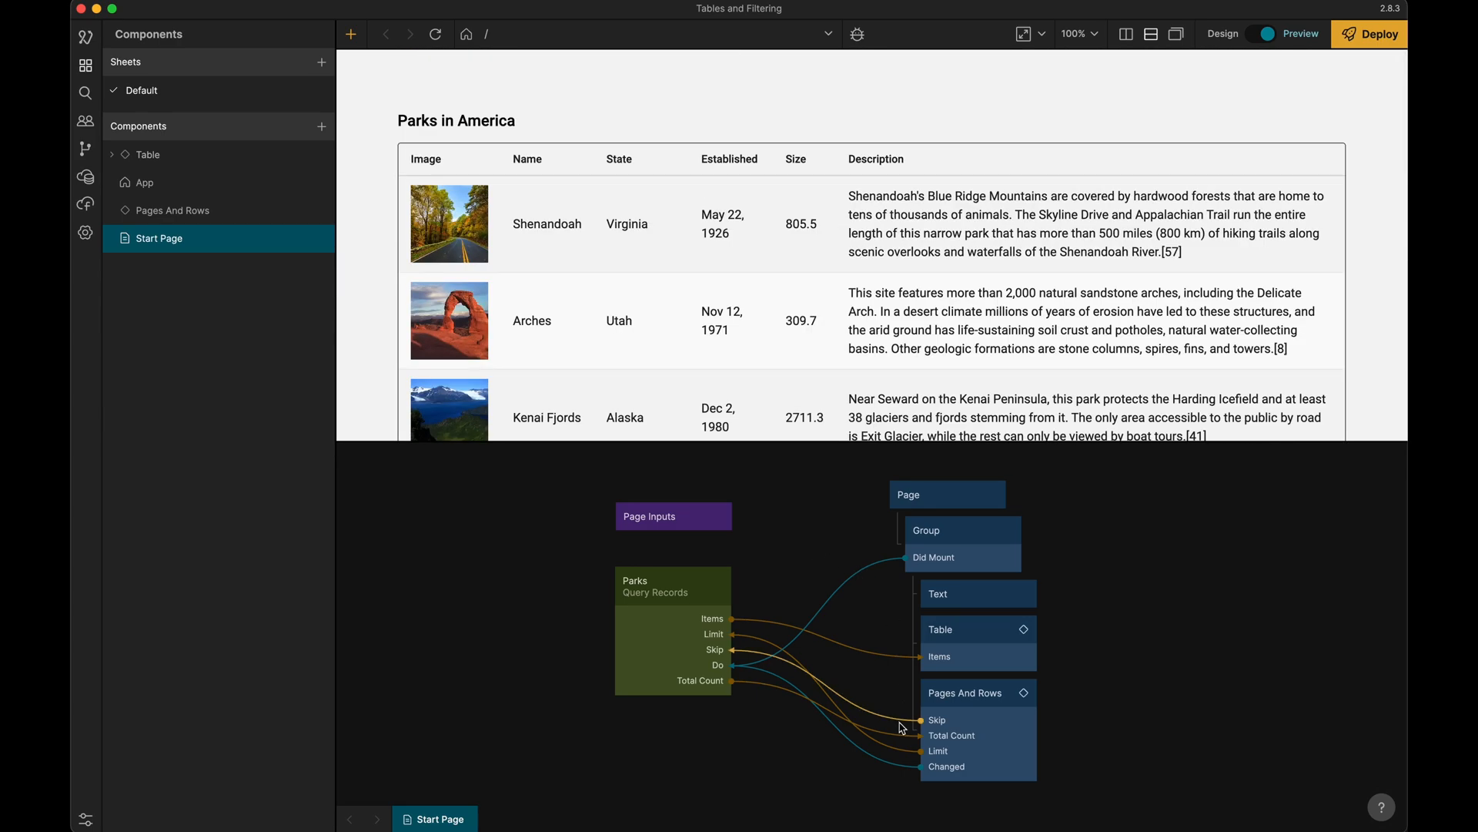
{"action": "scroll", "scroll_direction": "down", "scroll_amount": 3}
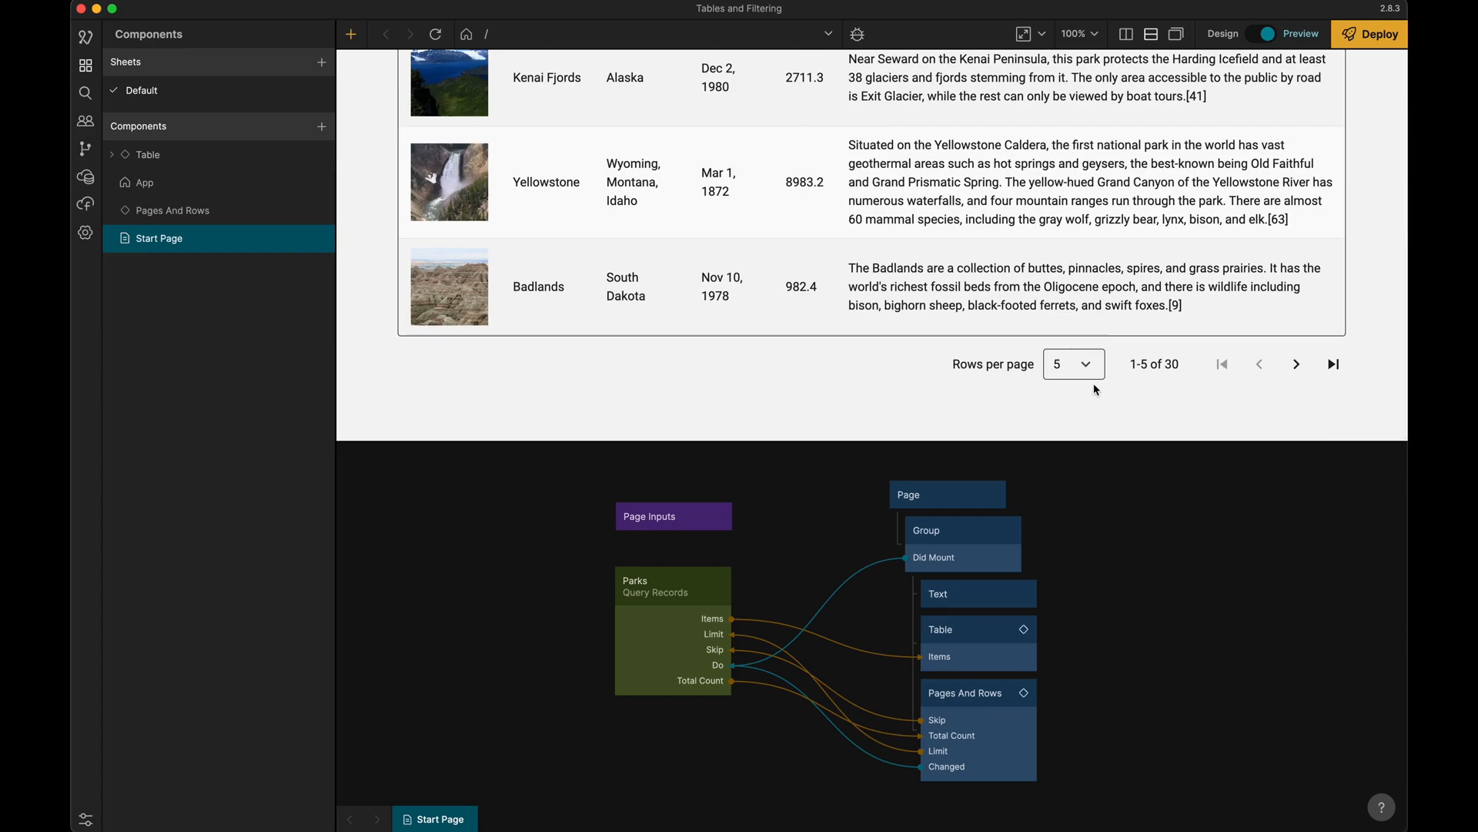
{"action": "mouse_move", "coordinate": [1085, 286]}
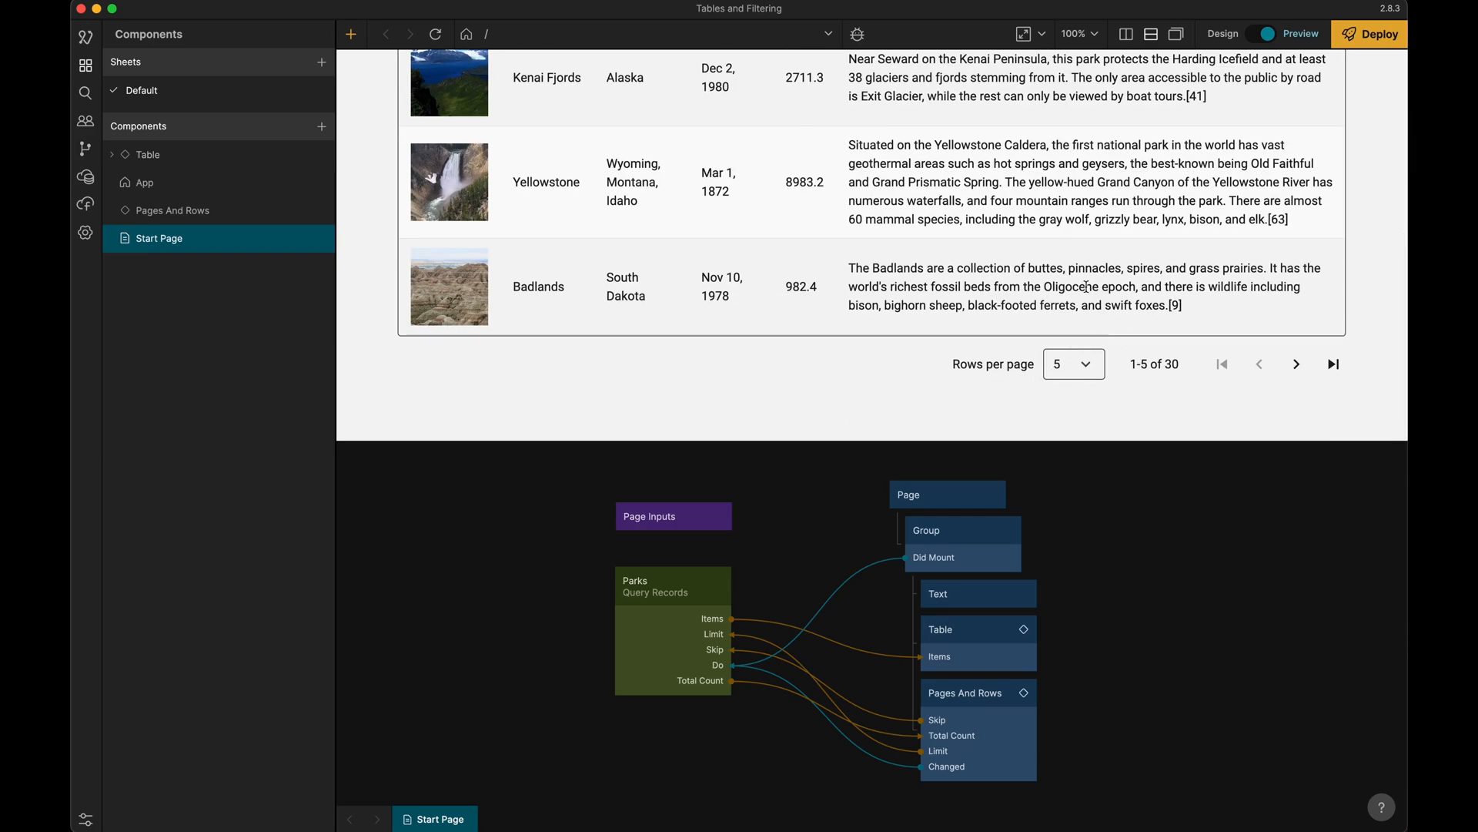
{"action": "mouse_move", "coordinate": [903, 245]}
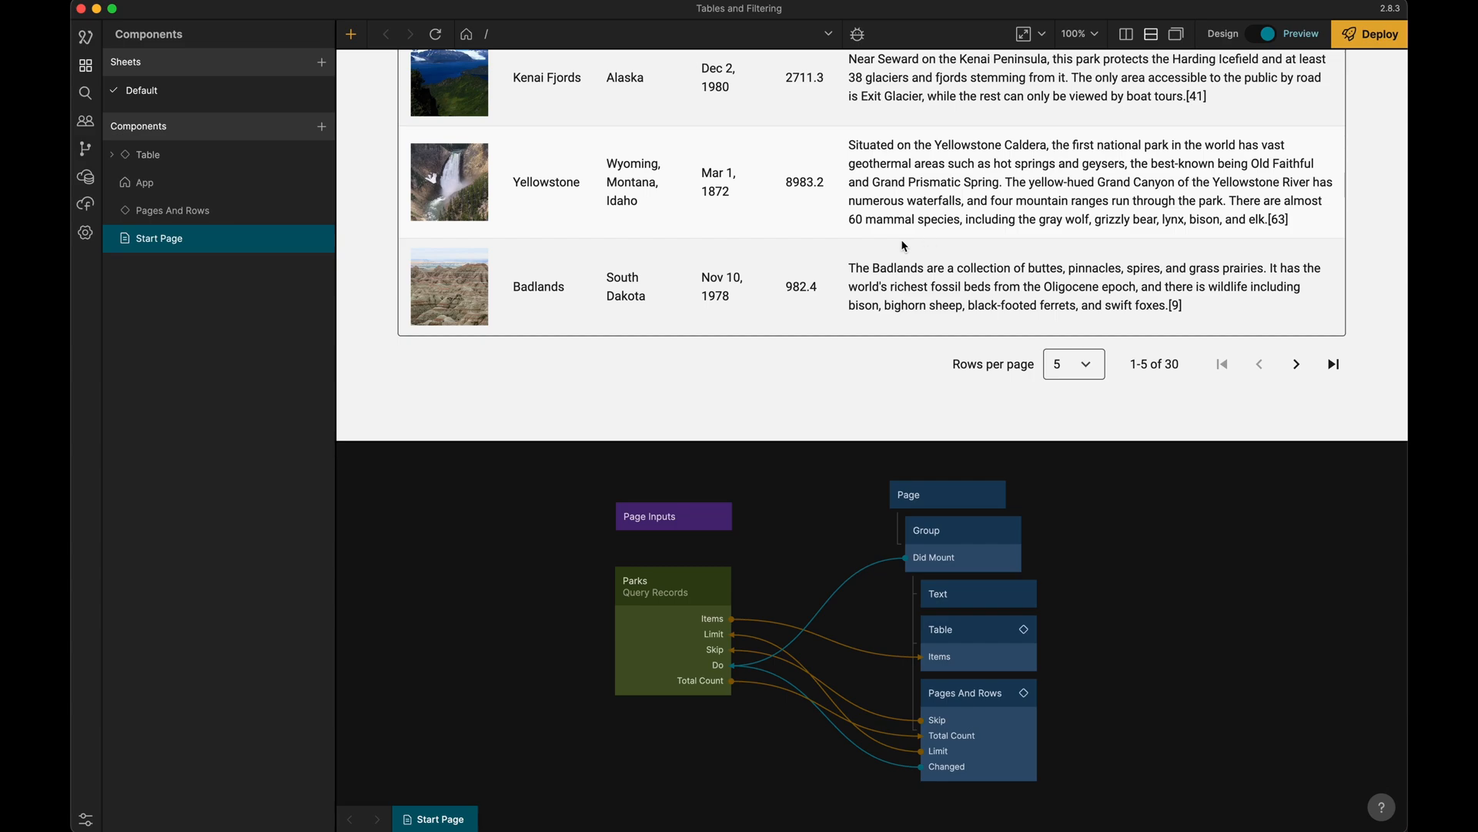